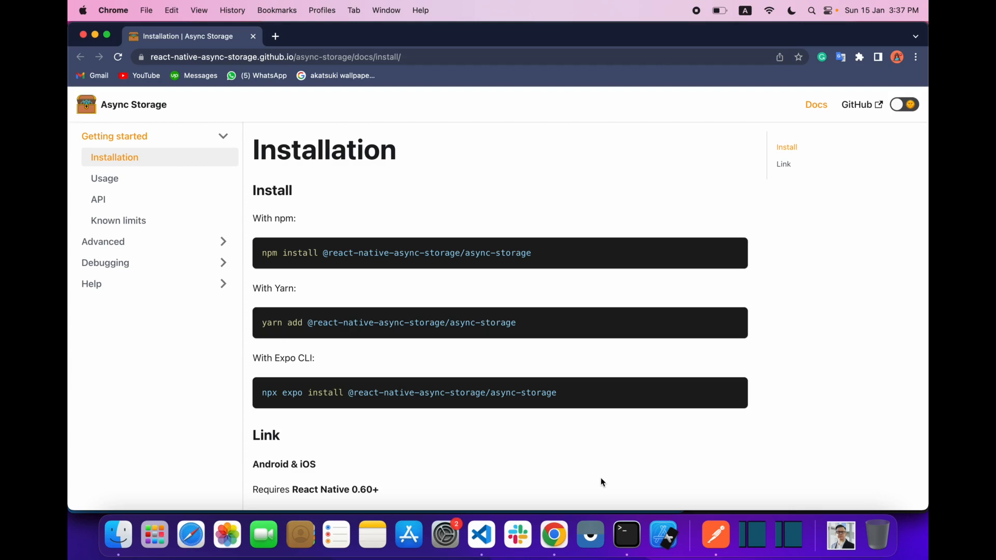
mouse_move(589, 532)
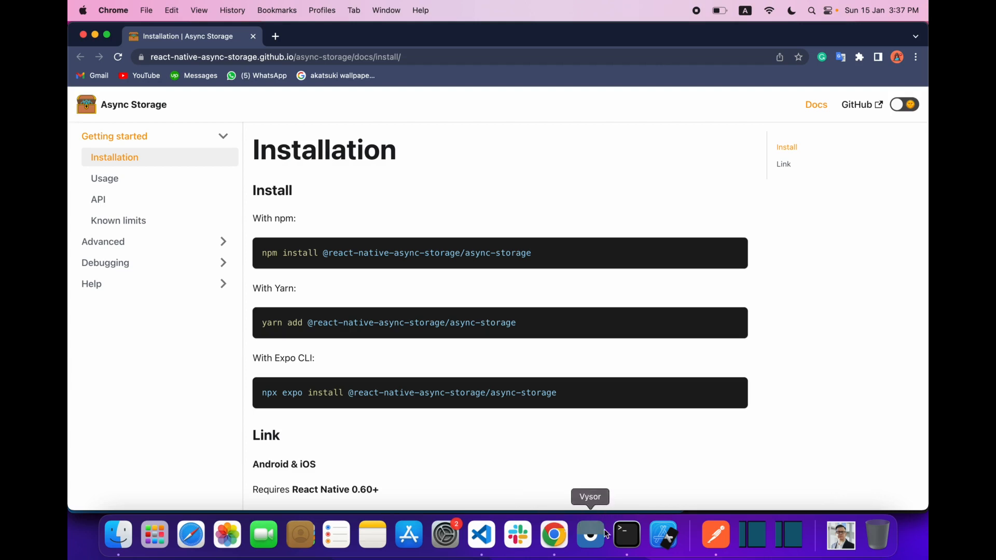
mouse_move(715, 543)
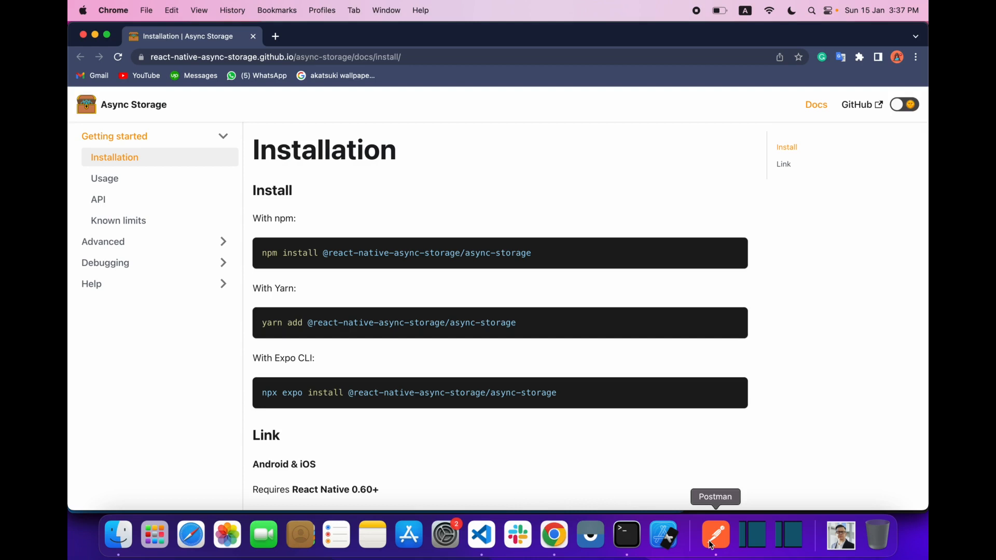
Review _sign_in_api in signin/index.js, locating the navigation to WelcomeScreen
left_click(480, 534)
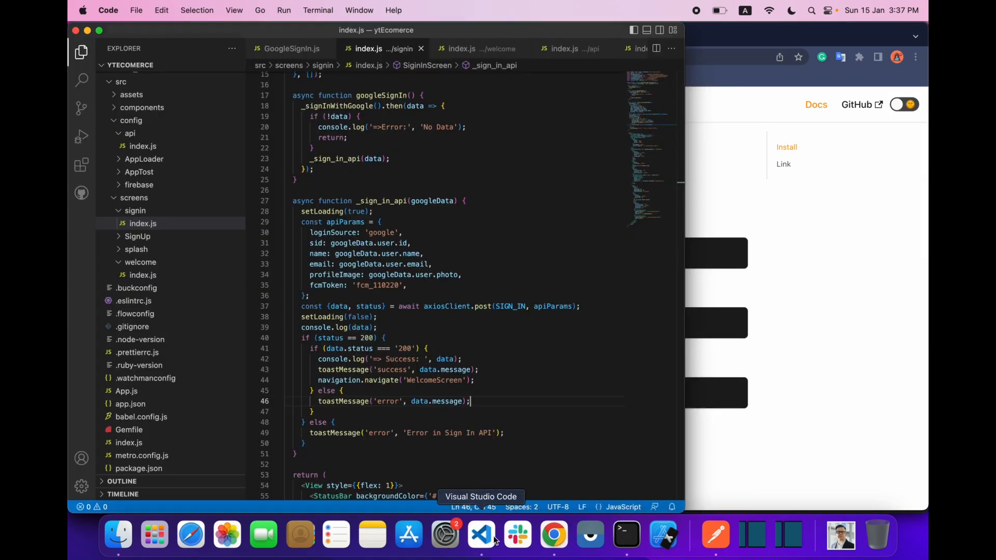
scroll("up", 3)
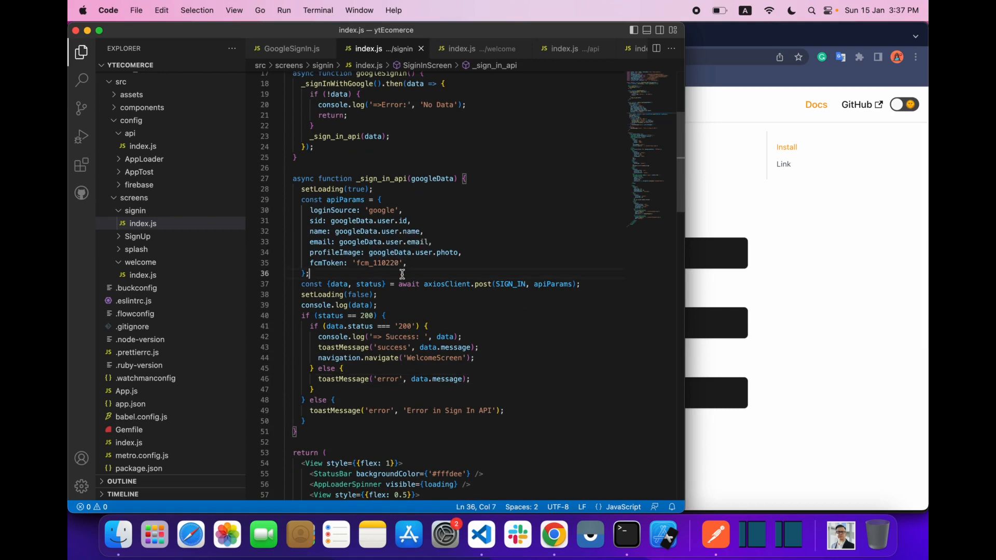
left_click(474, 357)
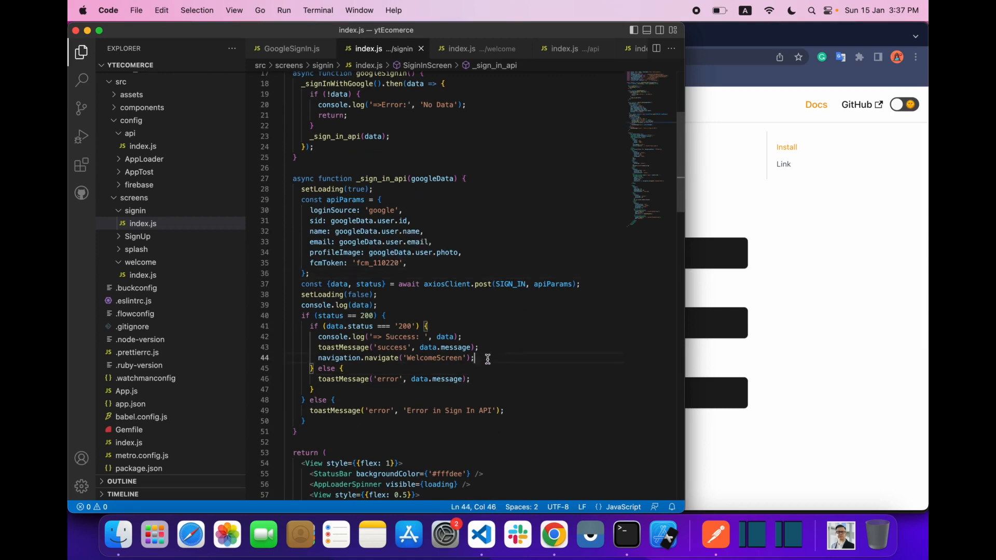
mouse_move(715, 536)
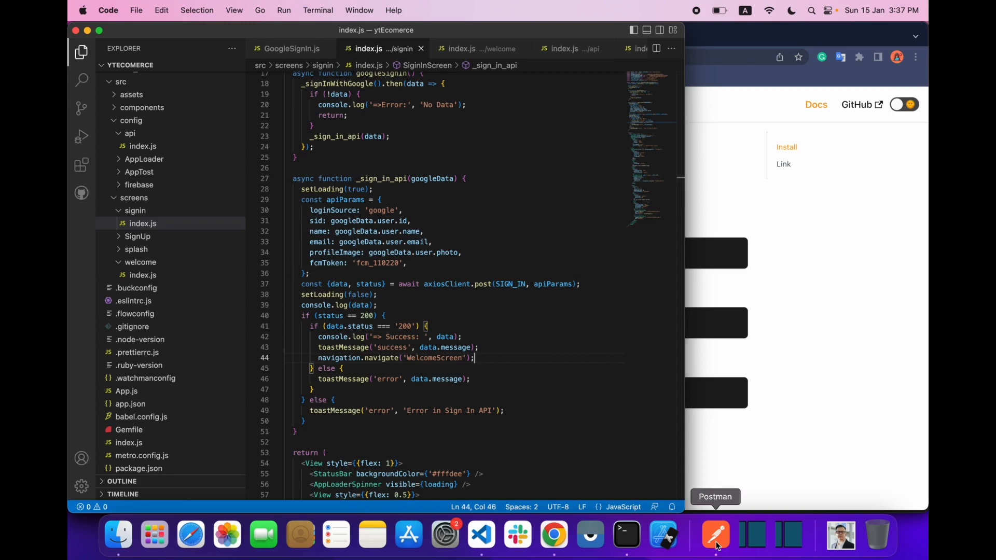
Compare the code with the Postman sign_in response, inspecting shopData and the token
left_click(715, 533)
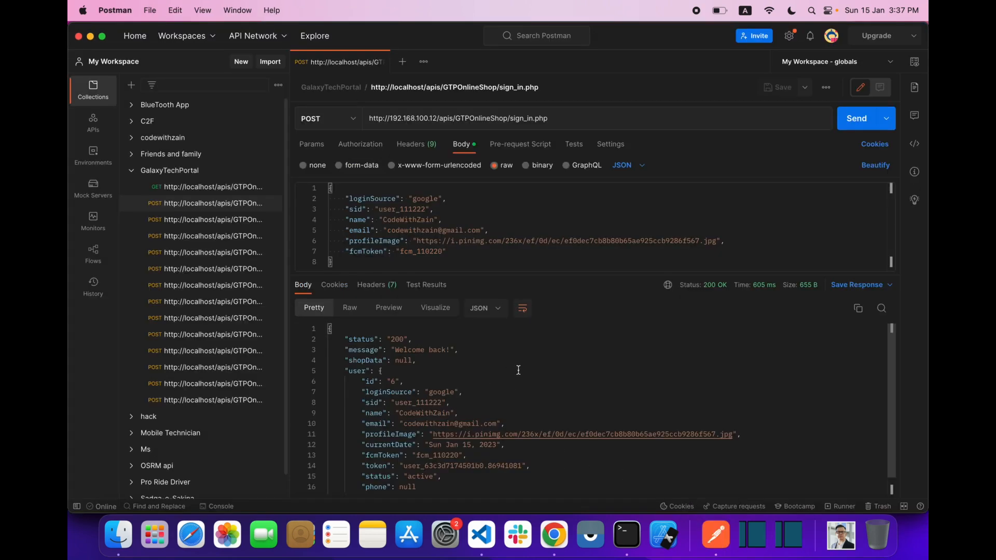
mouse_move(515, 396)
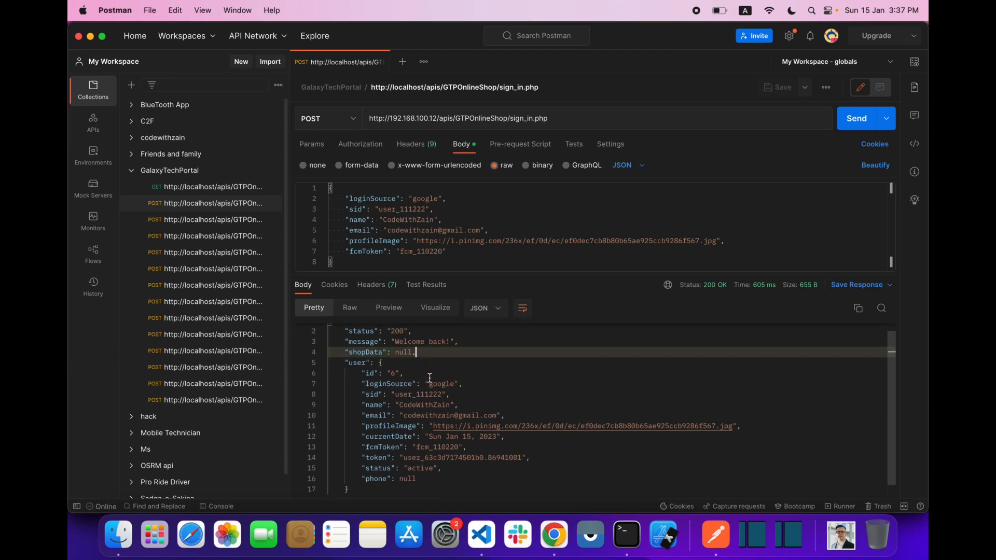
left_click(481, 533)
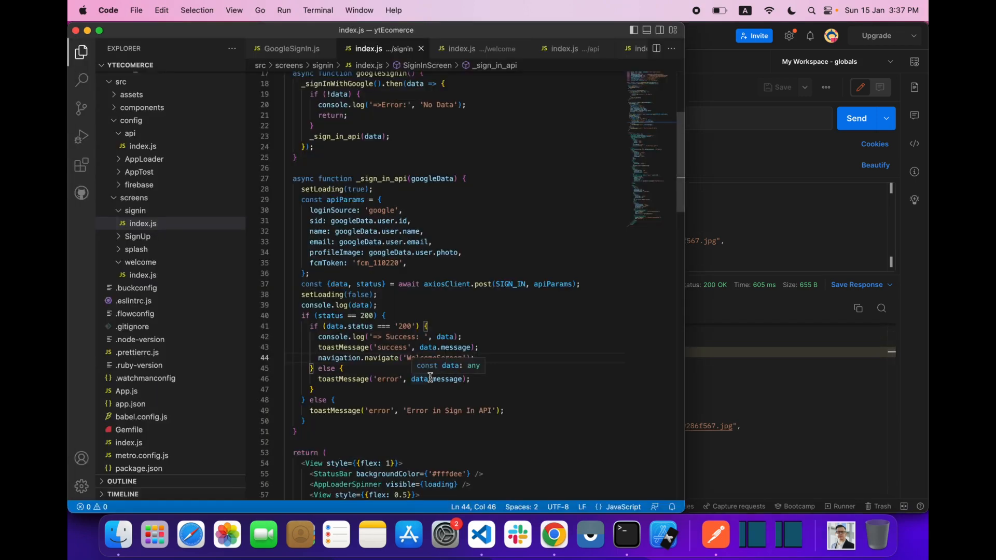
left_click(463, 336)
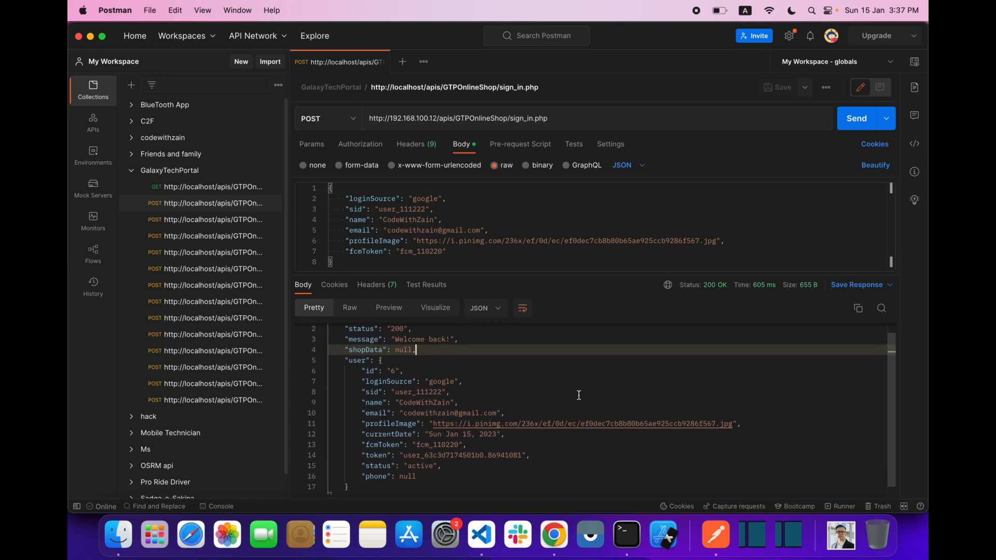
mouse_move(403, 455)
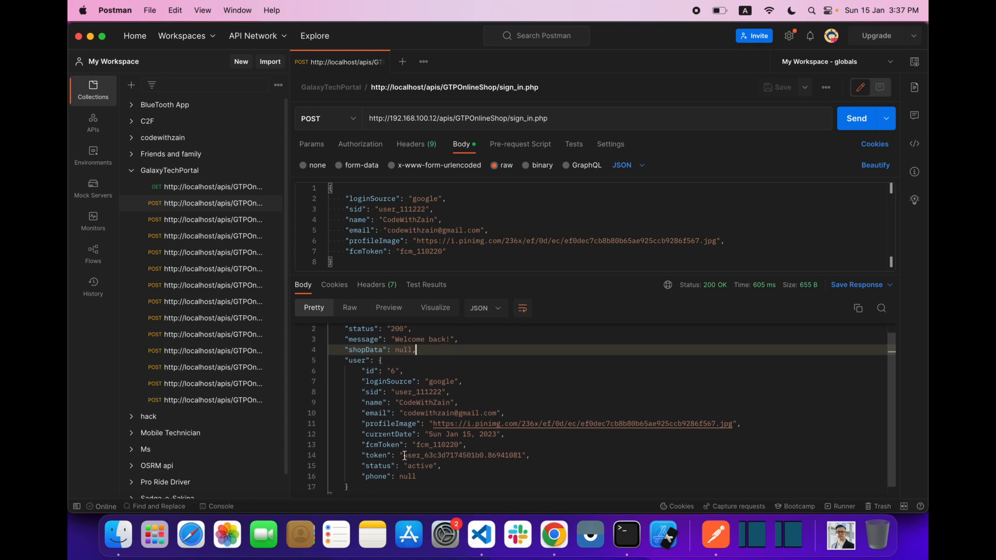
double_click(461, 456)
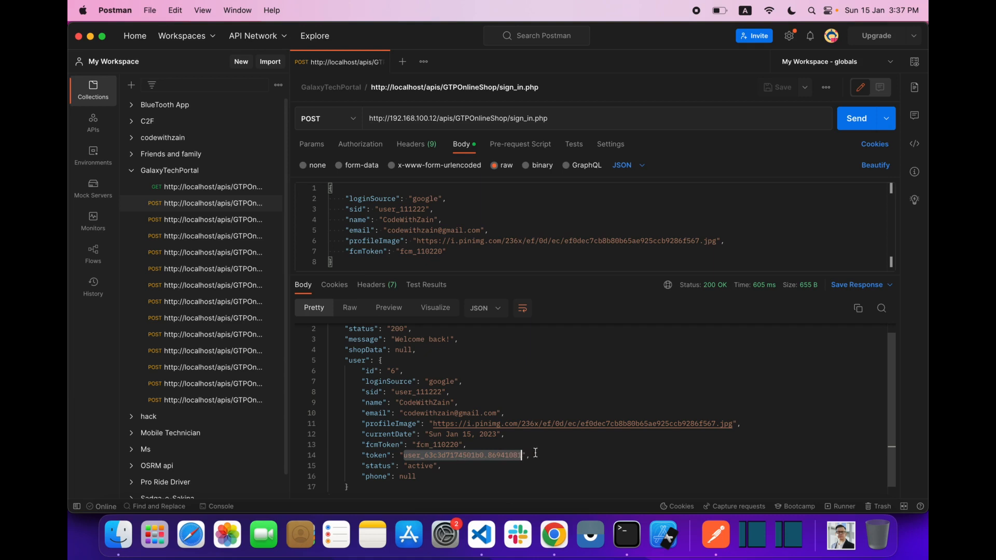
left_click(530, 454)
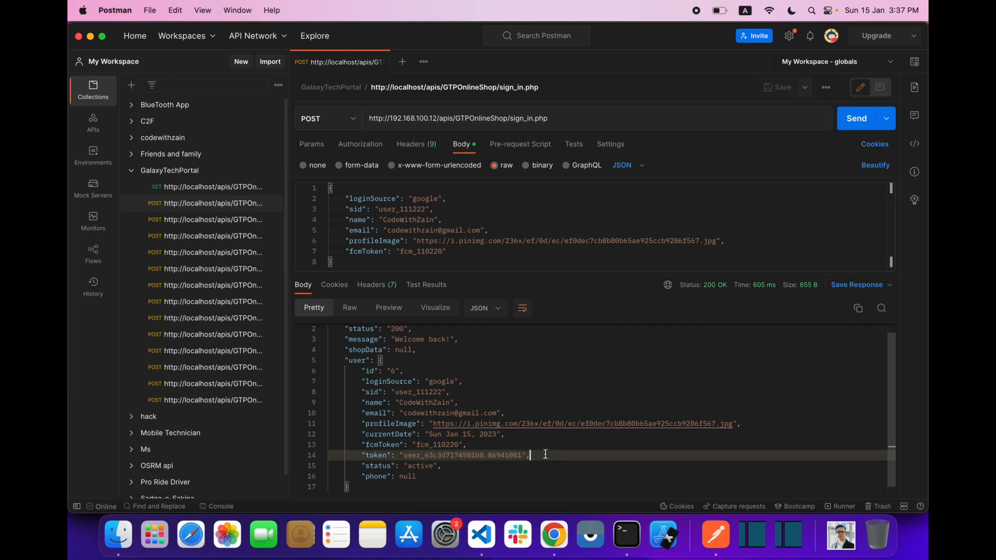
left_click(481, 534)
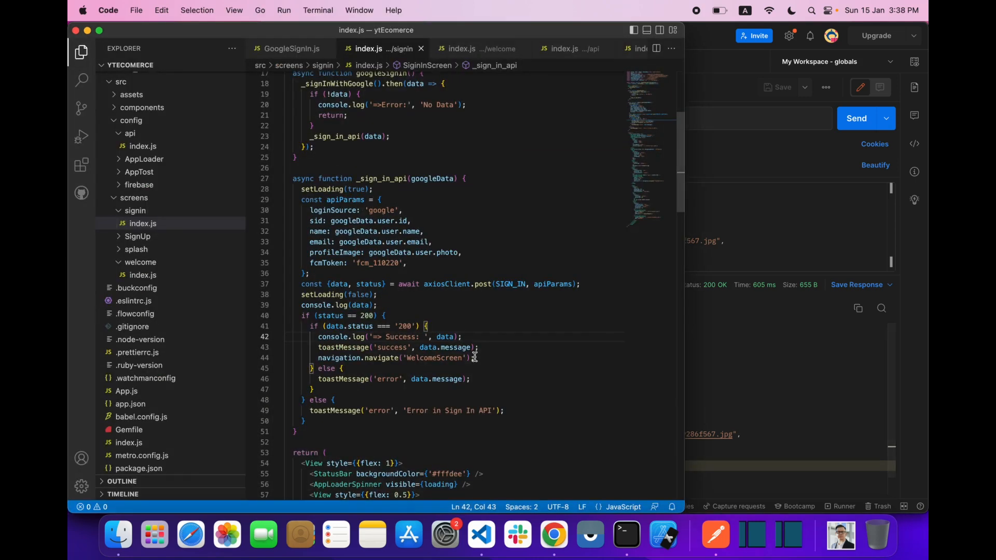
Find the Yarn block on the Async Storage installation page and copy its command
left_click(553, 535)
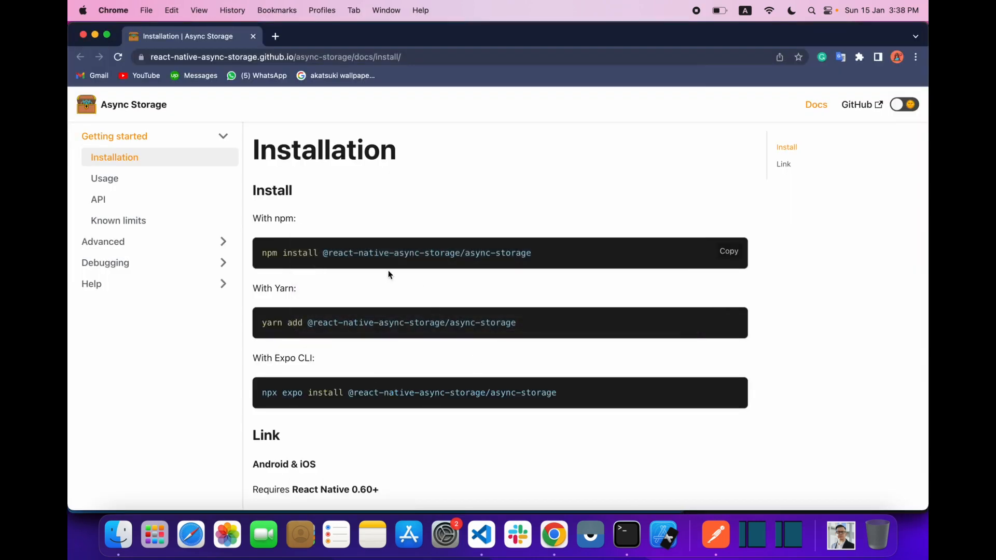
mouse_move(408, 299)
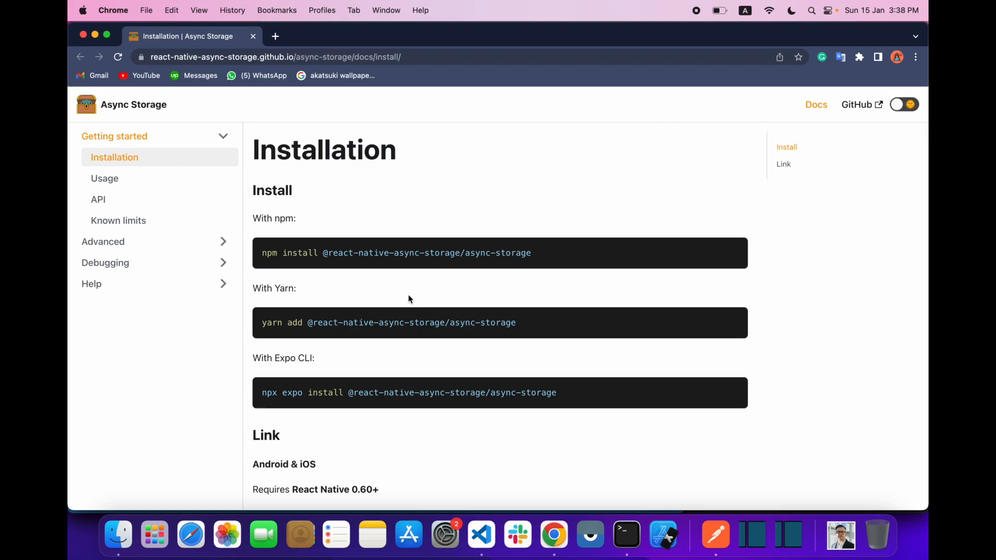
scroll("down", 3)
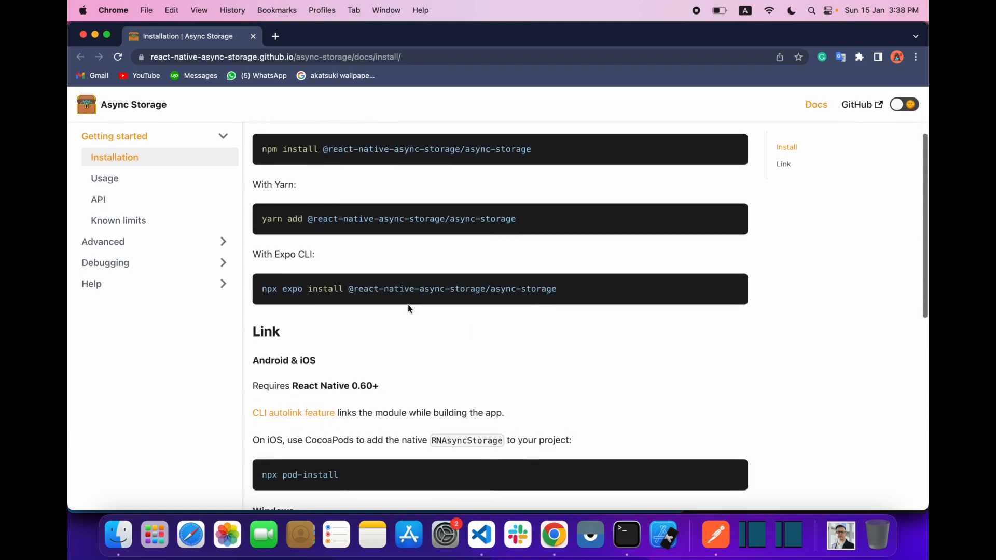
scroll("up", 3)
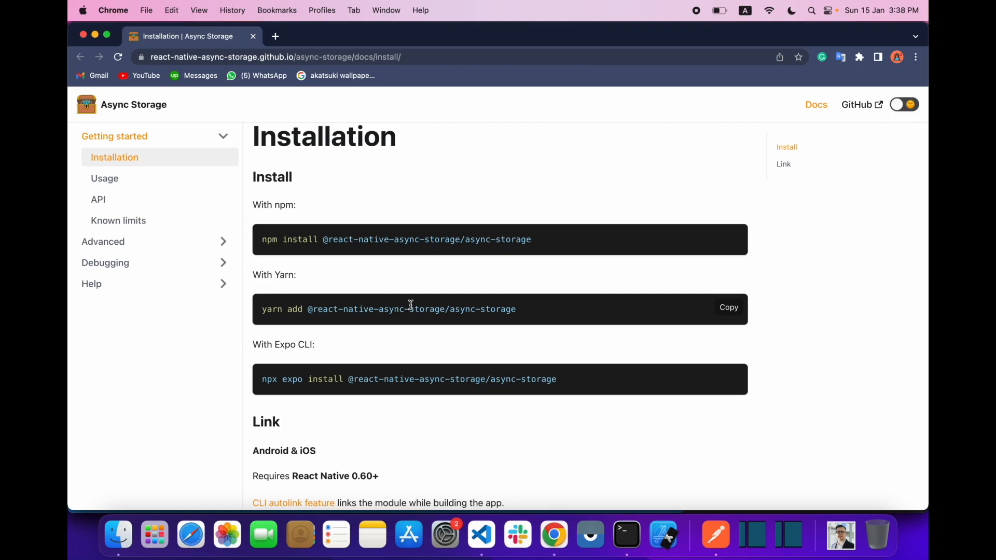
mouse_move(693, 316)
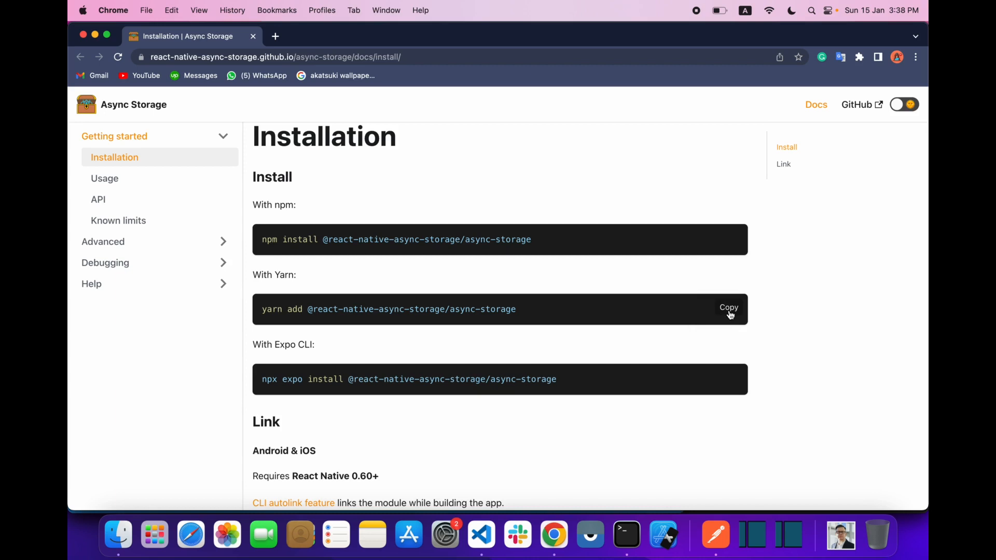
left_click(728, 309)
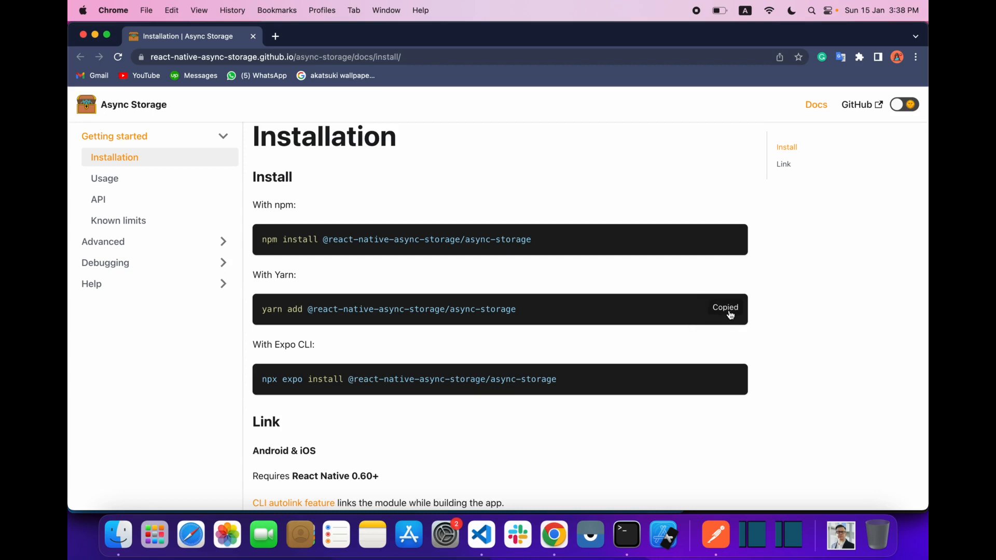
left_click(625, 534)
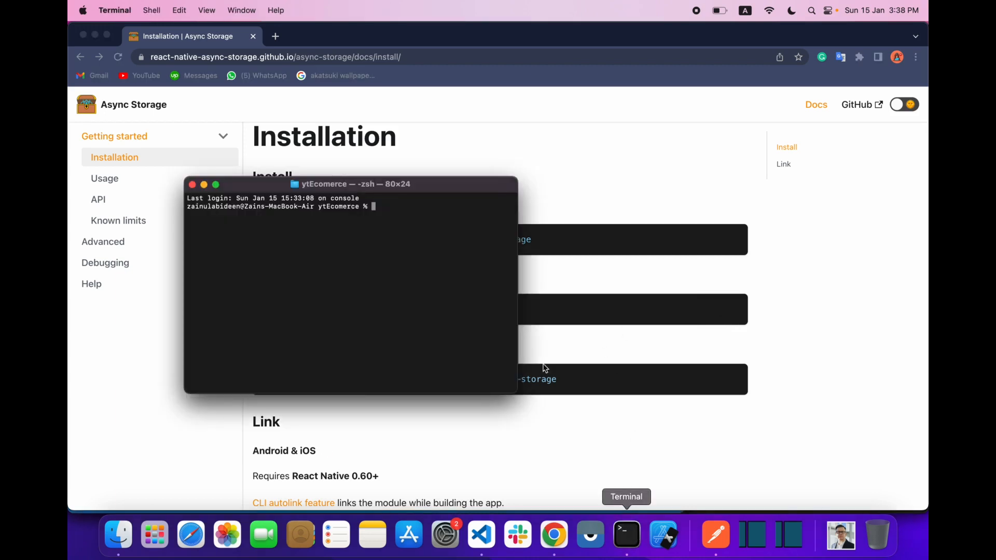
type("yarn add @react-native-async-storage/async-storage")
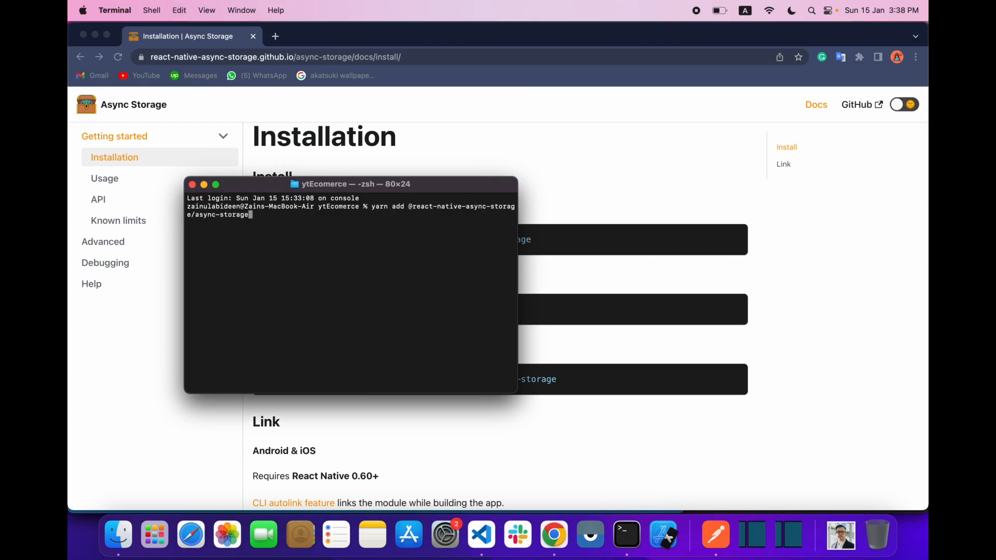
key("Return")
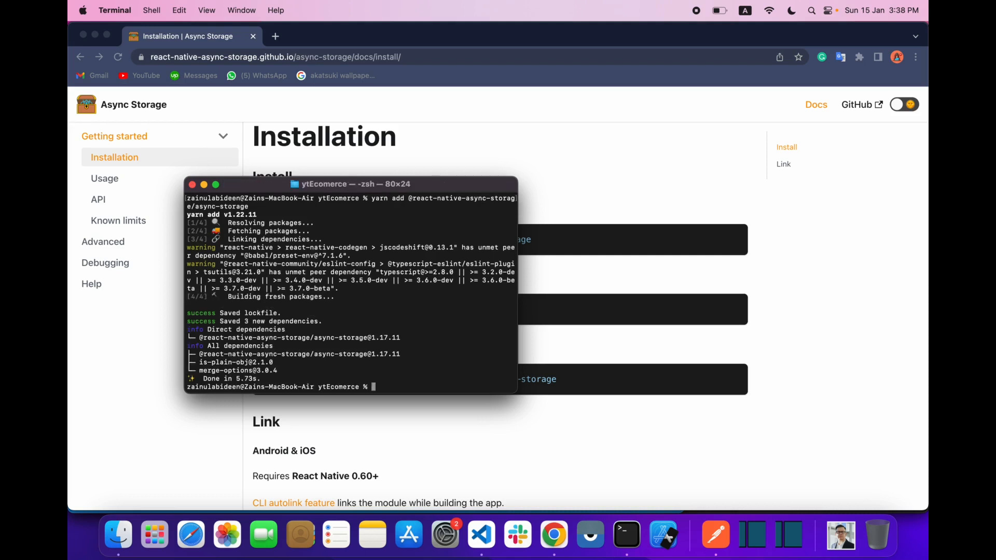
type("c")
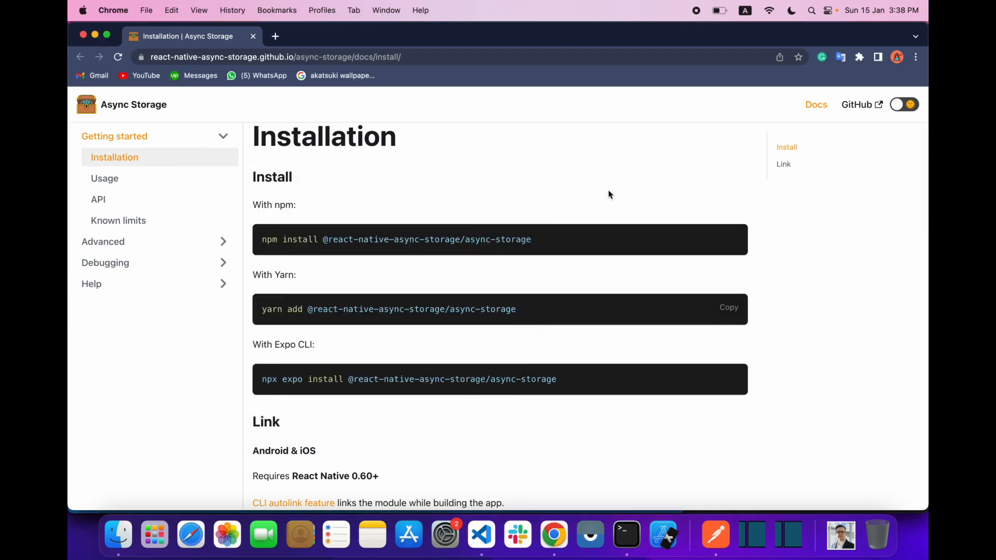
scroll("down", 3)
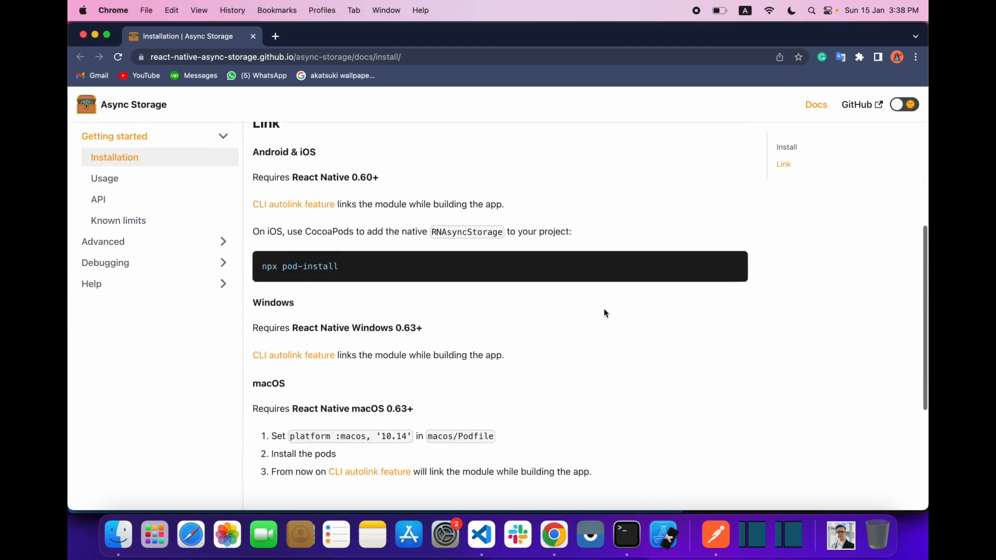
left_click(626, 534)
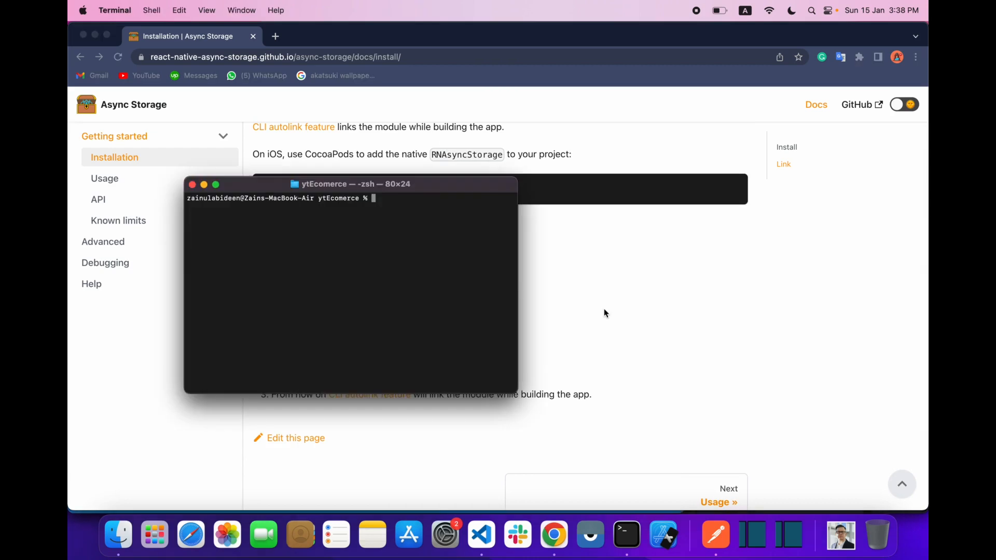
Run npx react-native run-android to build and launch ytEcomerce on the emulator
type("npx react-nat")
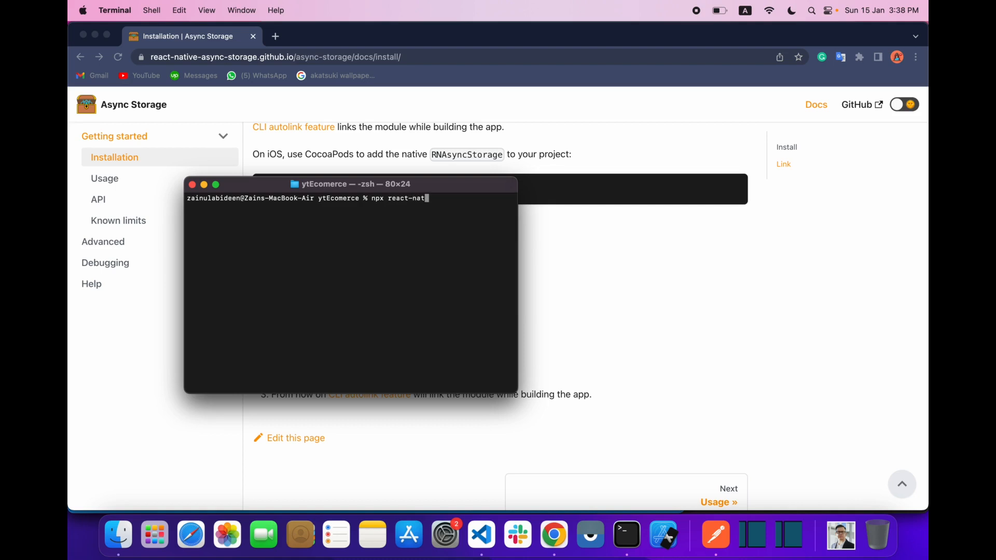
type("ive run-a")
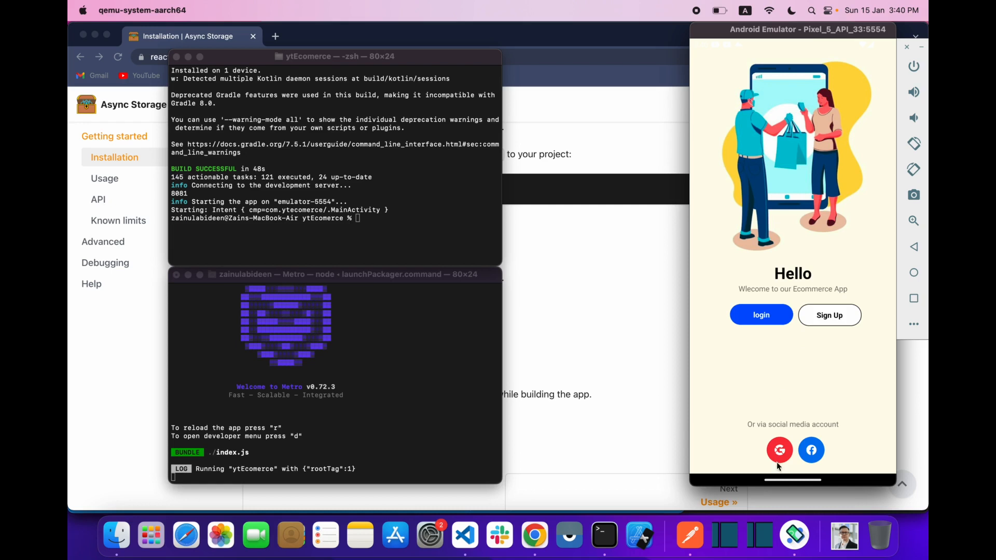
mouse_move(773, 415)
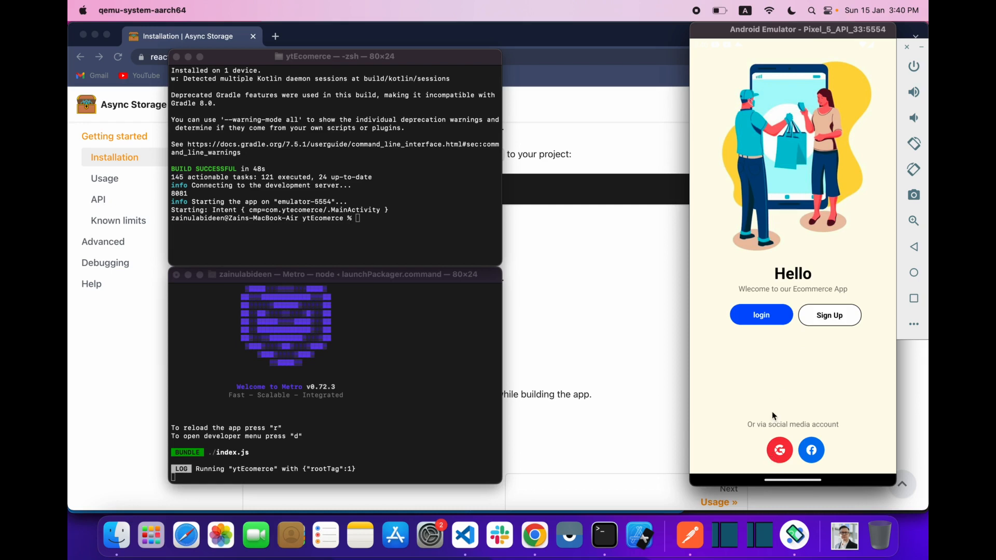
mouse_move(862, 312)
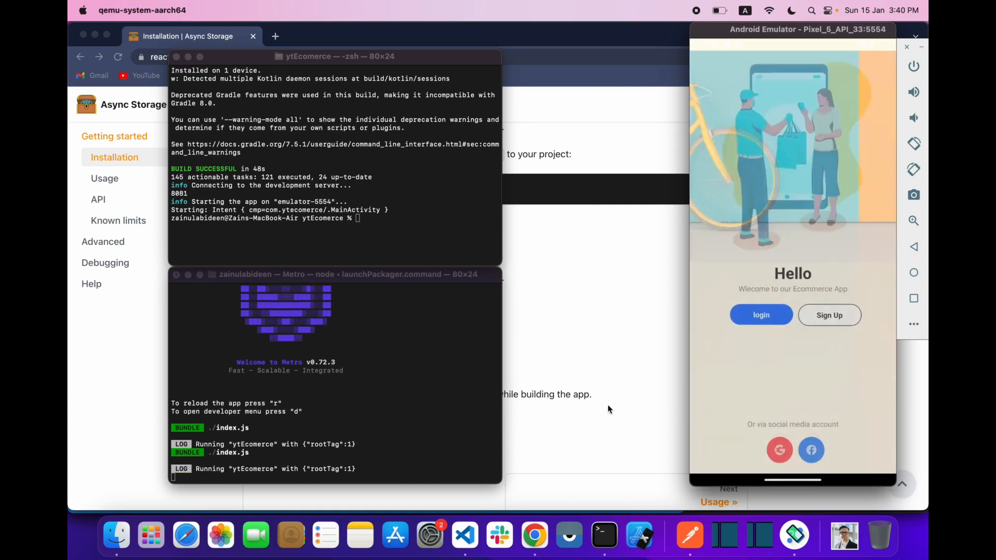
Create a new asyncStorage folder inside src/config
left_click(464, 535)
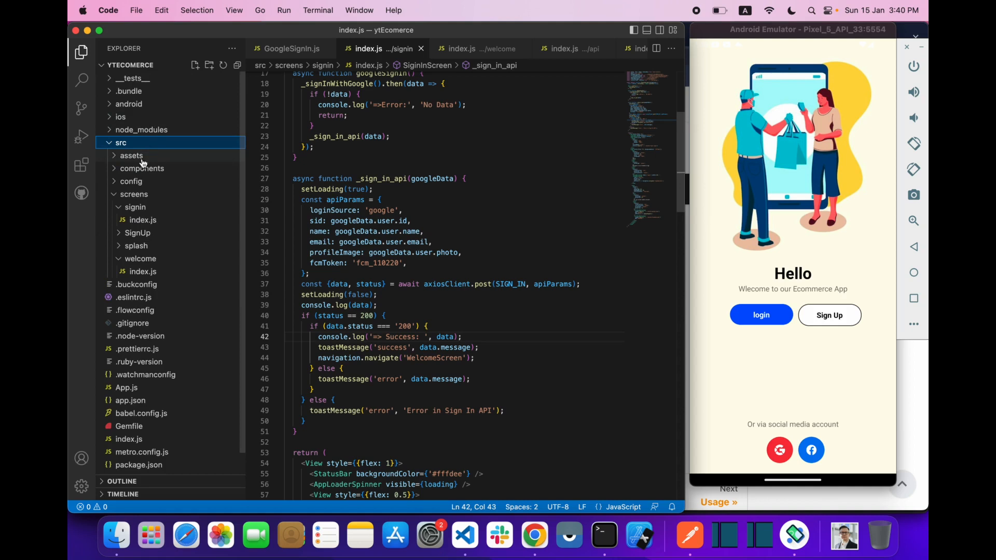
left_click(131, 181)
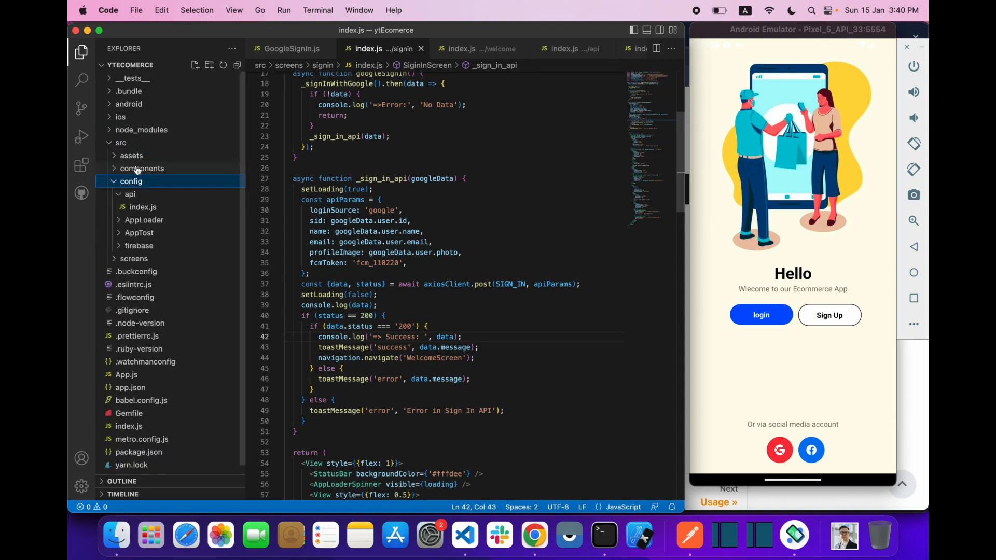
left_click(129, 193)
type("a")
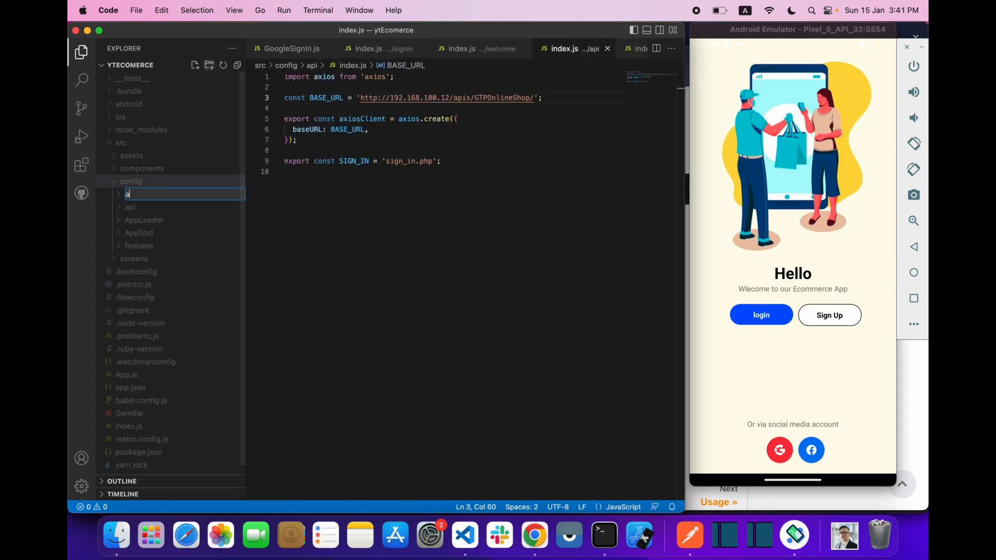
type("syncS")
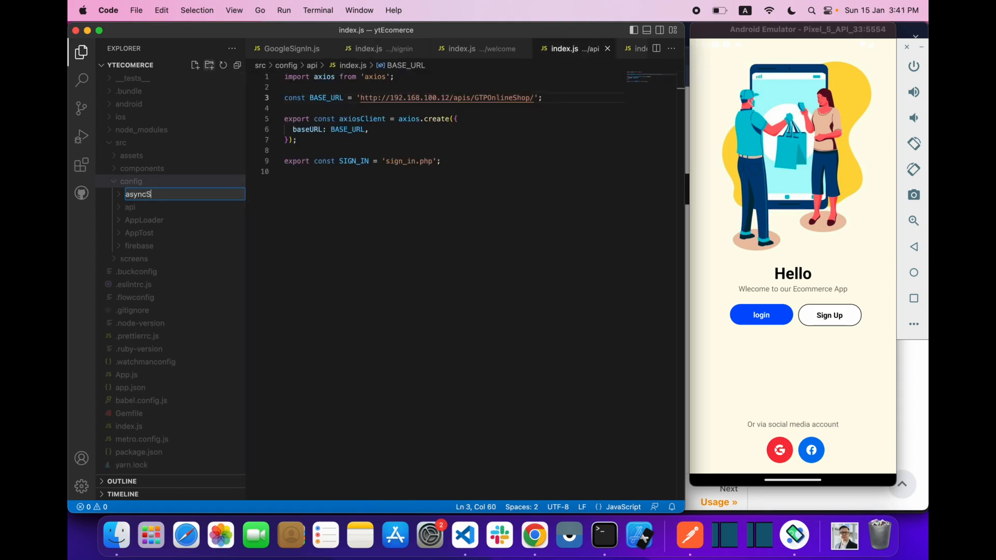
type("torage")
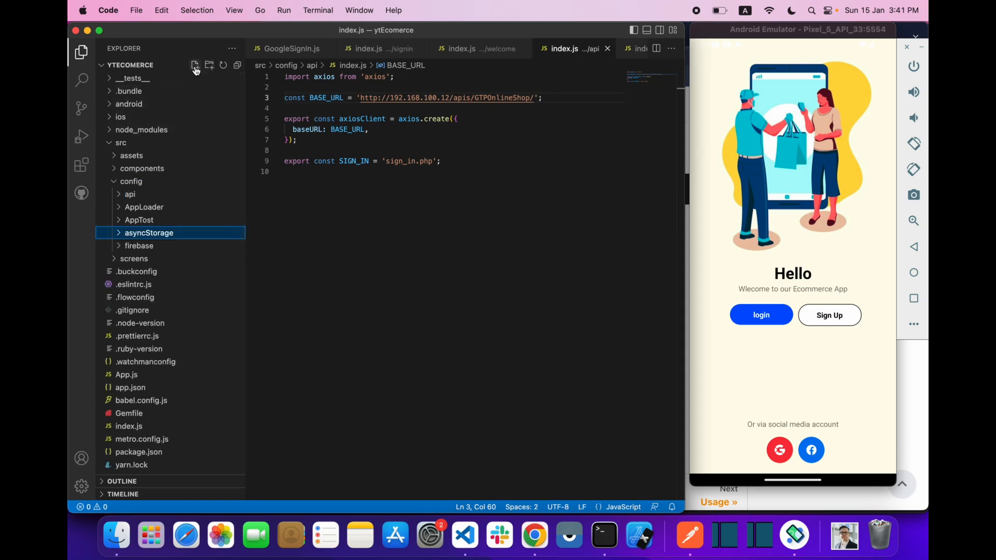
Add index.js to asyncStorage, importing AsyncStorage and starting an export
left_click(195, 65)
type("index.js")
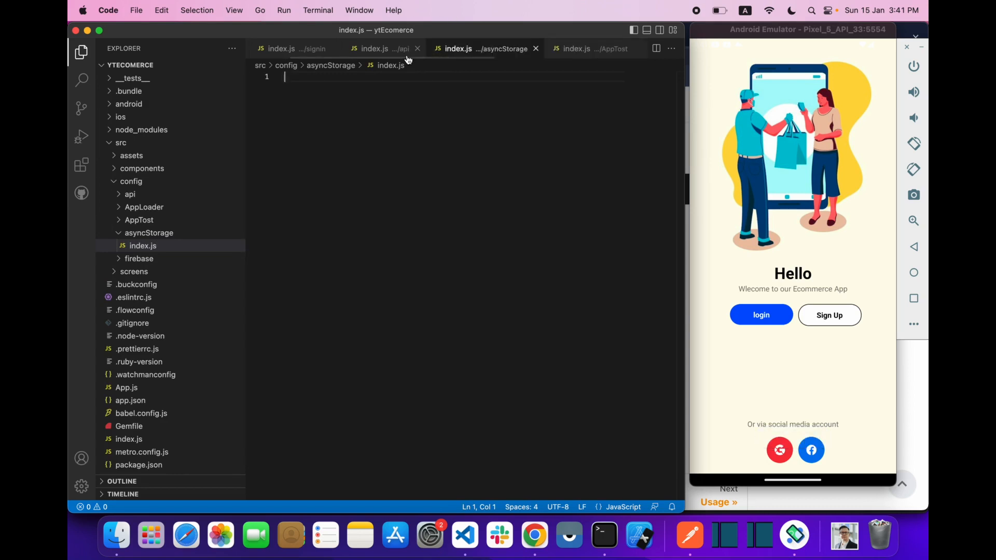
left_click(417, 49)
type("import AsyncStorage from '@react-native-async-storage/async-storage';")
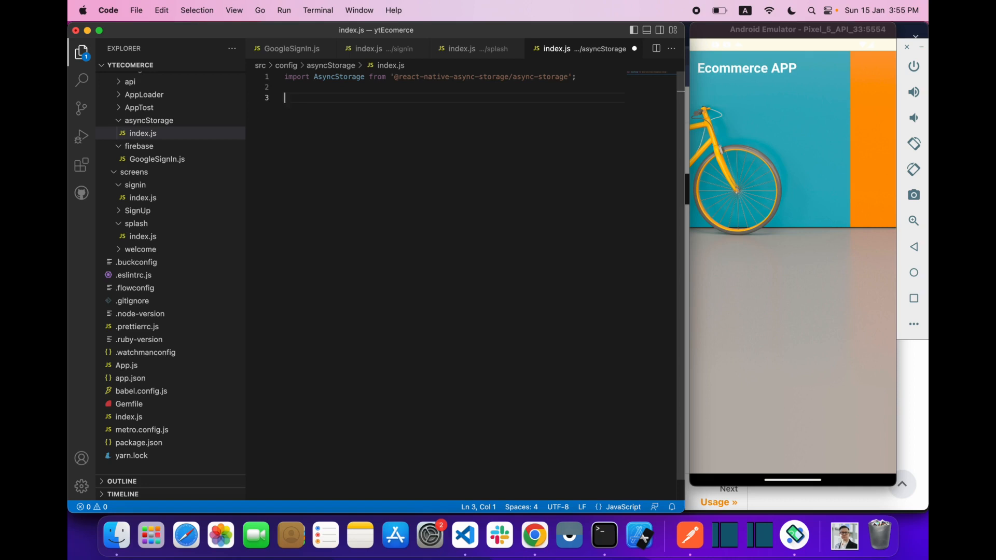
type("export const")
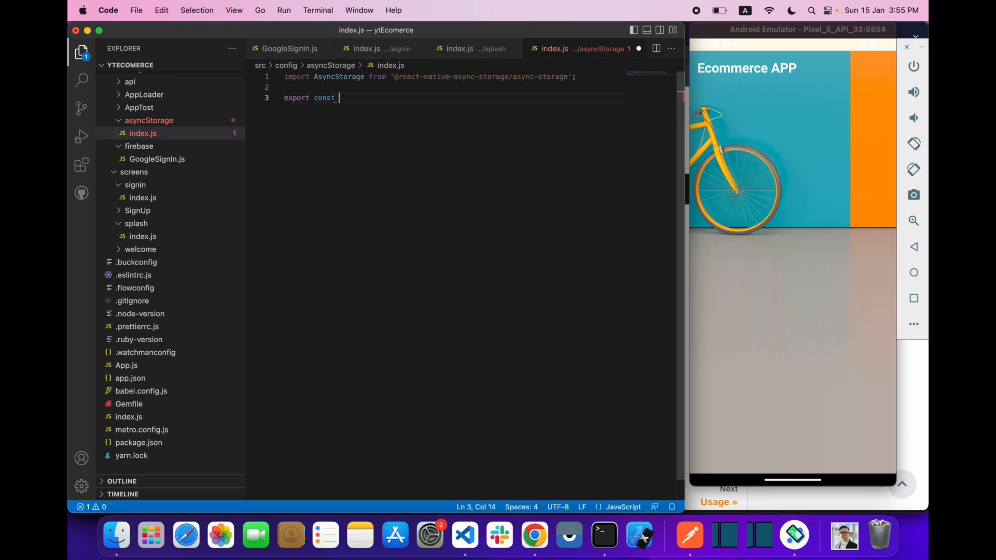
Write export const _storeIntoAsyncStorage = async () => {} and begin a try block
type("_sto")
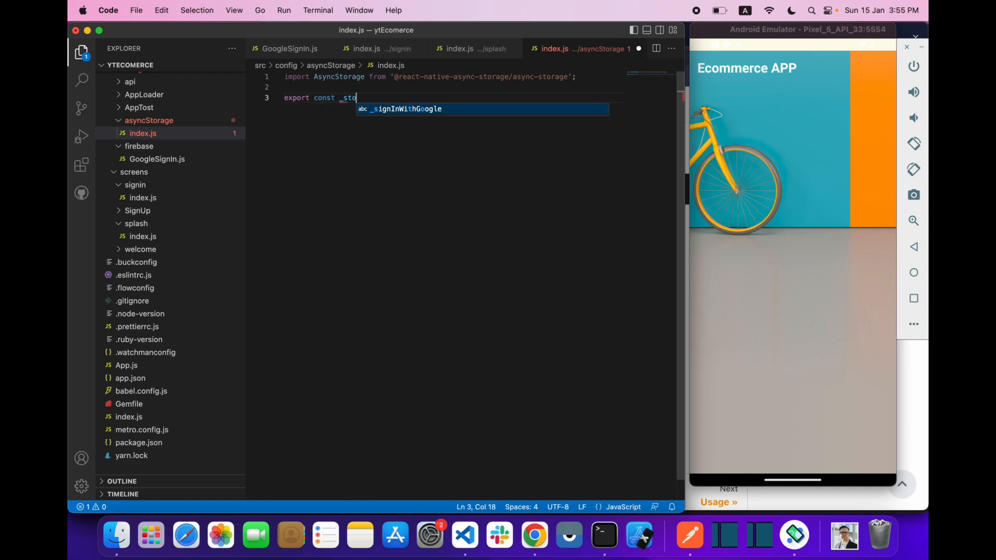
type("re")
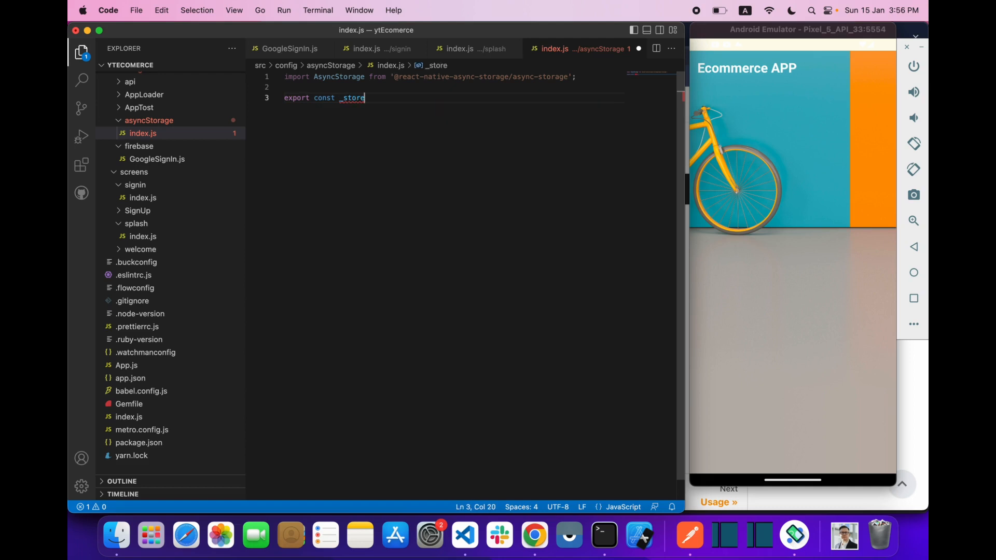
type("IntoSh")
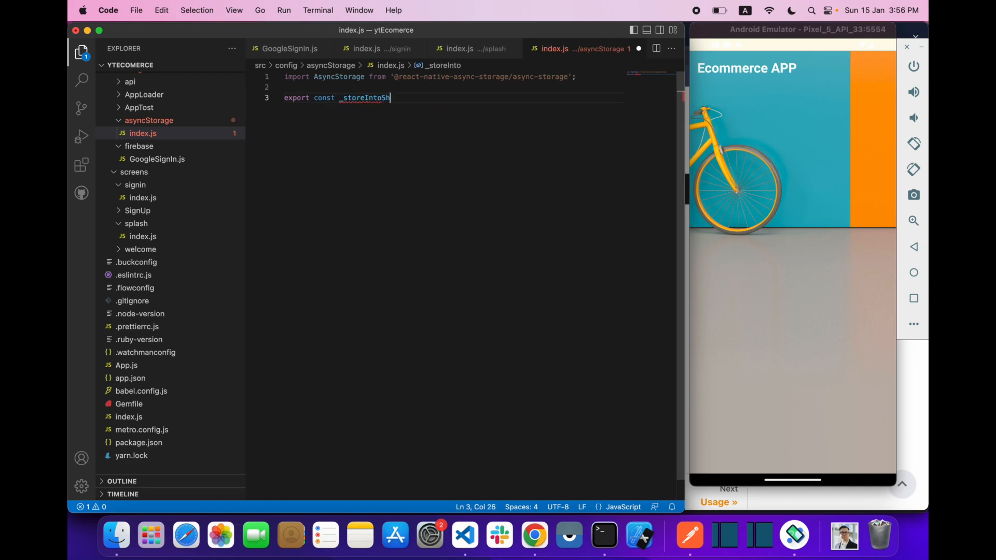
type("AsyncSt")
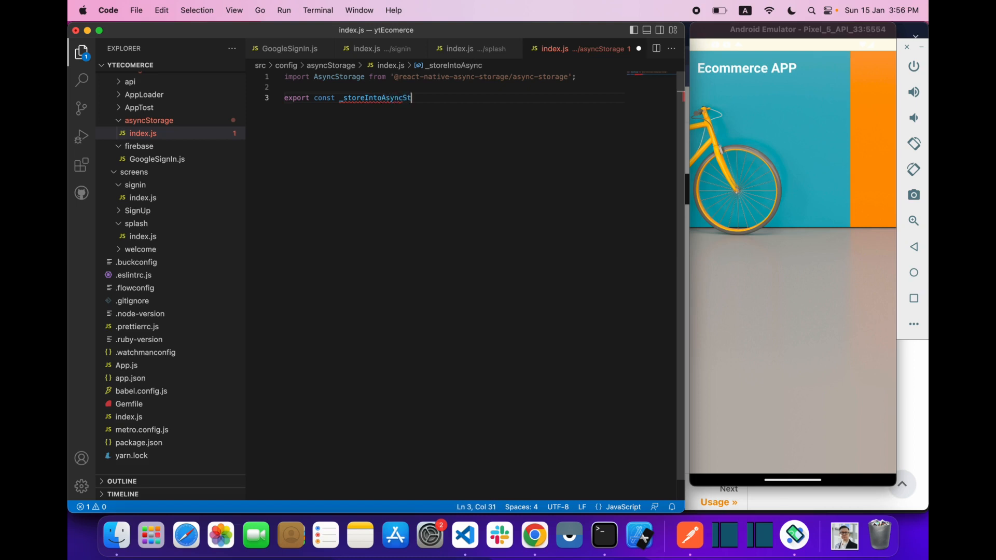
type("orage =")
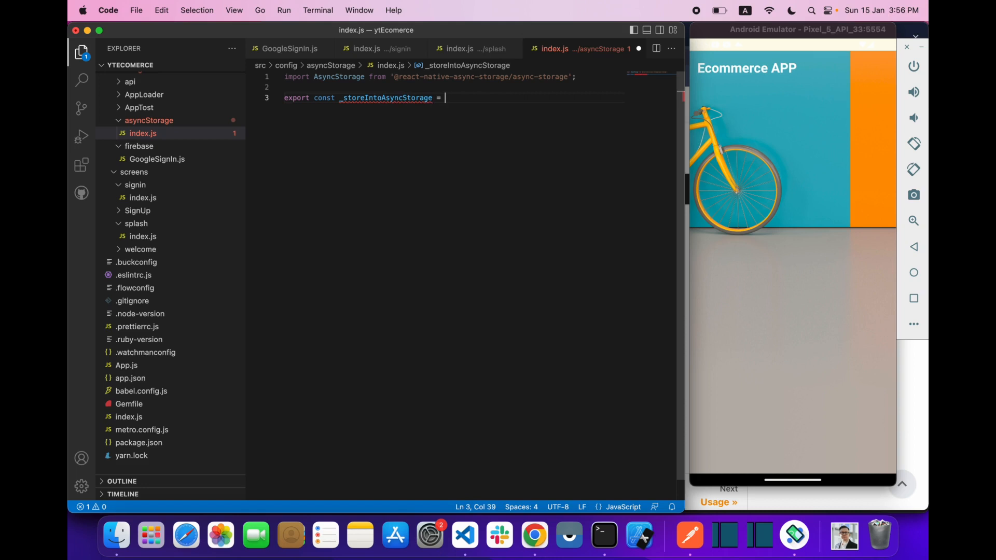
type("() =>")
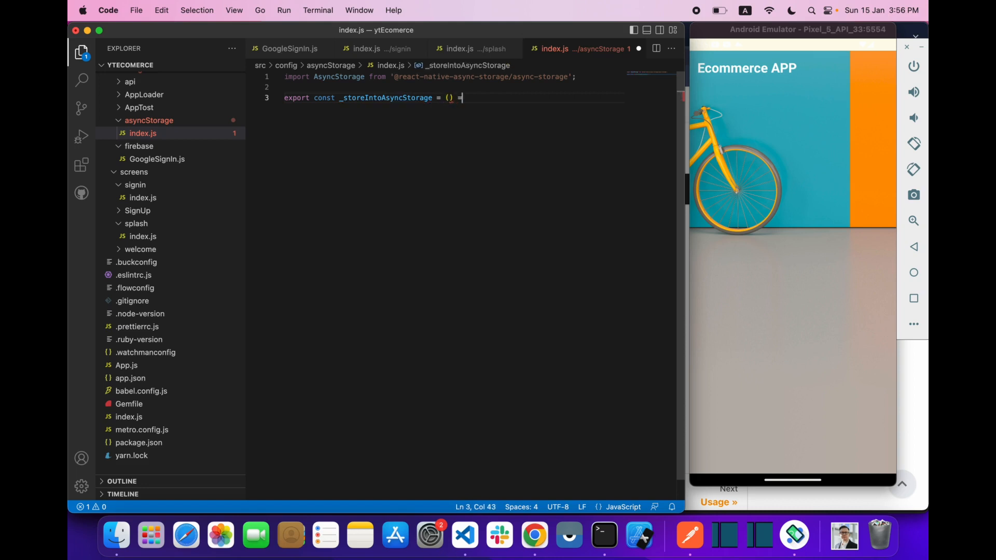
type("=> {}")
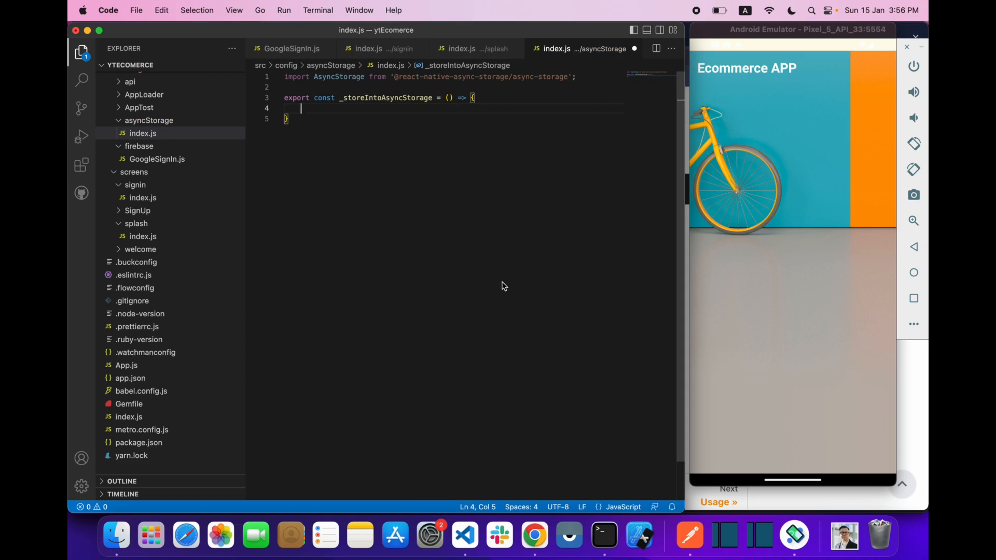
left_click(448, 98)
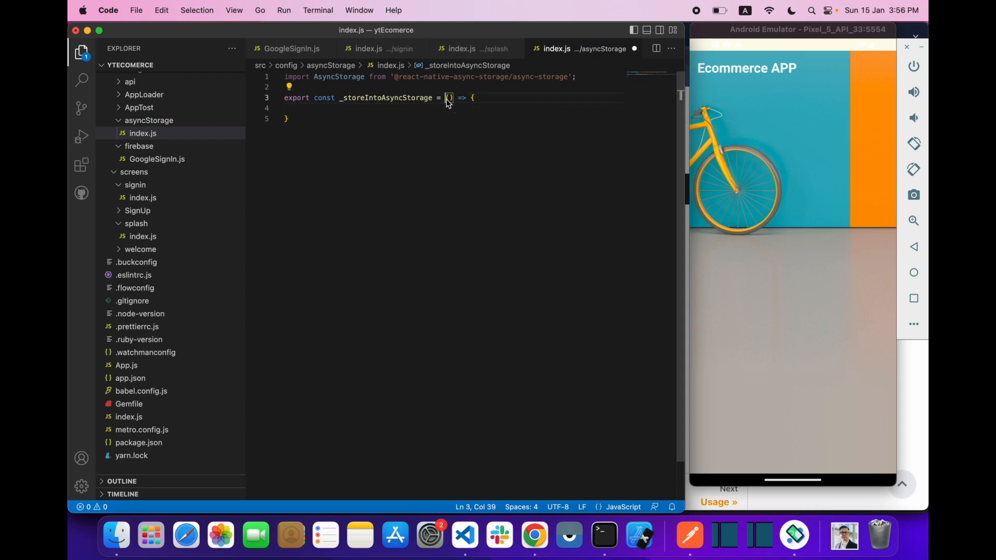
type("async")
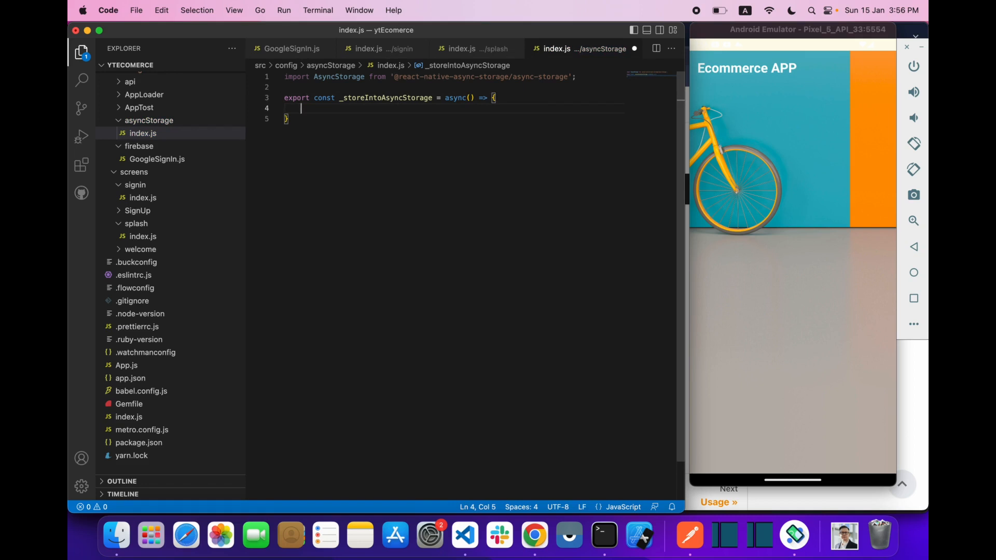
type("try {")
type("} ca")
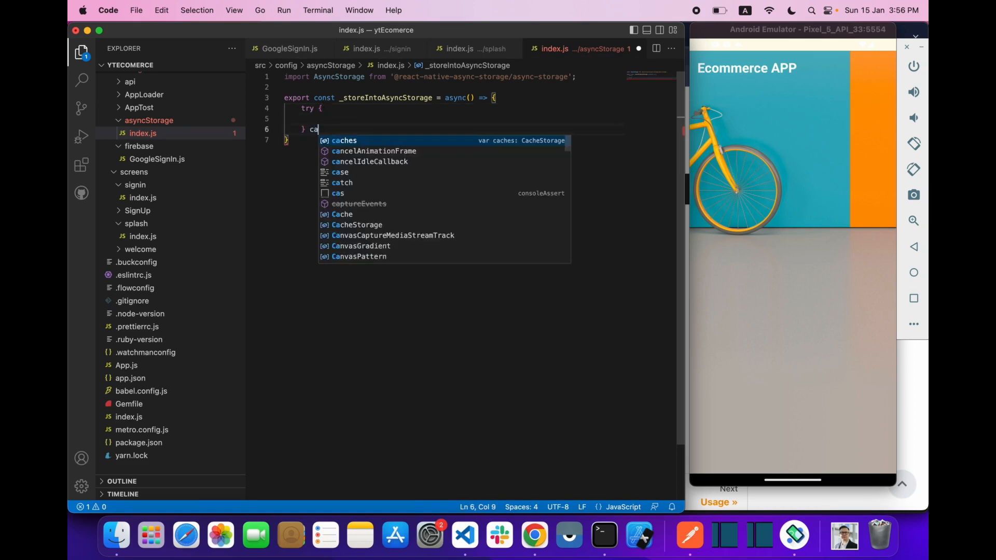
Complete try/catch, logging an error about storing data in async storage in catch
type("ch")
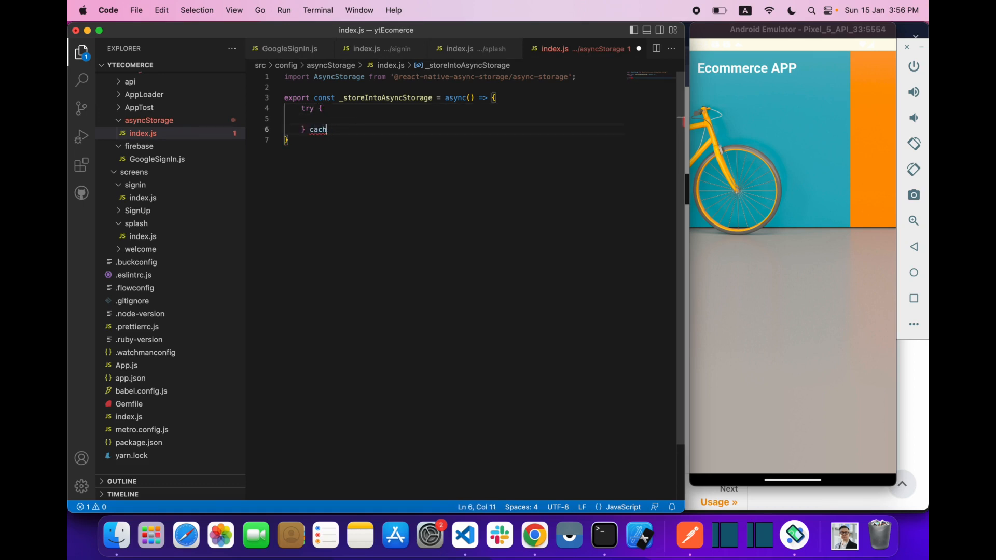
key("backspace")
type("tch(e) {}")
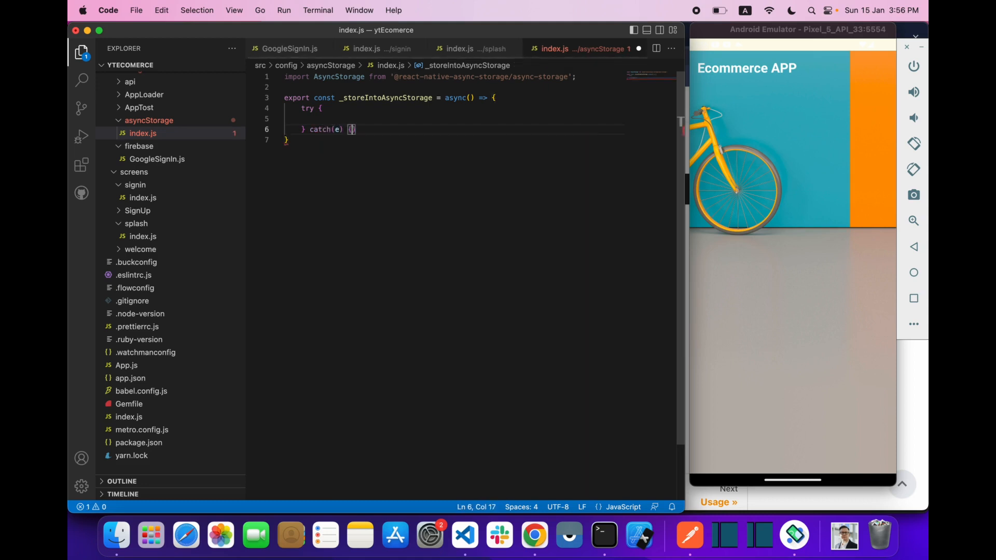
type("console.log")
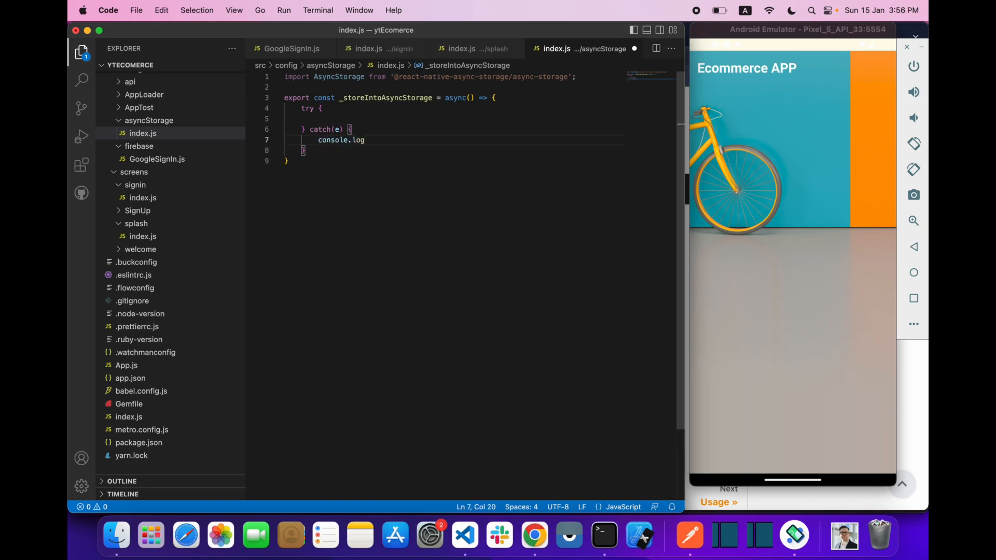
type("(\"\")")
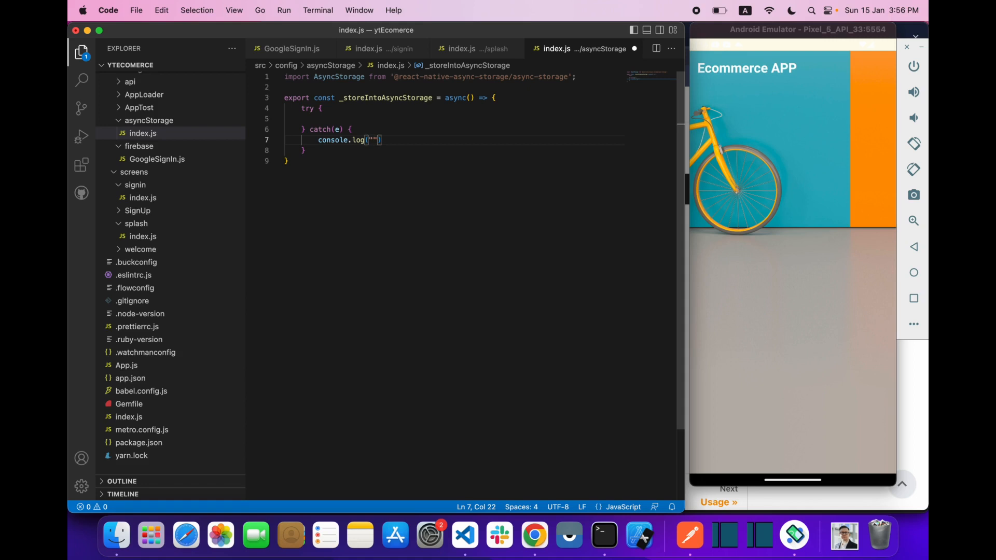
type("=> error:")
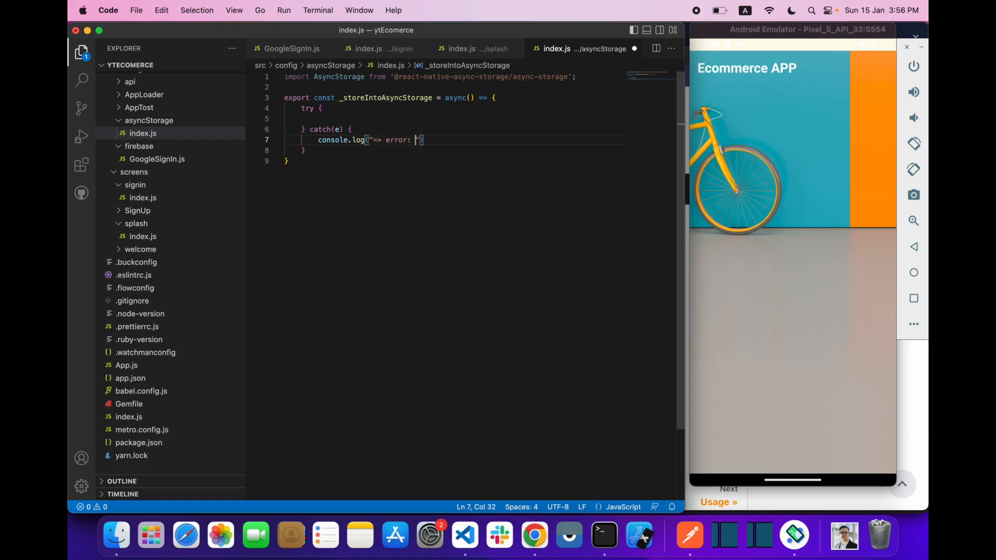
type(", \"\"")
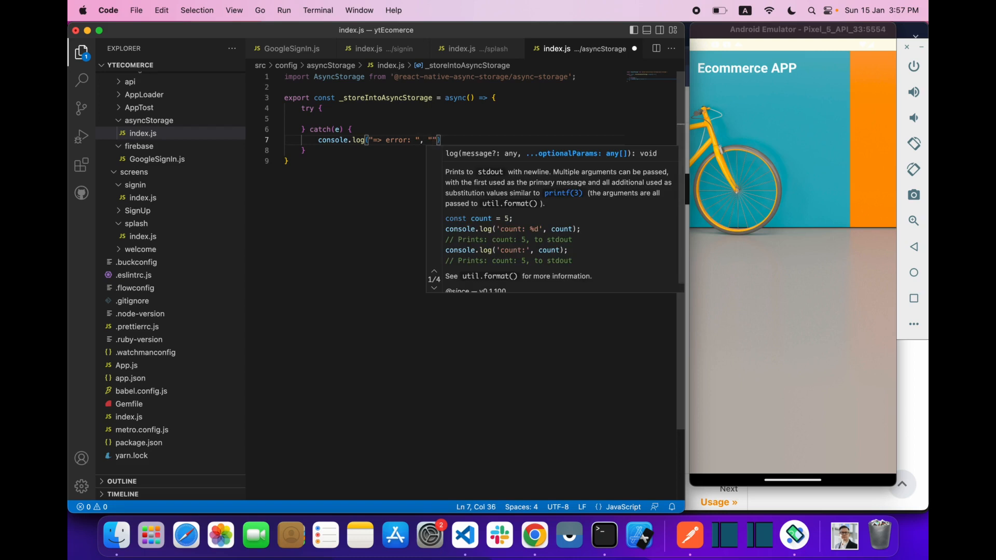
type("stroing")
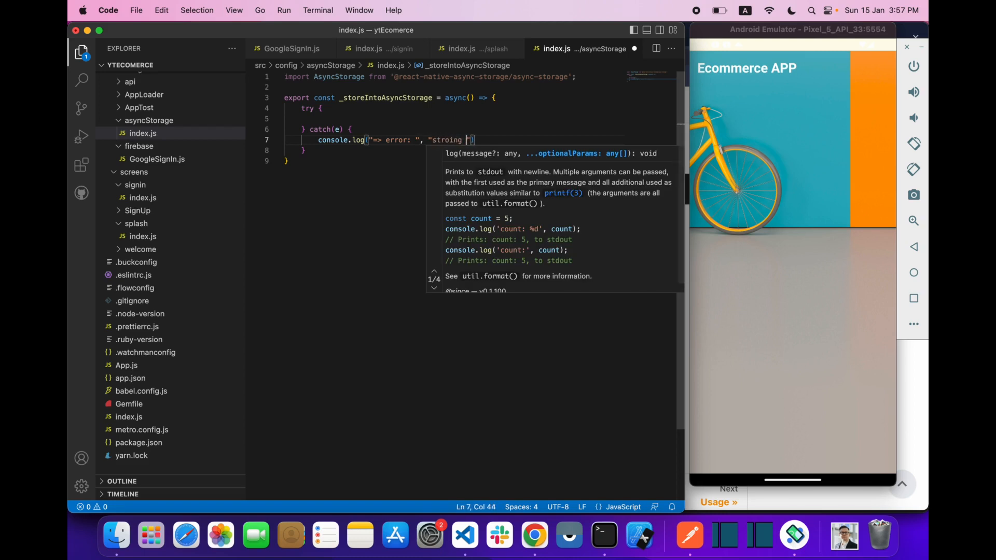
type("data in asyn storage")
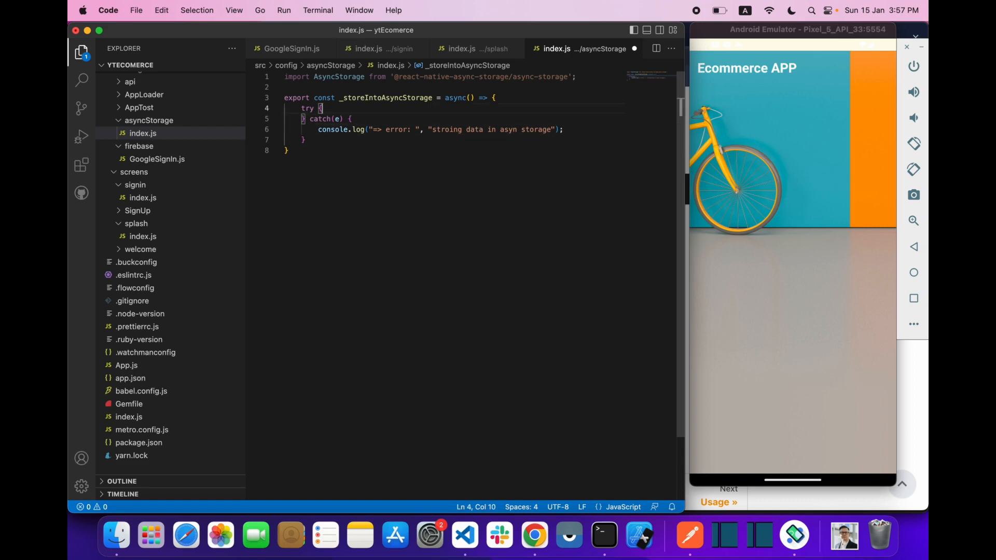
Add key and value parameters and await AsyncStorage.setItem(key, value) in try
type("wait")
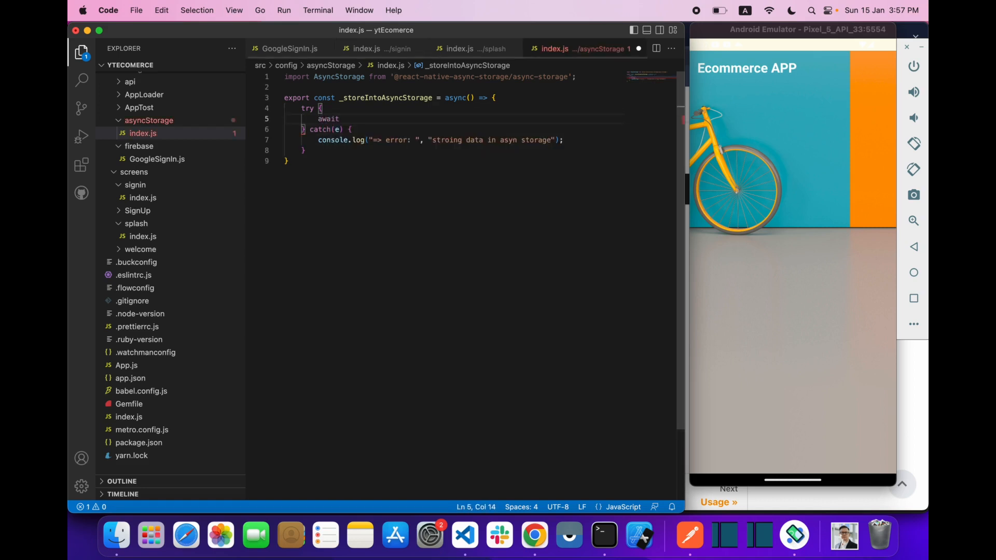
left_click(340, 119)
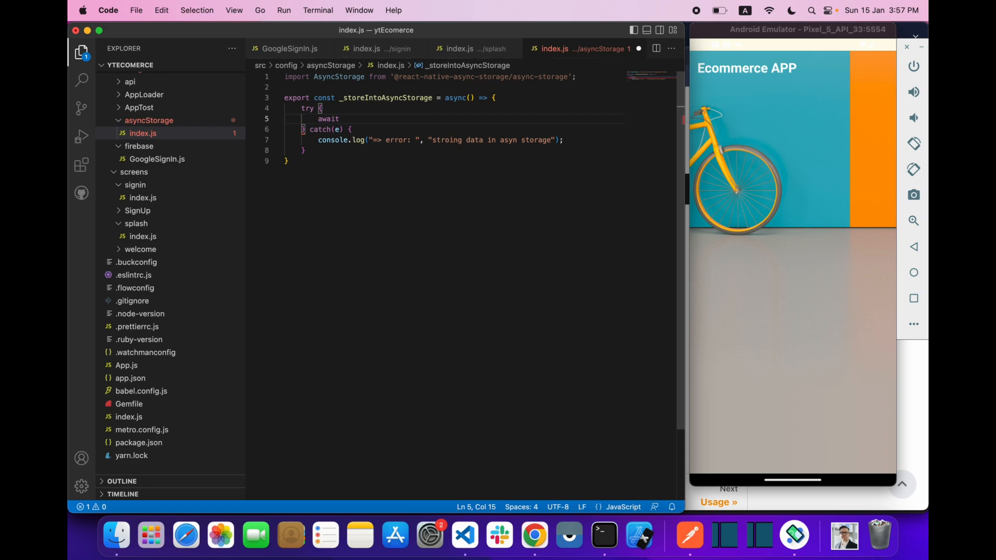
type("AsyncStorage.setItem();")
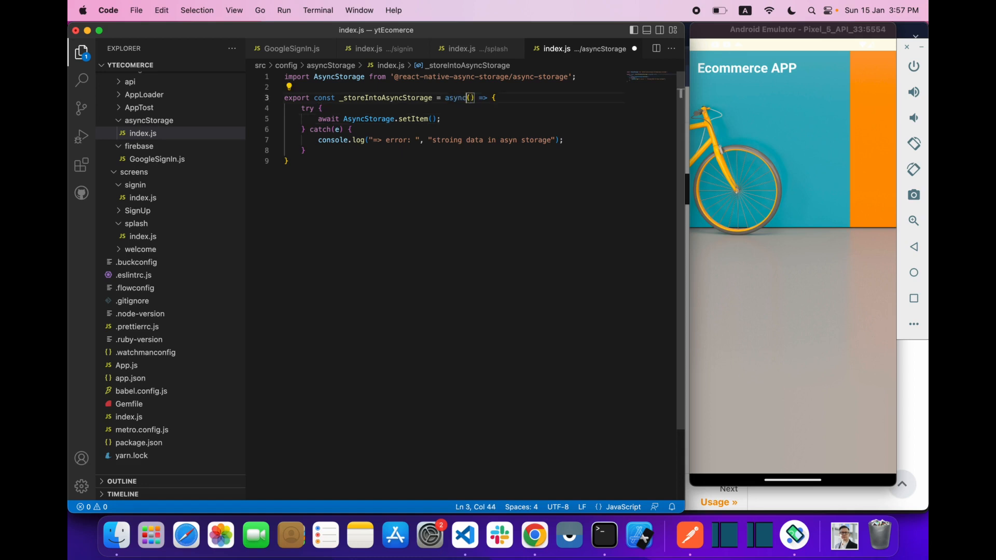
type("key,")
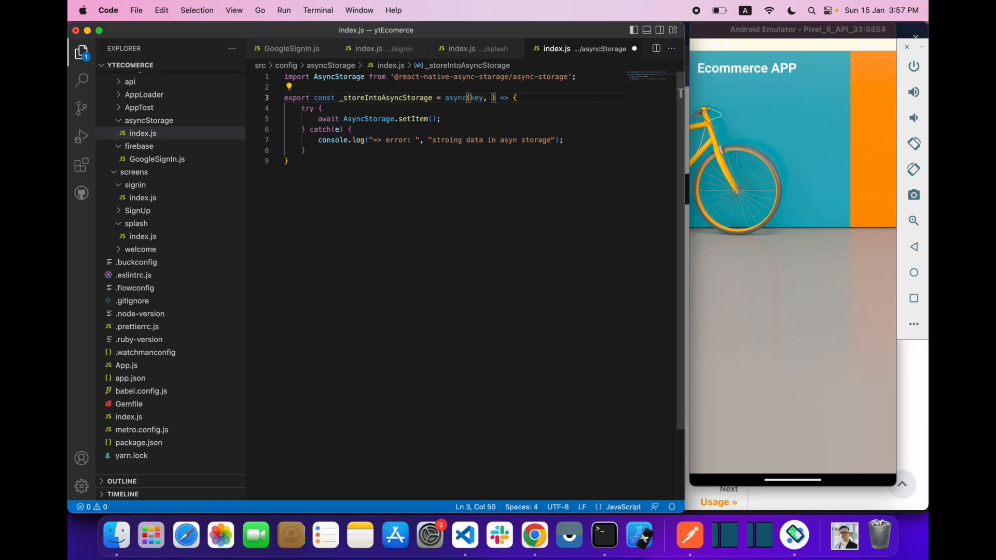
type("value")
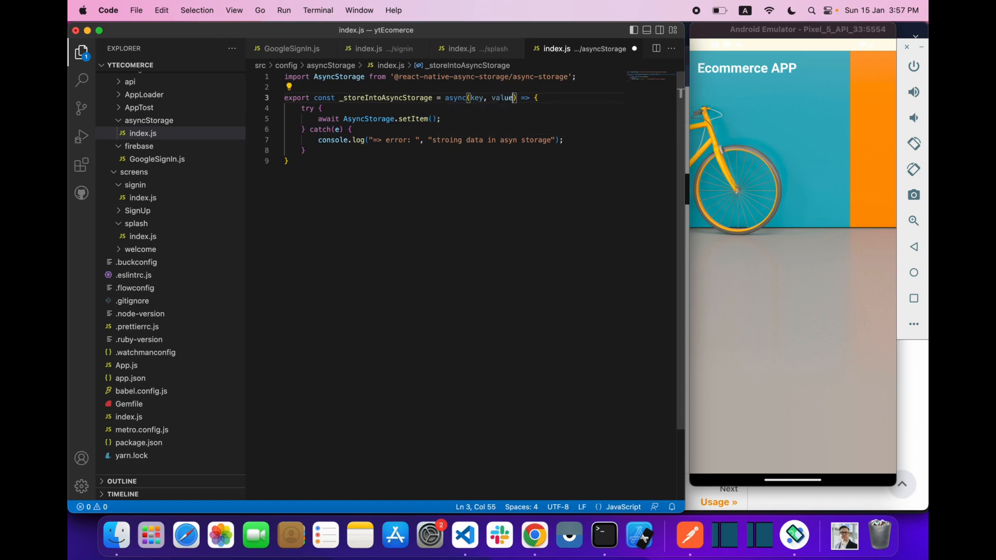
type("ke")
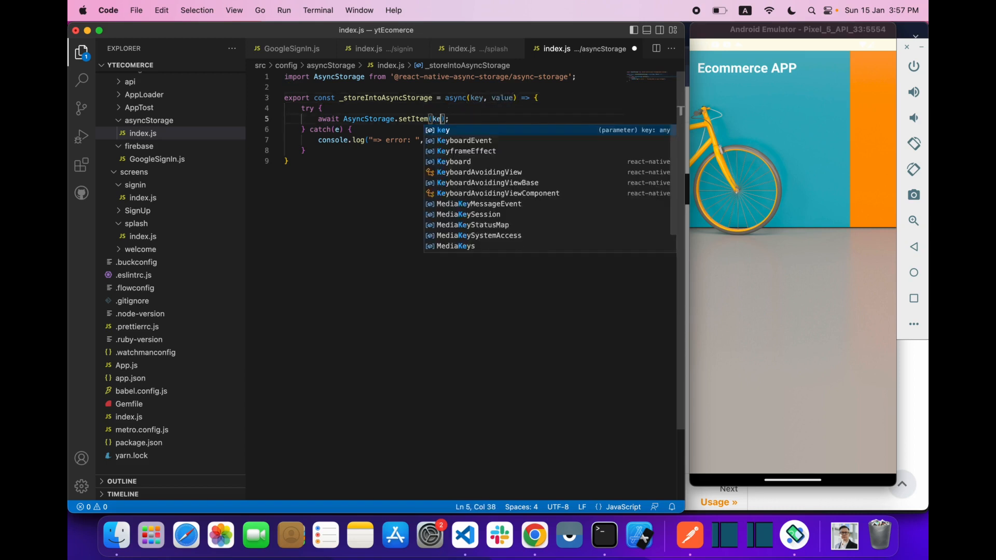
type(", value")
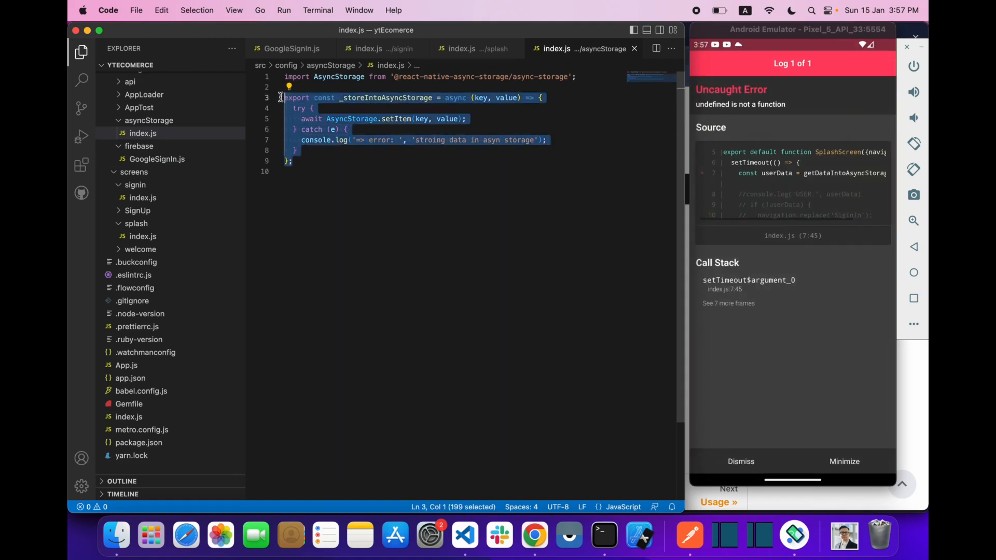
mouse_move(496, 198)
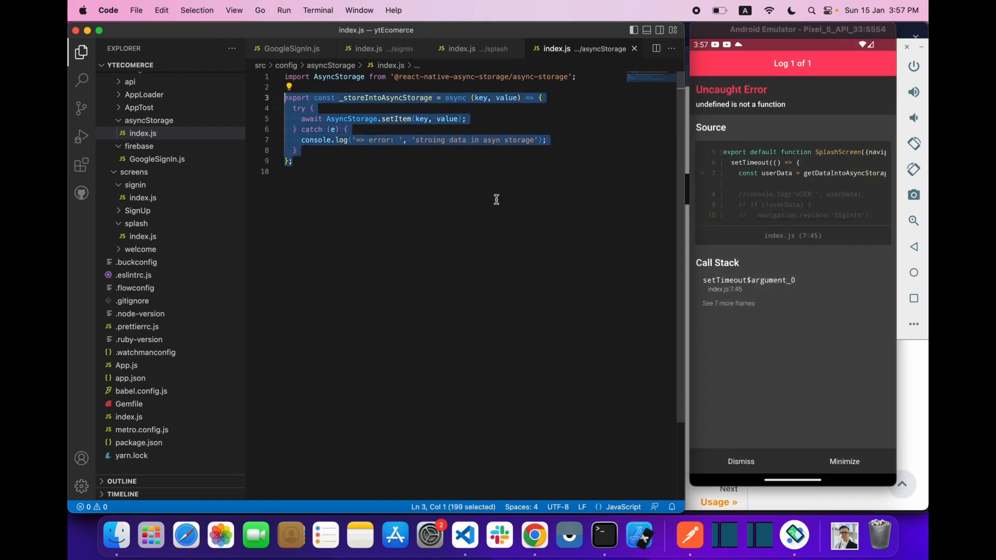
Paste a copy below, rename it _getFromAsyncStorage, drop value, and use getItem
left_click(335, 179)
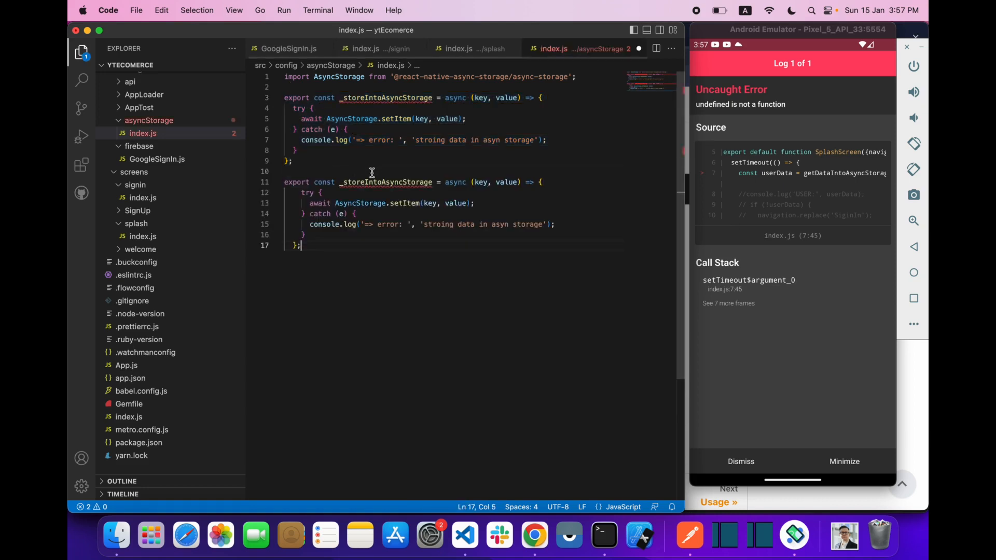
left_click(347, 182)
type("getFrom")
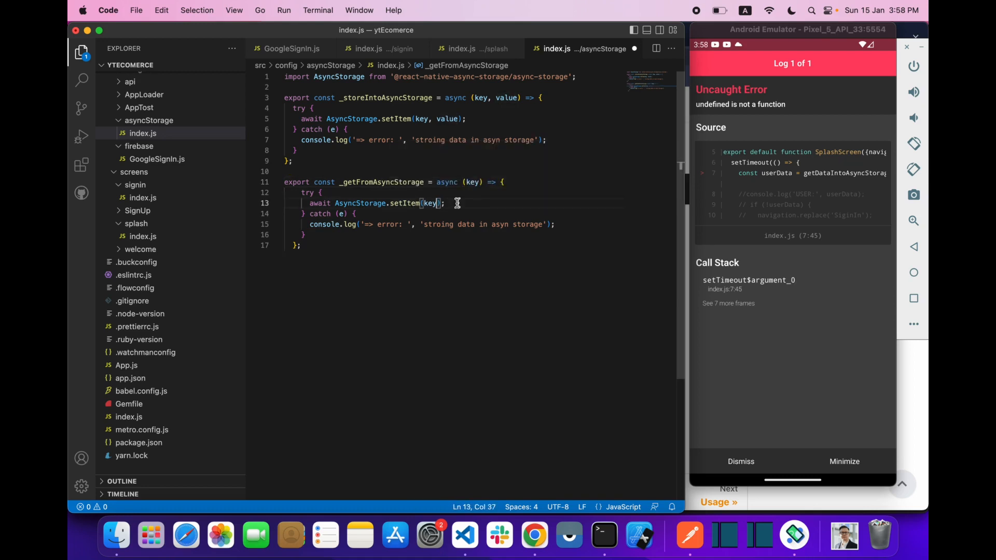
double_click(403, 203)
type("g")
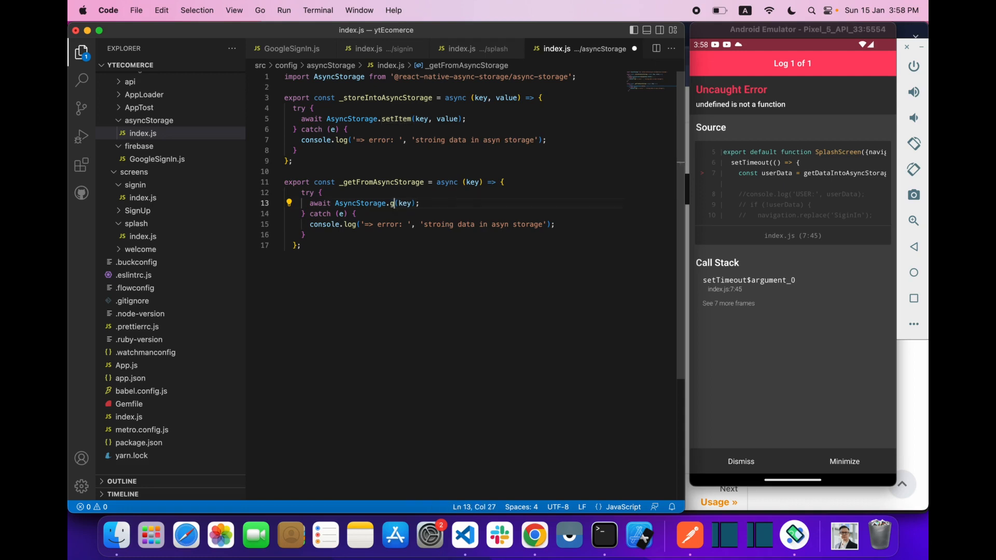
type("etItem")
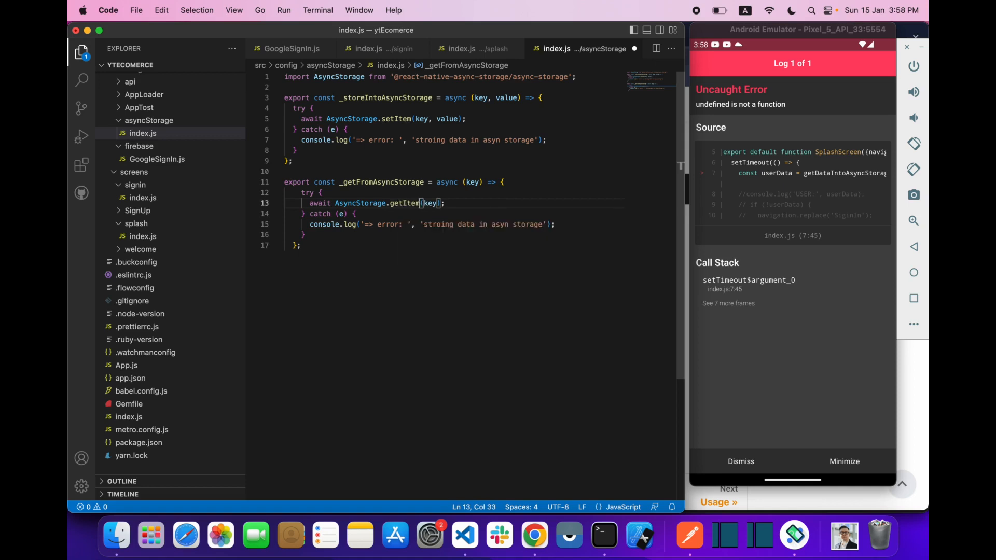
Assign getItem's result to const value and return value when it exists
left_click(318, 203)
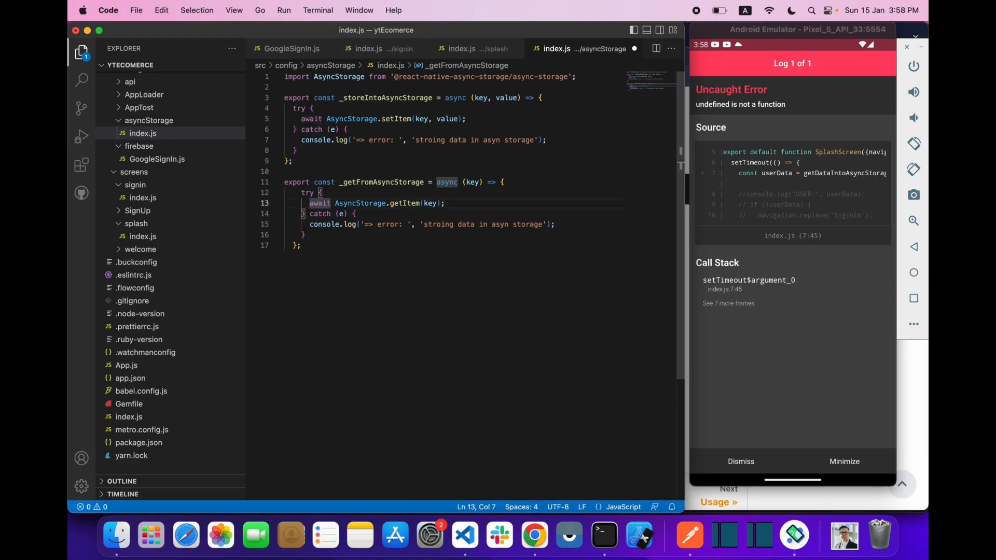
type("const")
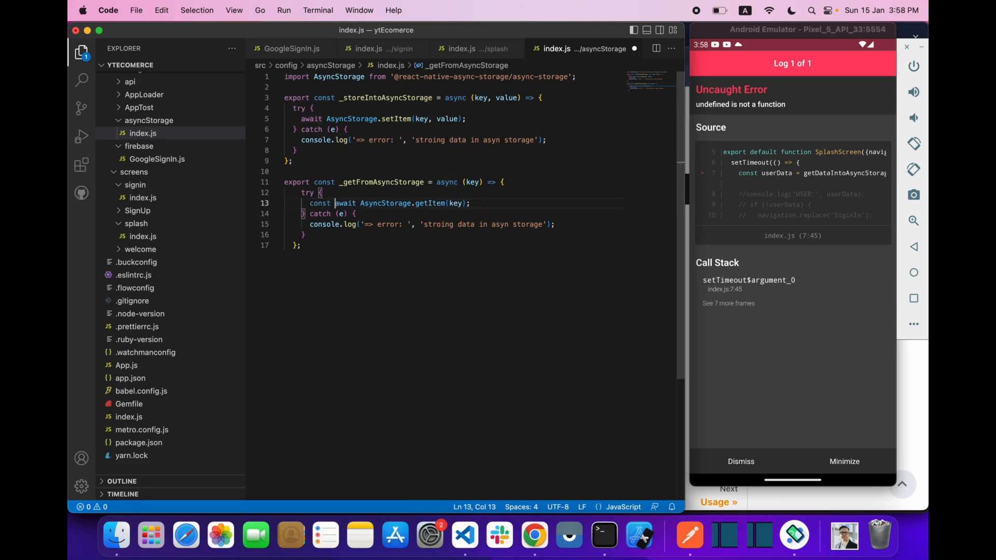
type("value =")
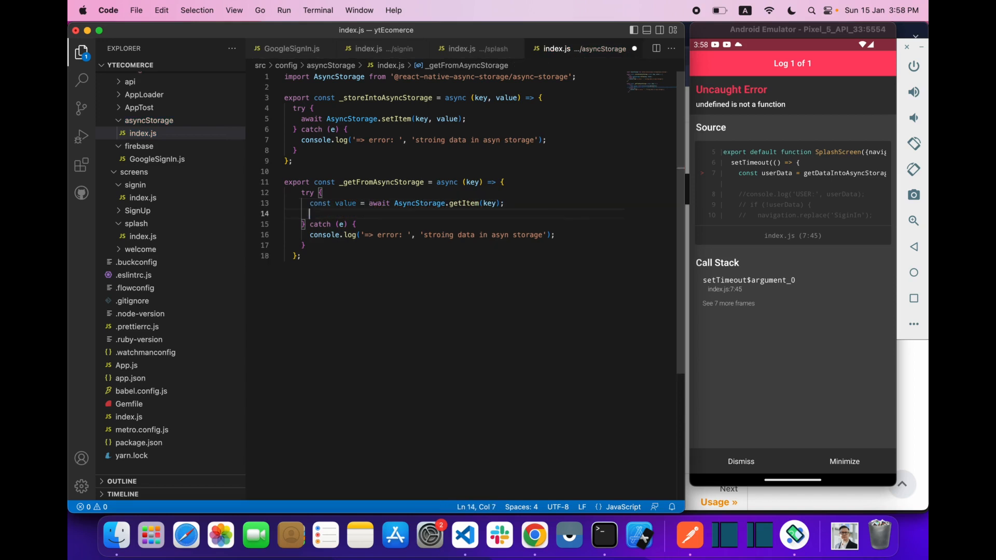
type("if(")
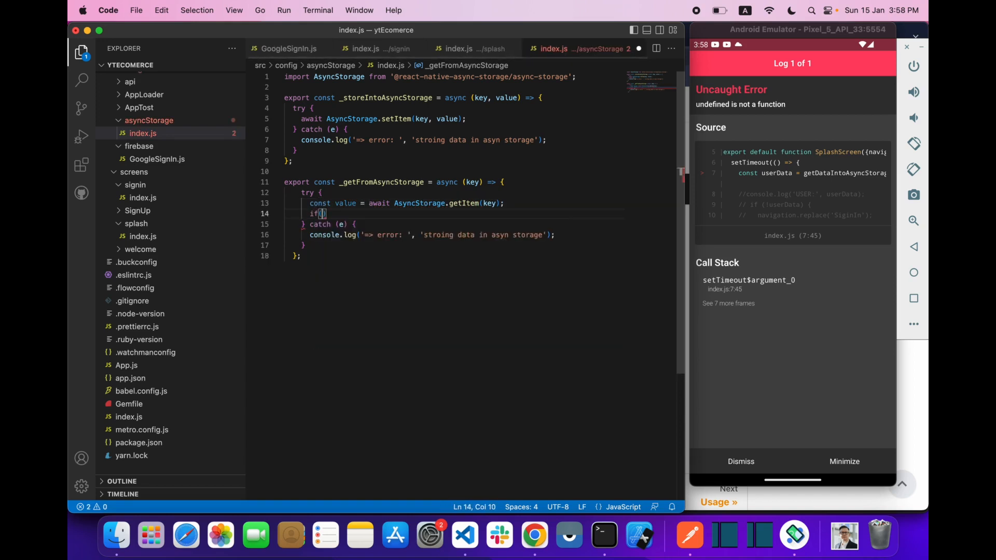
type("value")
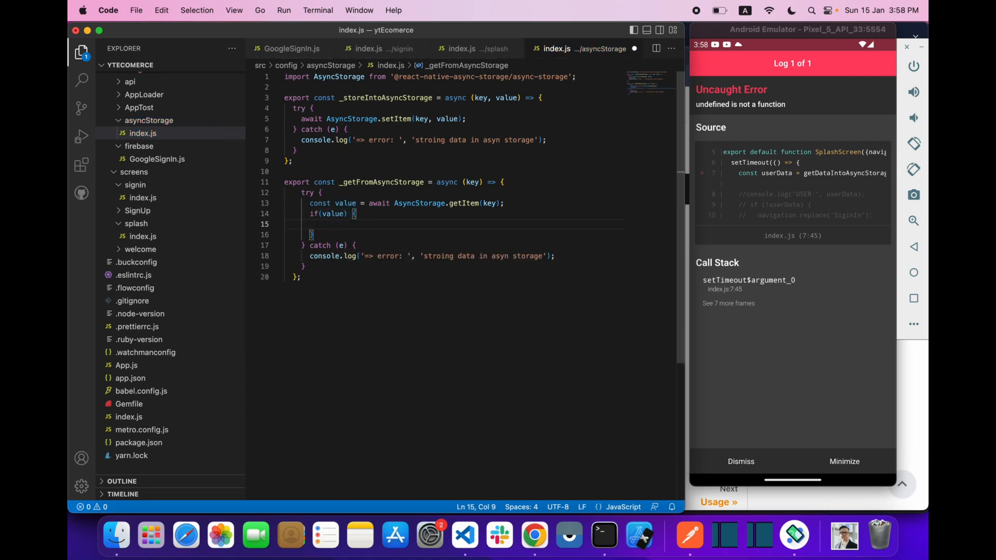
type("return v")
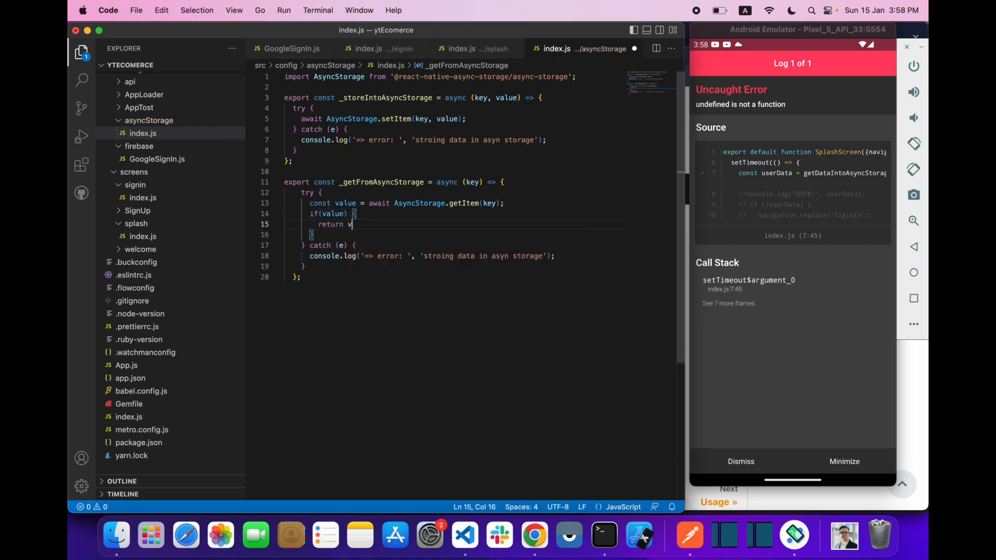
type("alue;")
left_click(455, 234)
type("else {")
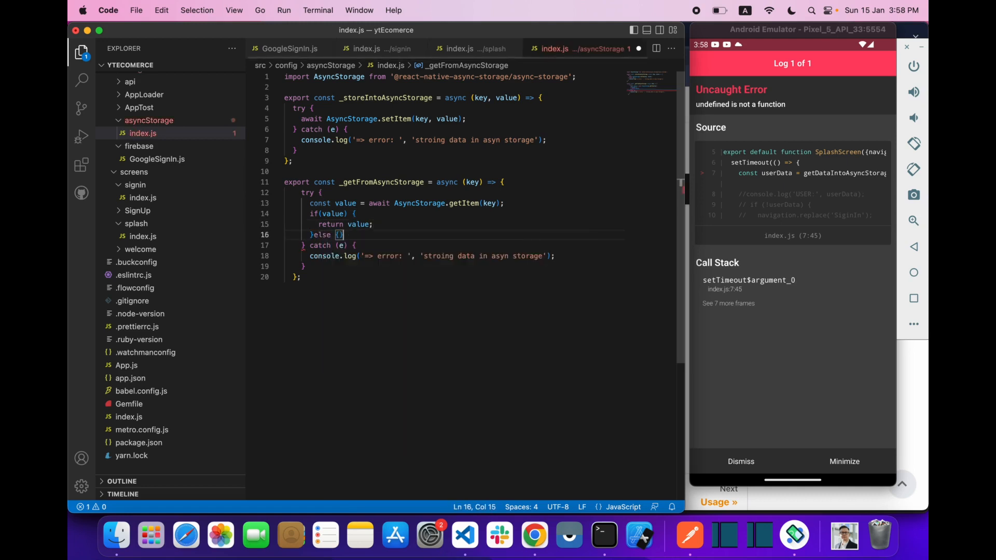
Return null otherwise and in catch, change the log to 'getting data', then save
type("return null")
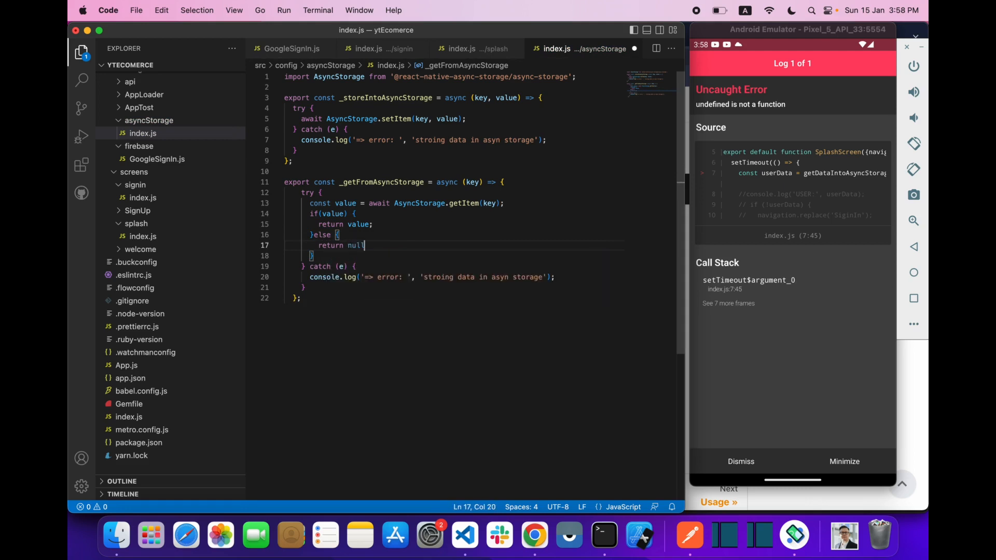
key("enter")
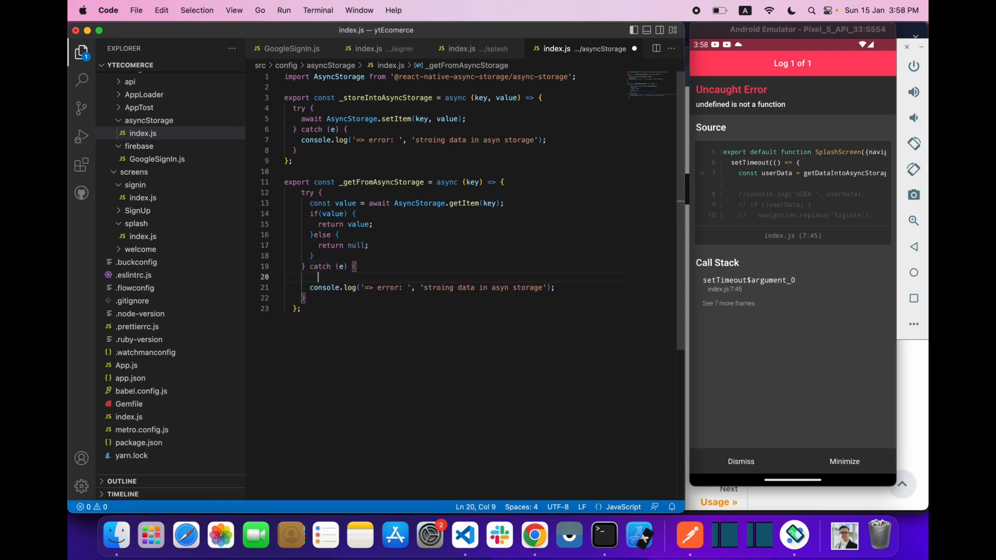
type("return null;")
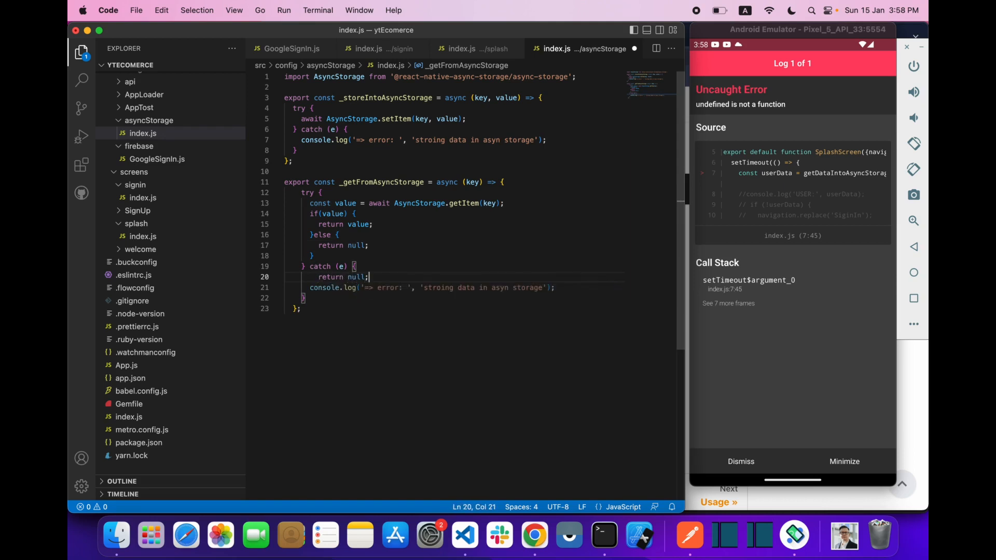
double_click(435, 286)
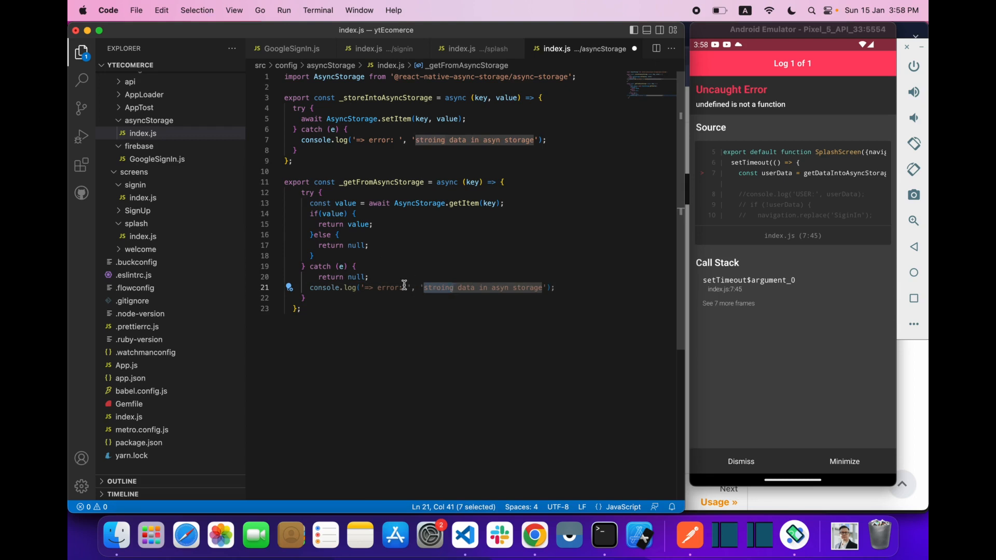
mouse_move(390, 282)
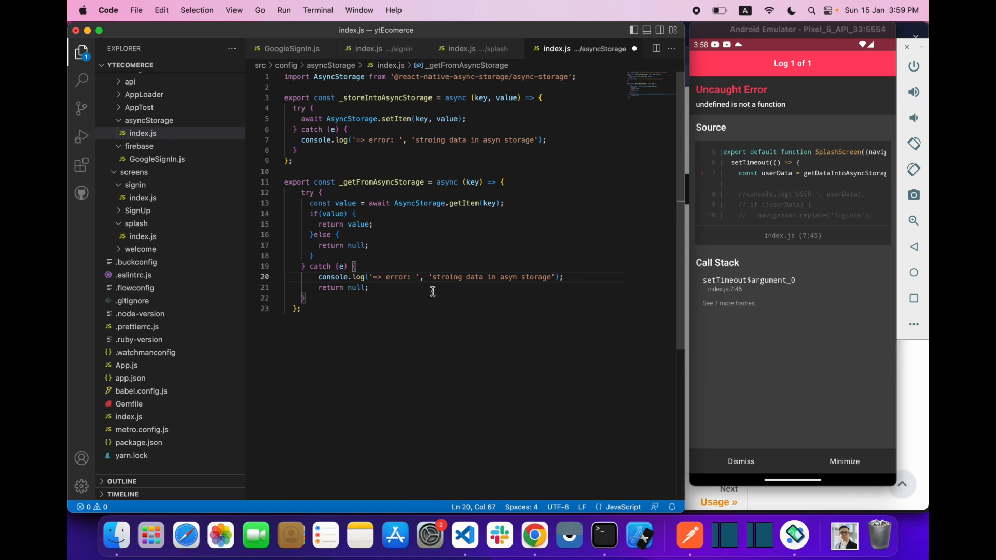
double_click(447, 277)
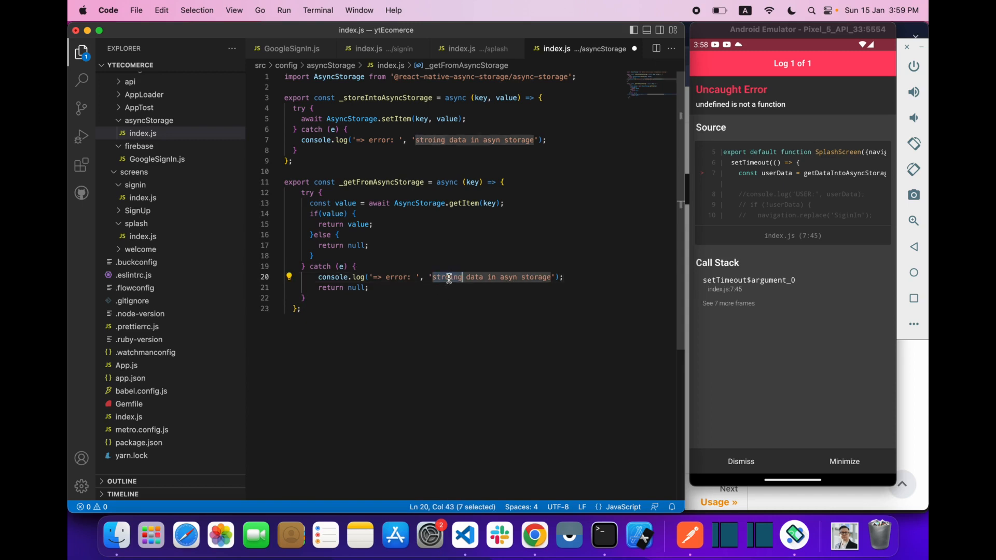
key("Backspace")
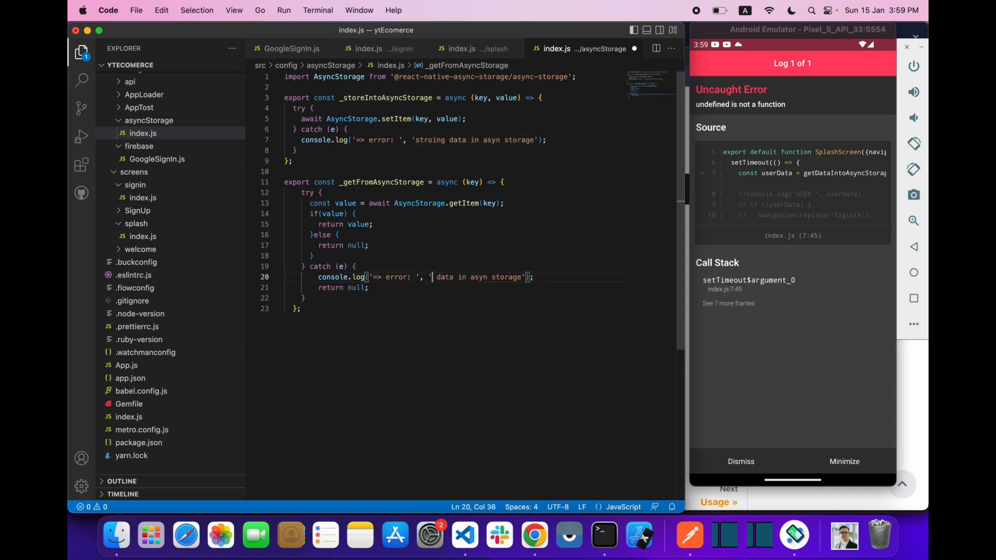
type("get")
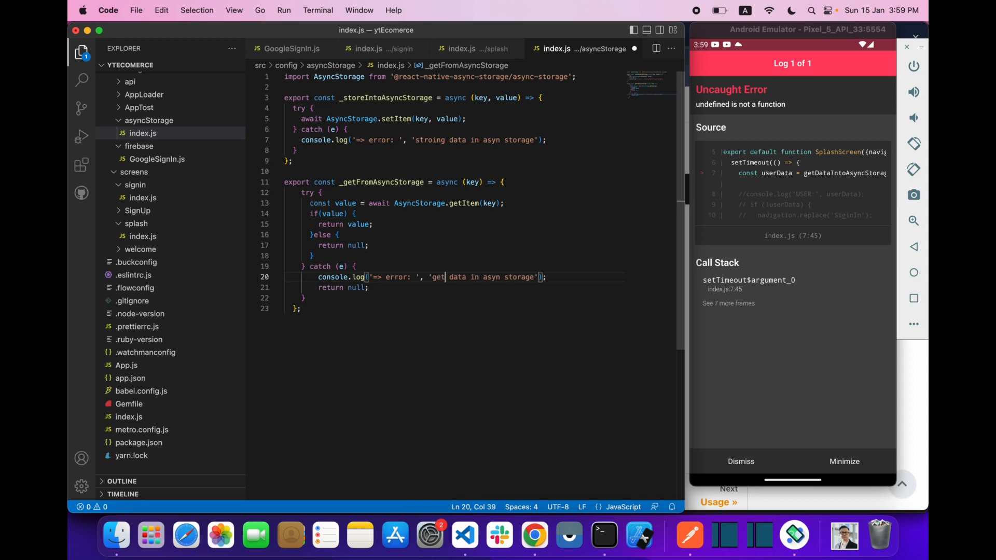
type("ting")
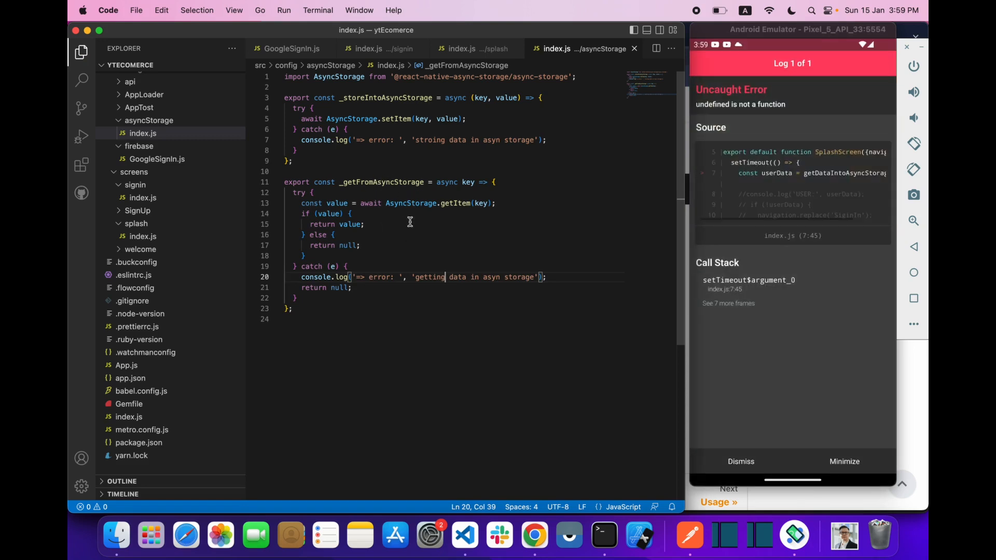
left_click(433, 97)
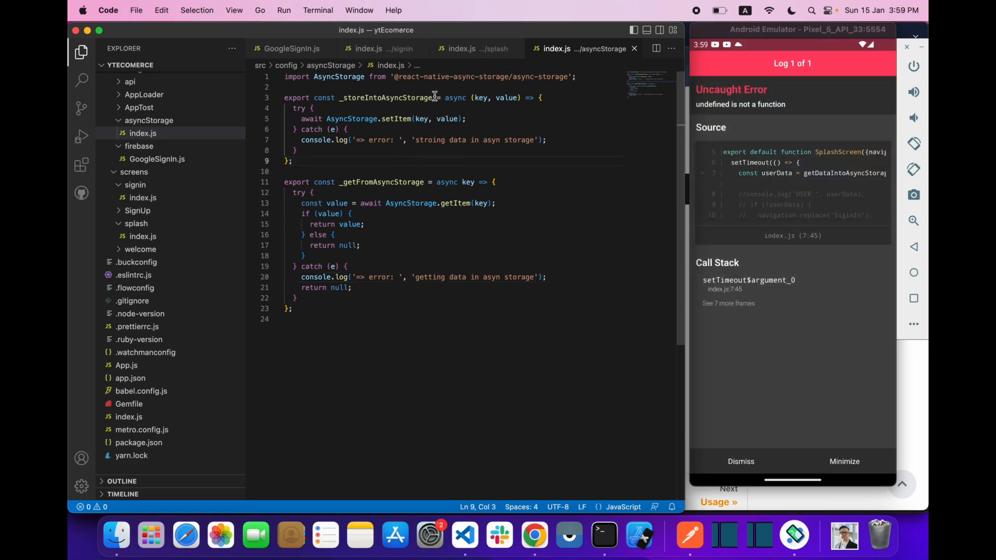
mouse_move(367, 49)
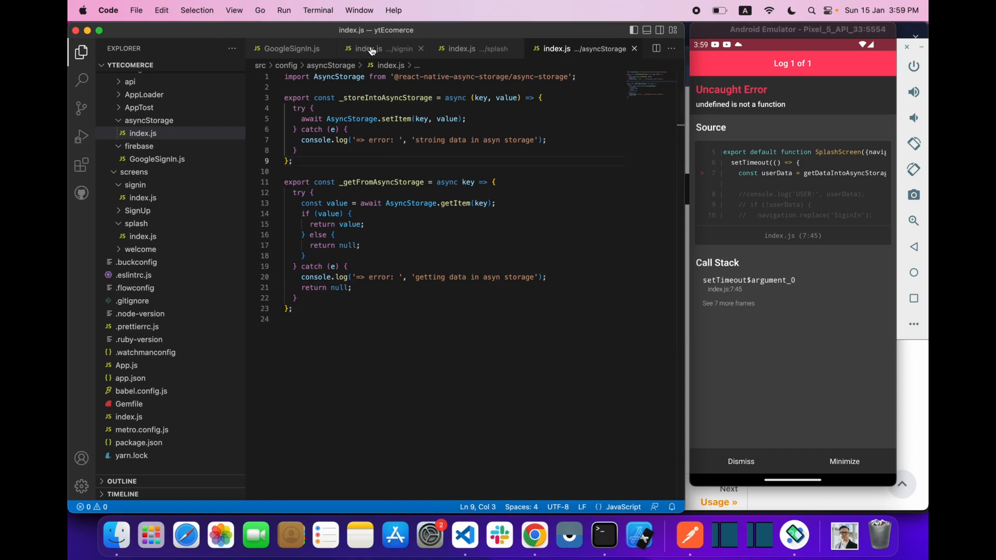
In signin/index.js, import _storeIntoAsyncStorage from '../../config/asyncStorage' and pass it the user data
left_click(365, 48)
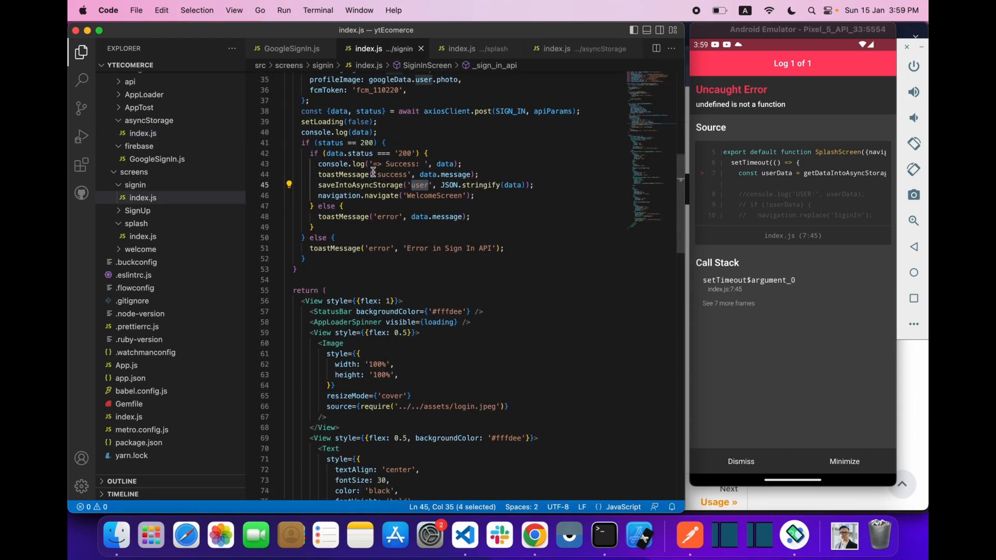
scroll("up", 3)
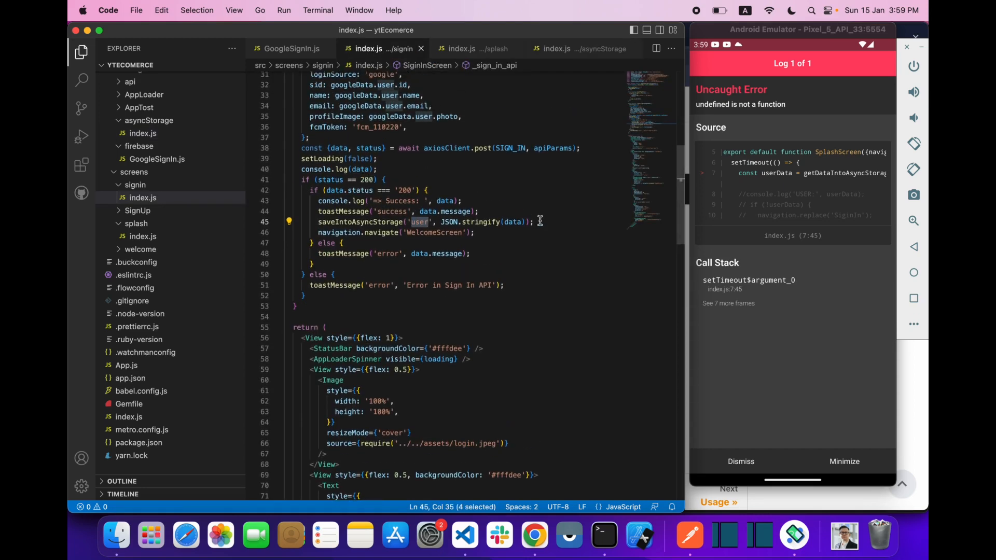
key("Backspace")
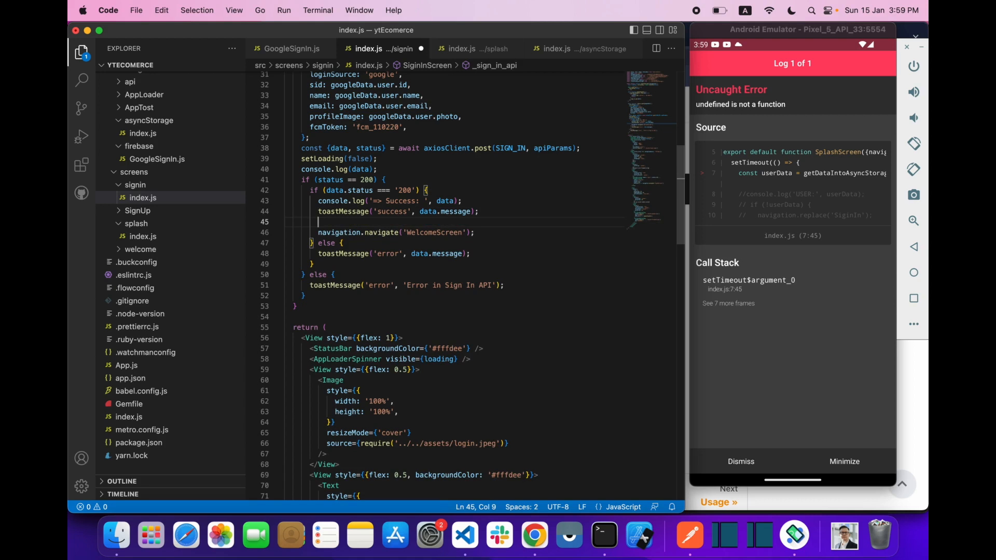
type("_storeIntoAsyncStorage(")
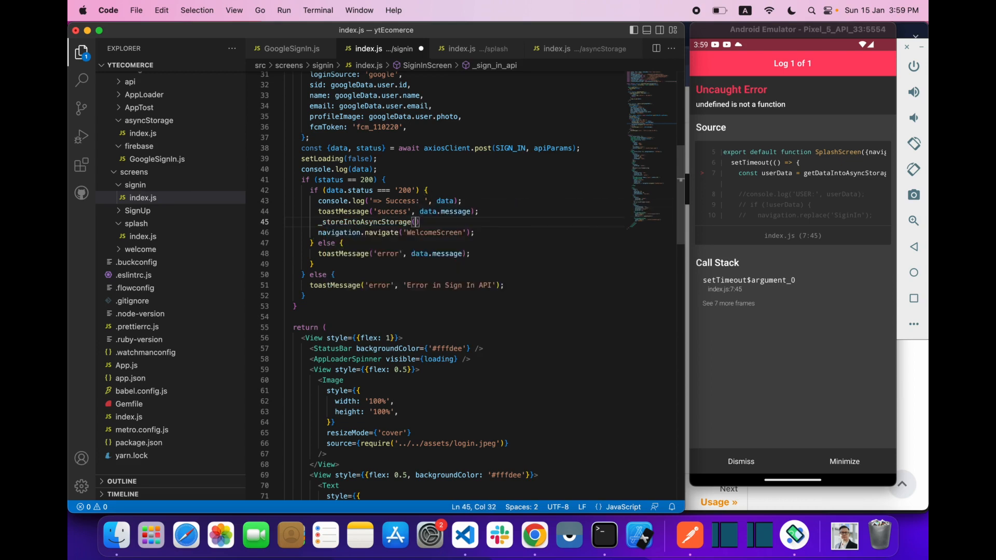
type("user\",")
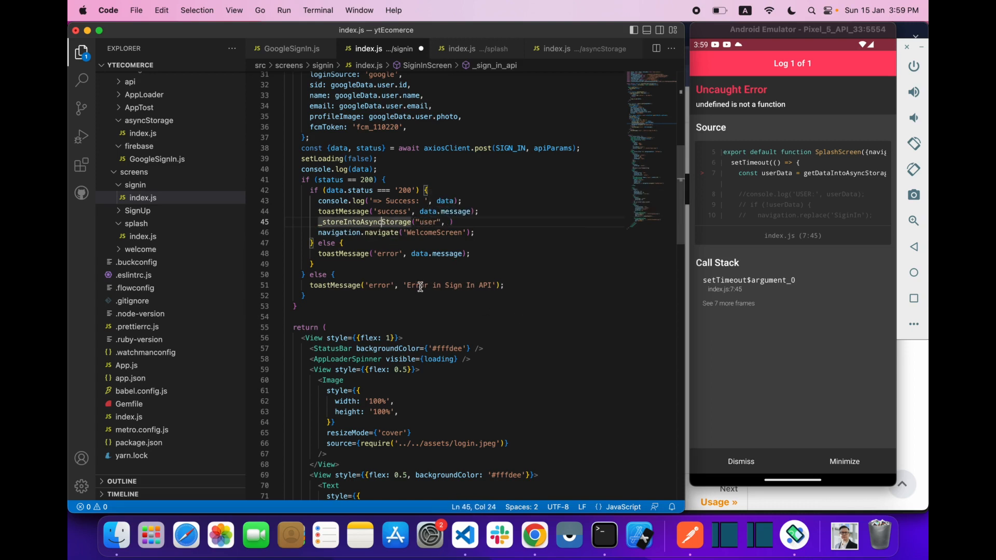
mouse_move(467, 219)
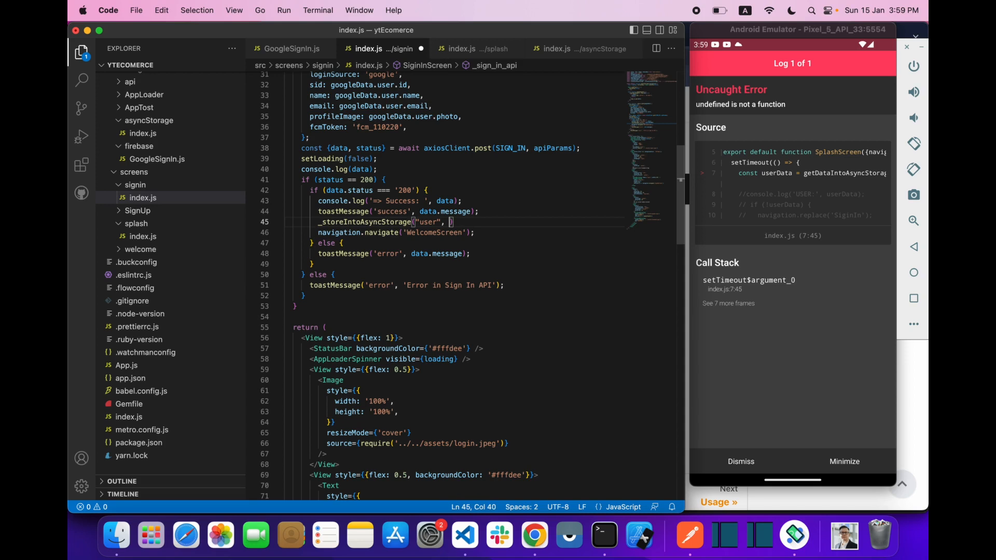
type("da")
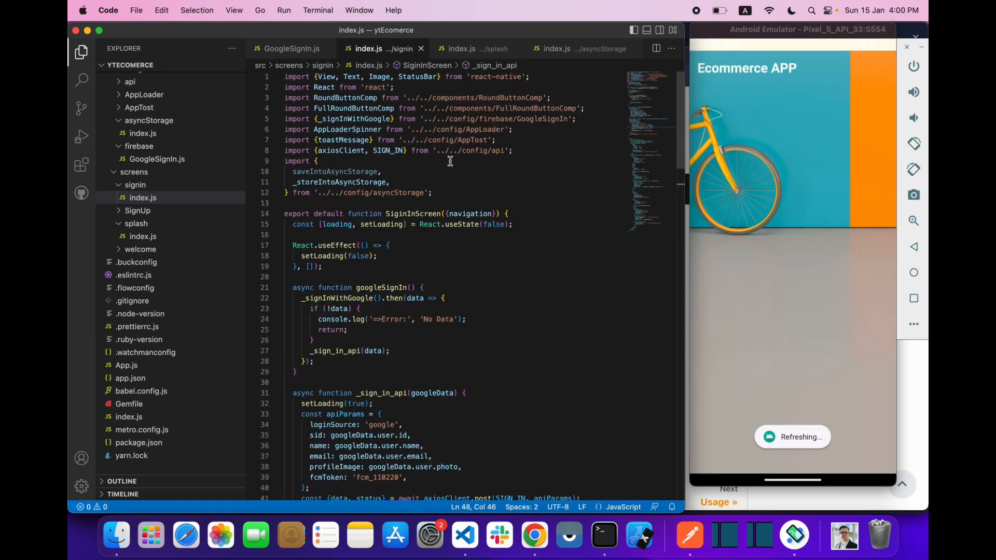
In splash/index.js, call checkUser() and define it, assigning _getFromAsyncStorage() to a value constant
left_click(462, 48)
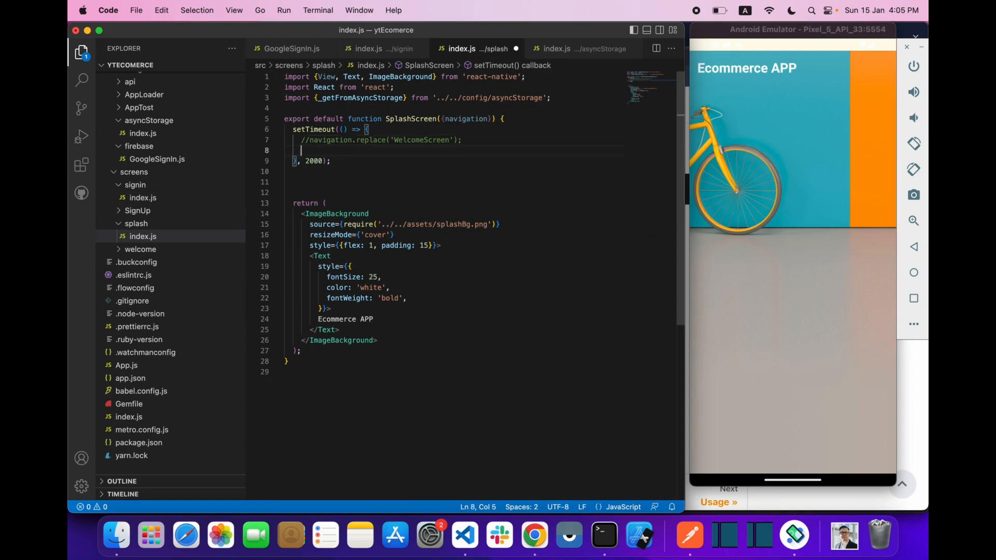
type("checkUser();")
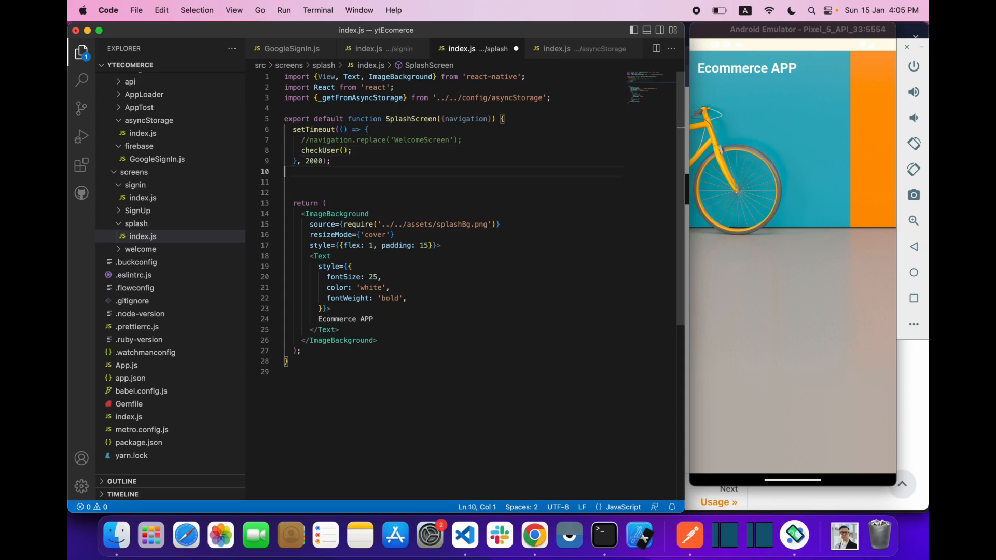
type("async function")
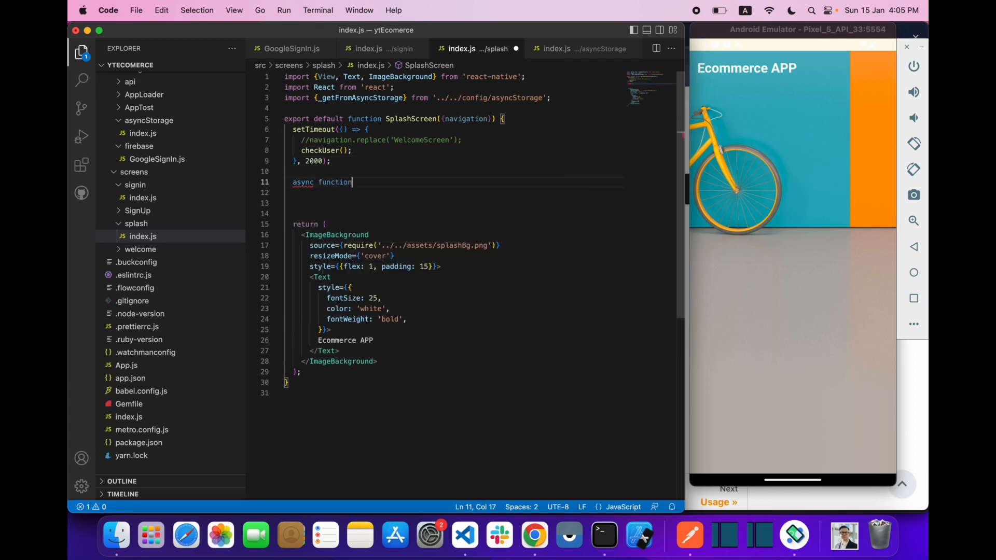
type("checkUser")
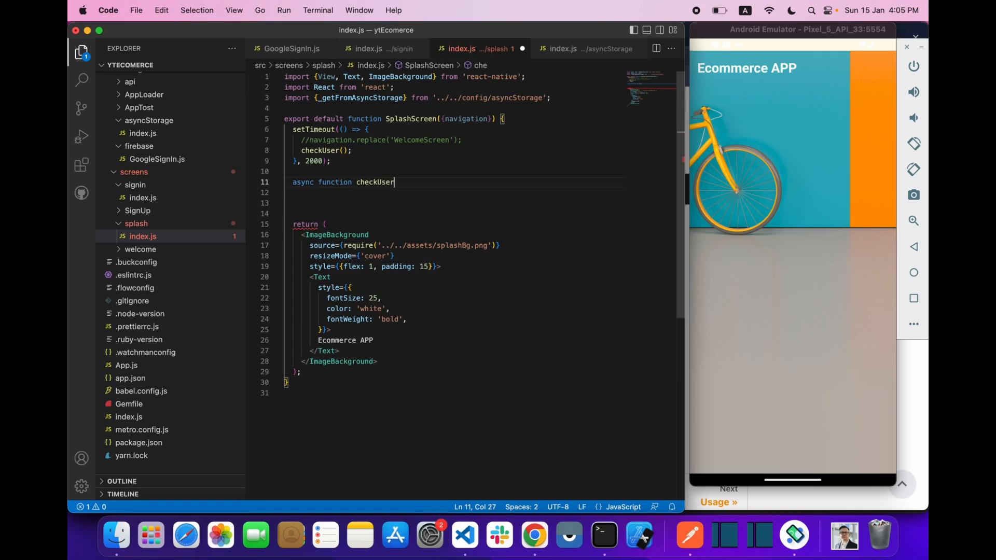
type("() {}")
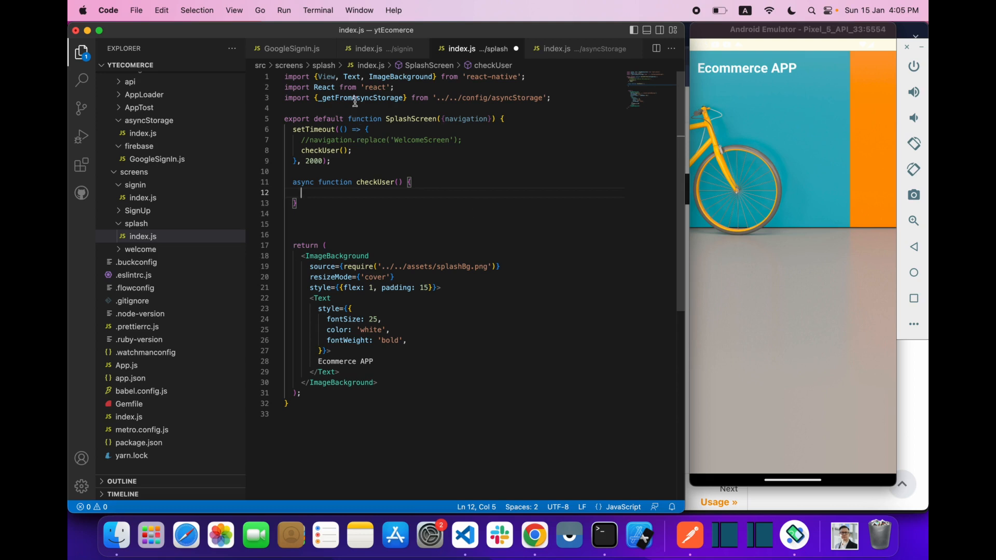
type("c")
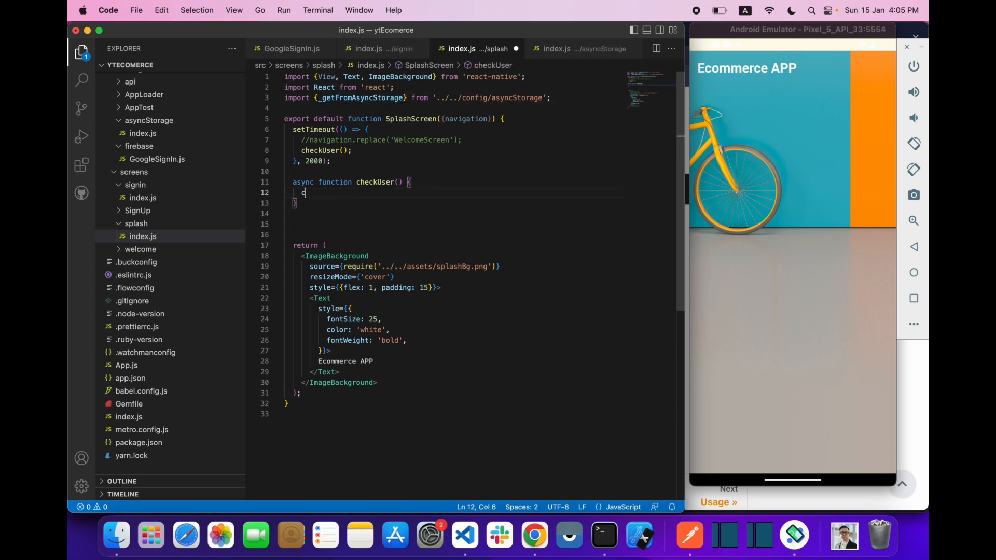
type("c")
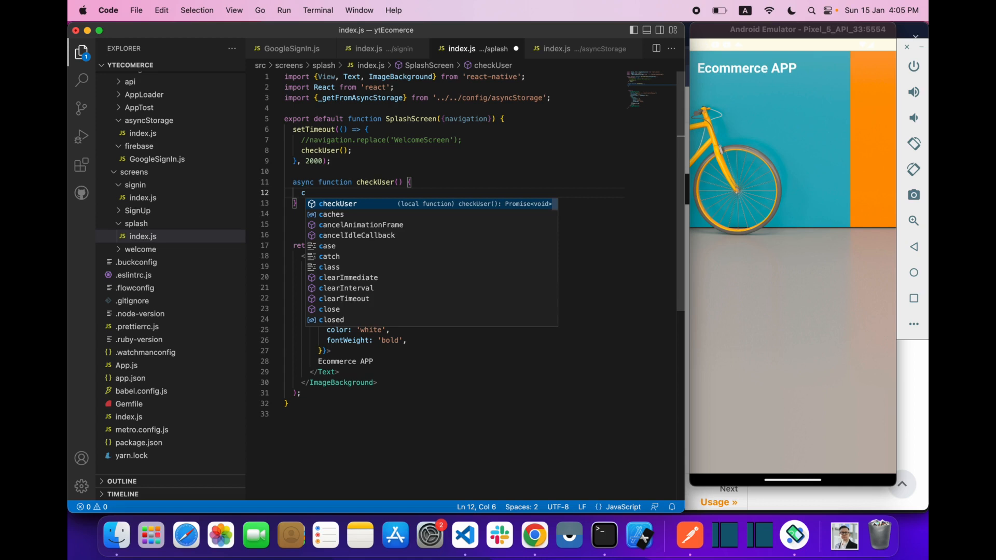
type("onst value = async")
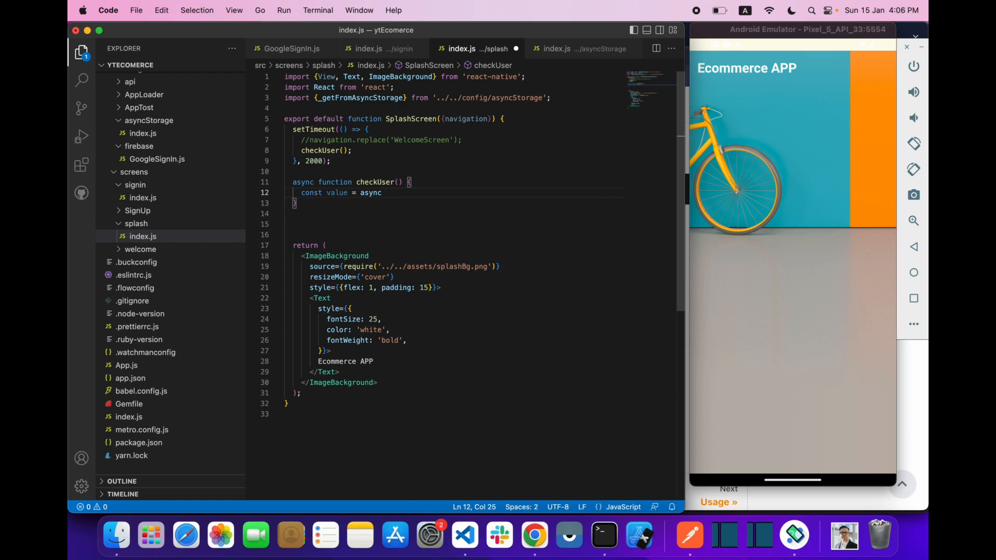
type("_getFromAsyncStorage")
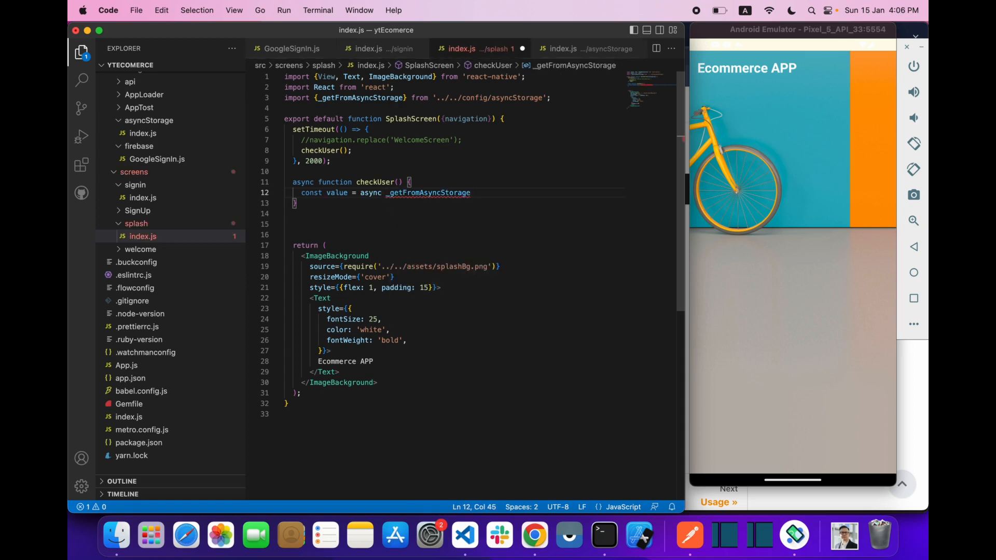
type("();")
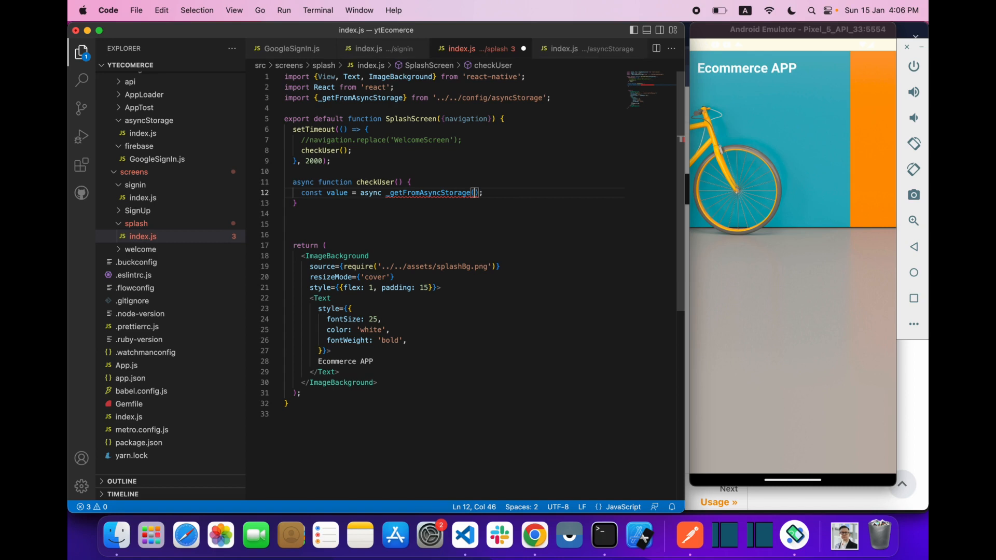
Make the storage read use await, add console.log(value), and check the Metro logs
left_click(466, 192)
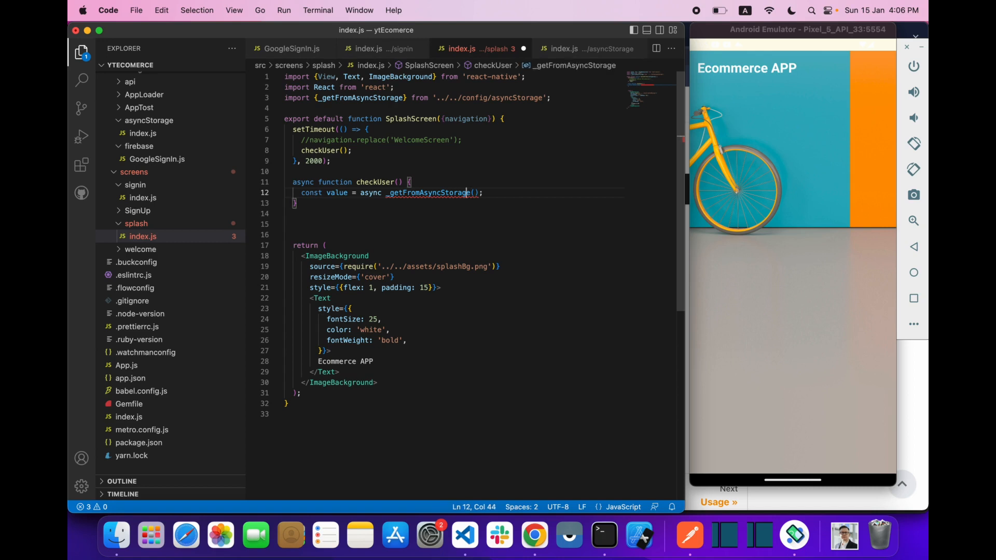
double_click(371, 192)
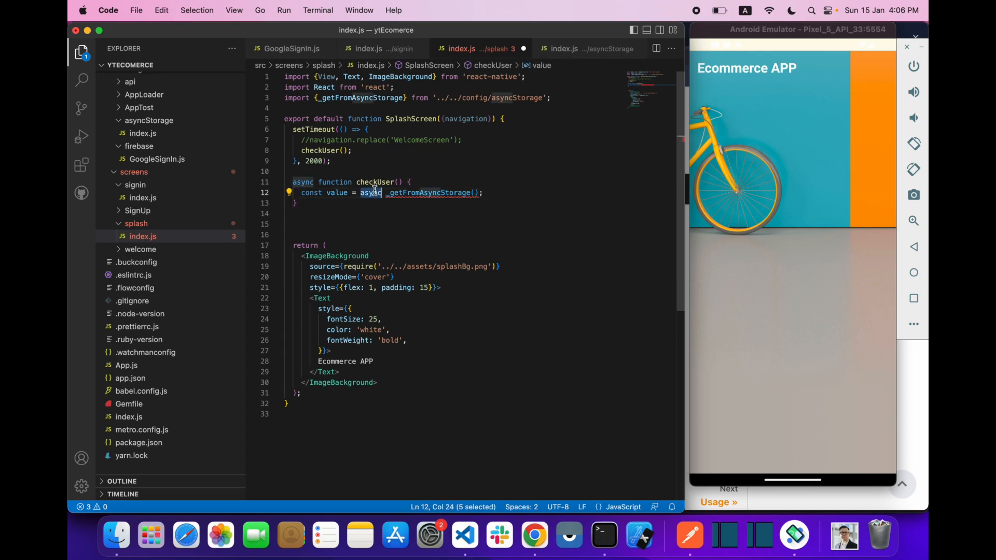
type("await")
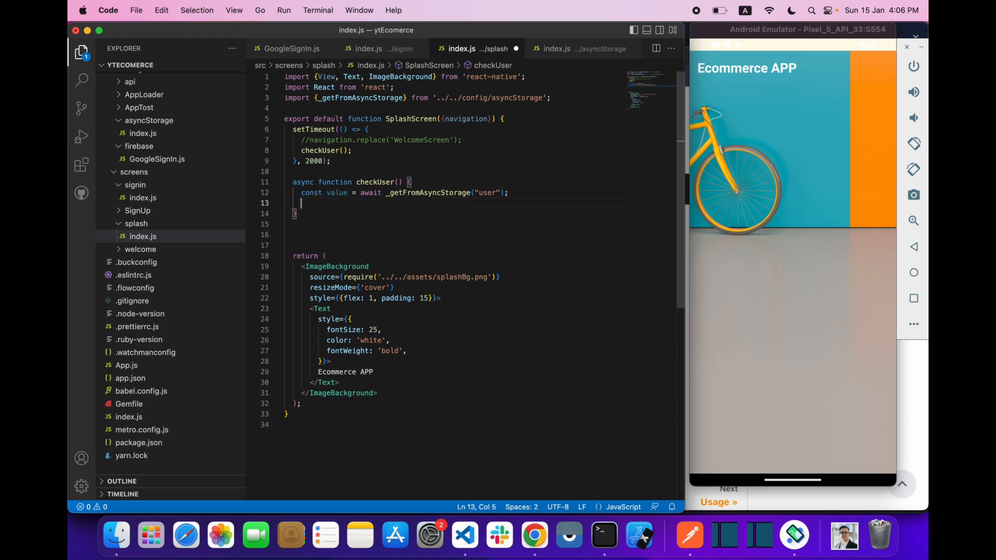
type("console")
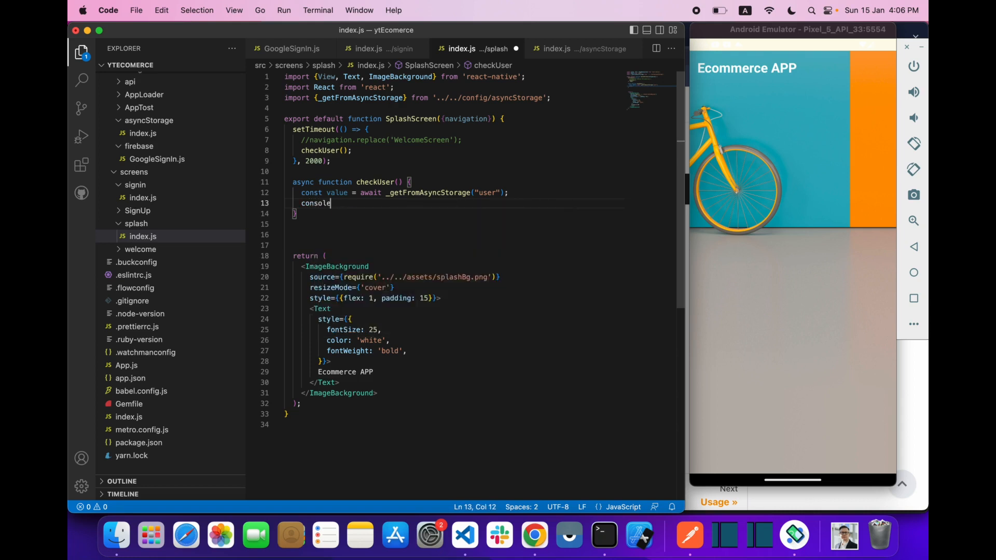
type(".log()")
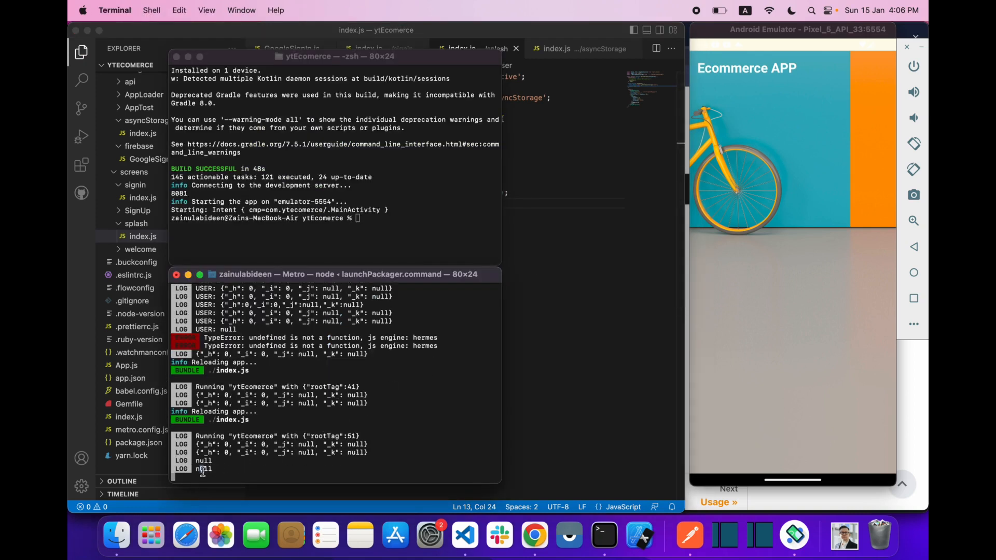
left_click(464, 535)
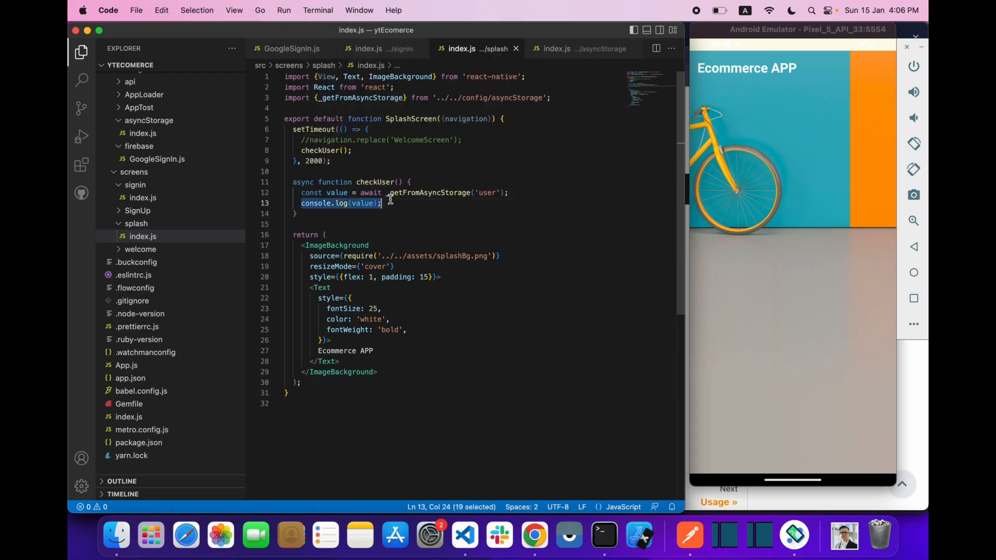
Add if (!value) to checkUser with navigation.replace to the SignIn route, confirming route names in App.js
type("if(")
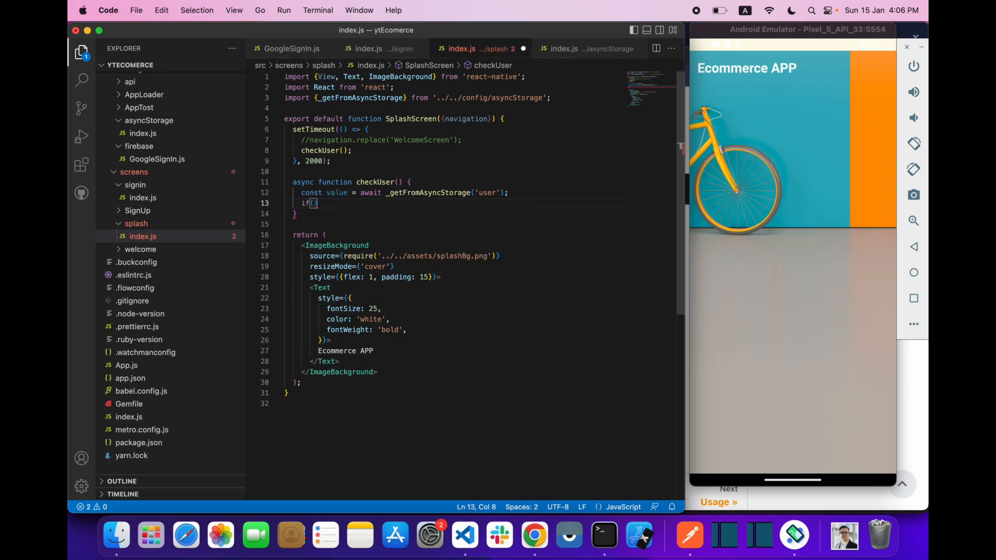
type("!")
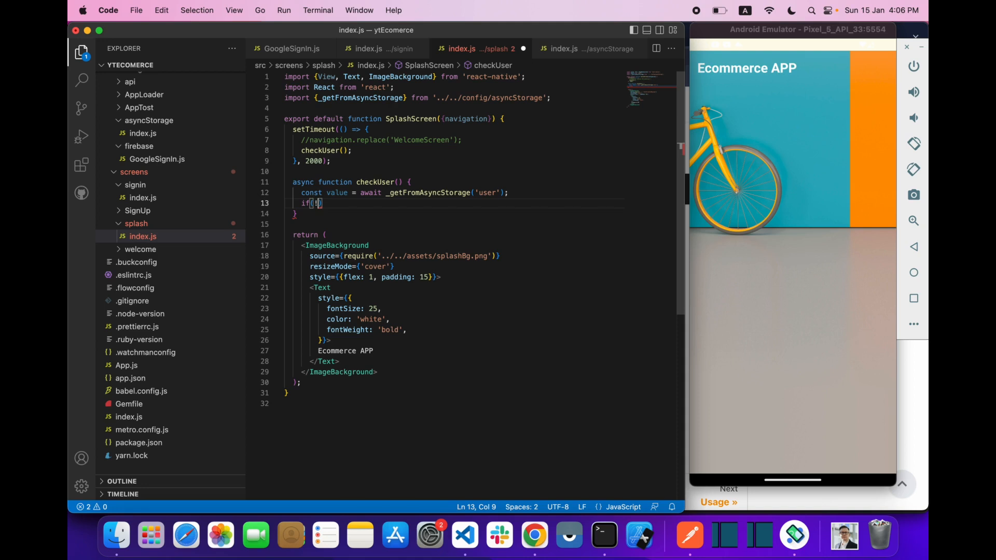
type("!value")
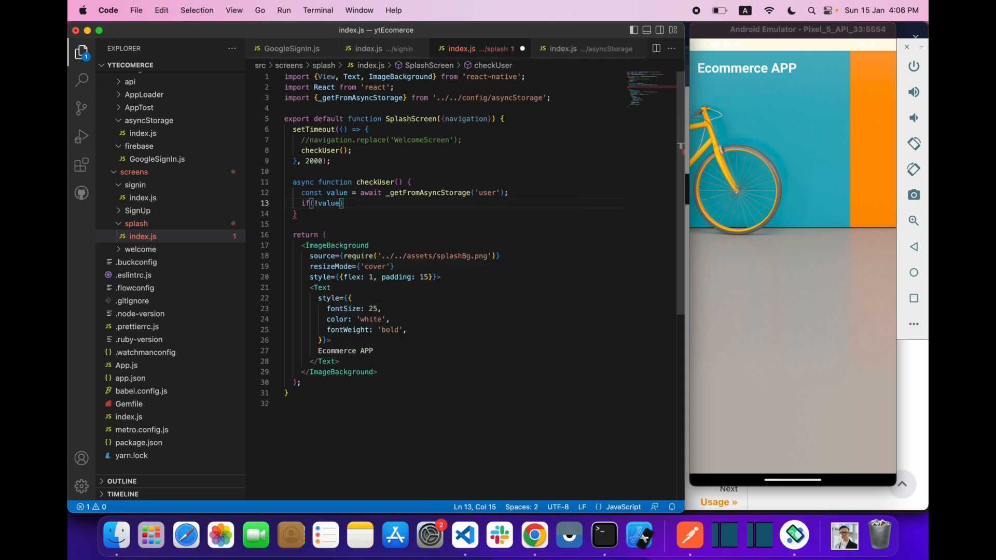
key("enter")
type("navigation.replace('WelcomeScreen');")
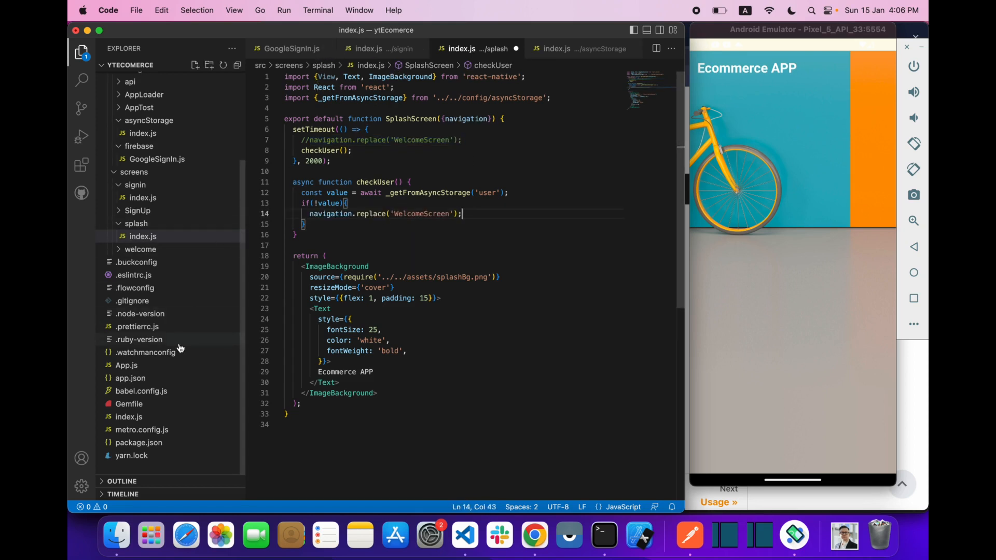
mouse_move(130, 416)
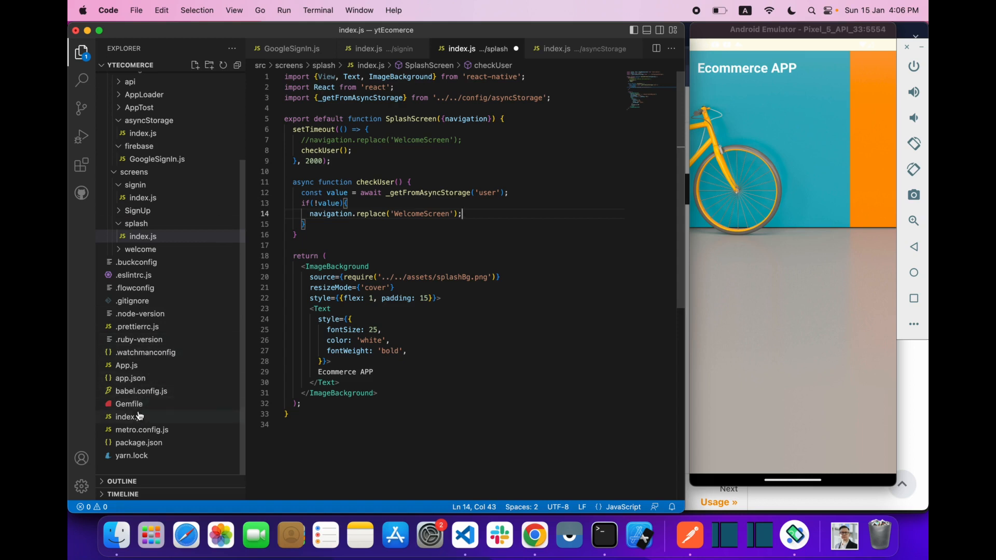
left_click(125, 365)
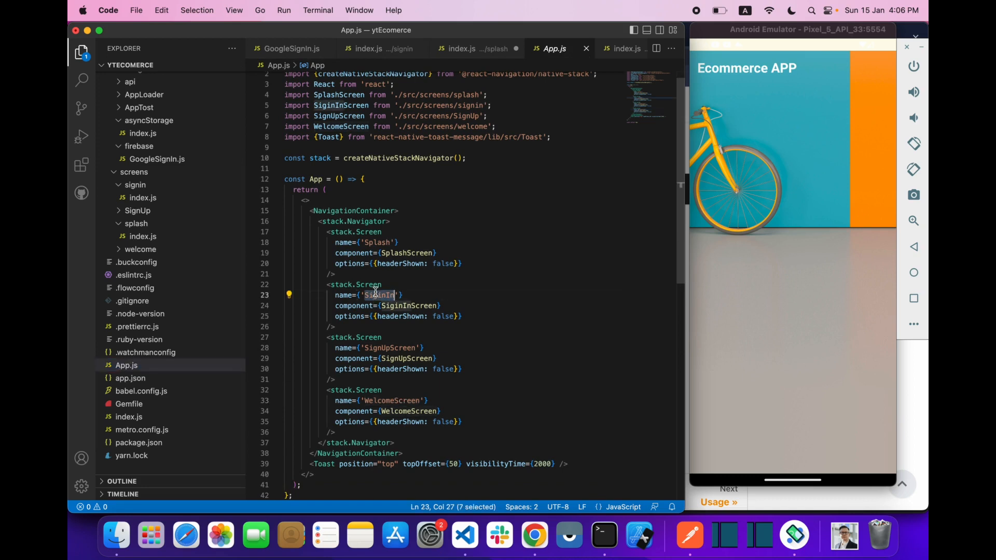
left_click(461, 48)
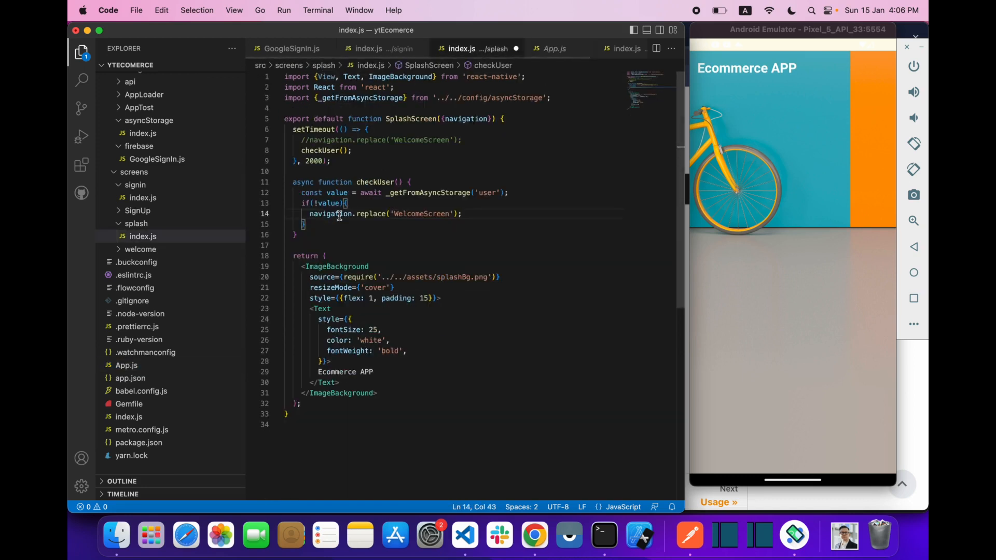
type("SignIn")
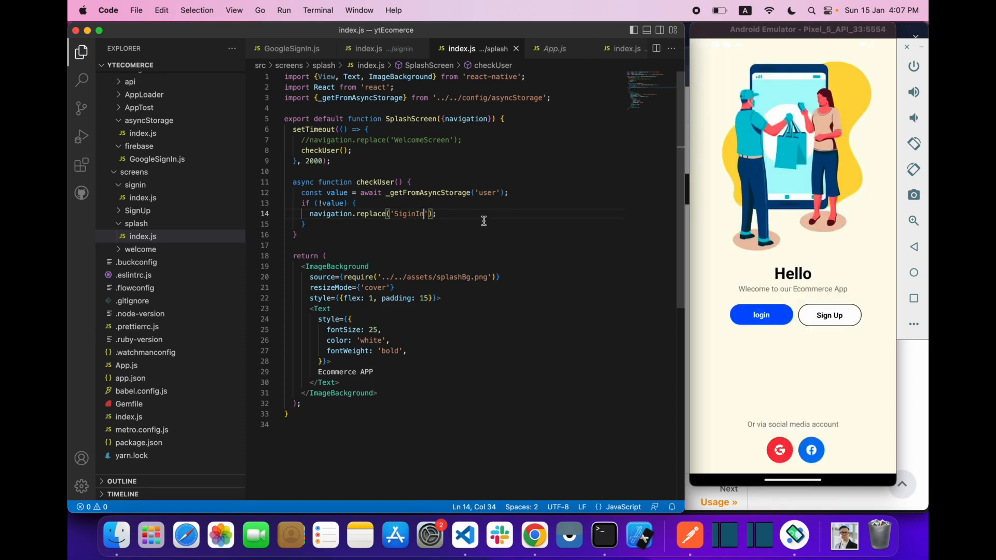
Inspect the _storeIntoAsyncStorage('user', data) call in signin/index.js, then tap the app's Google button
left_click(367, 49)
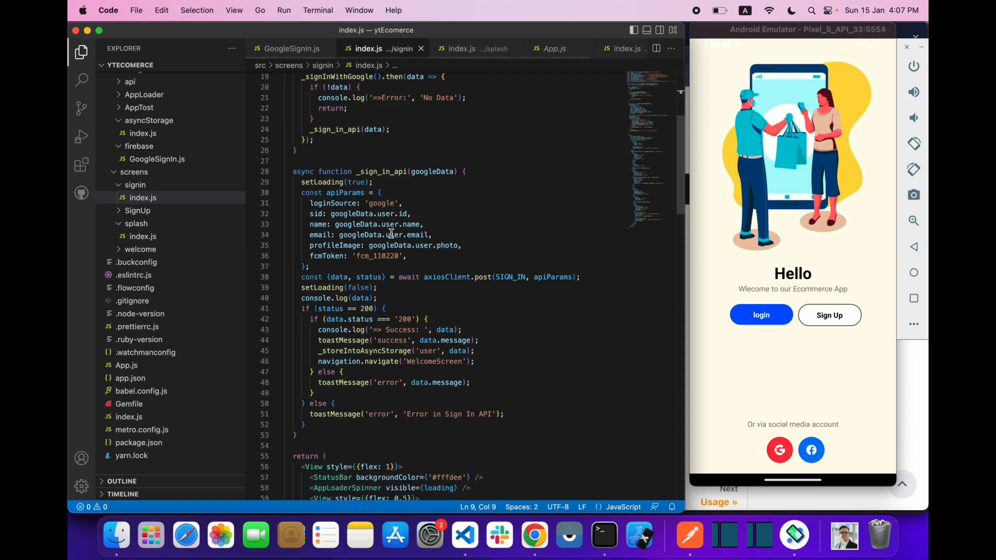
scroll("down", 3)
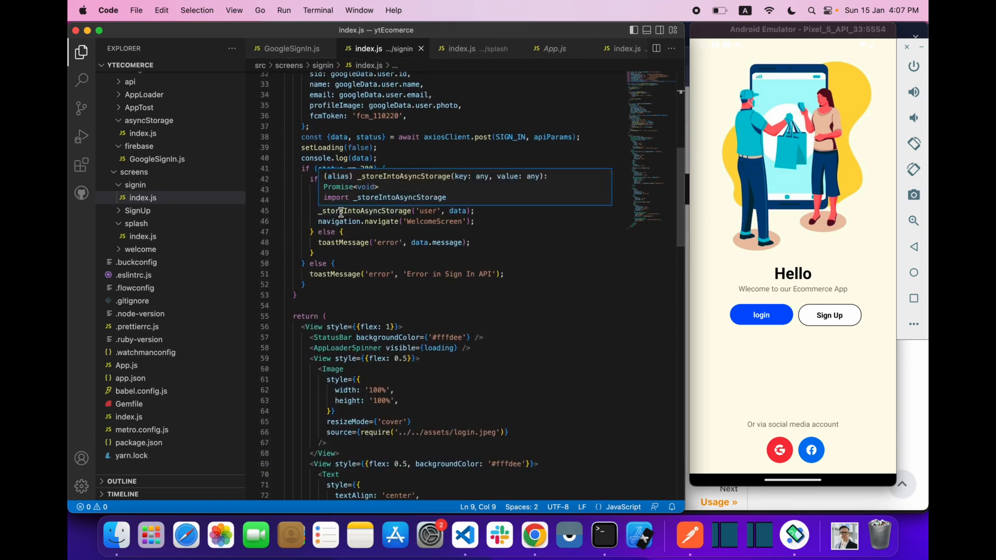
left_click(365, 210)
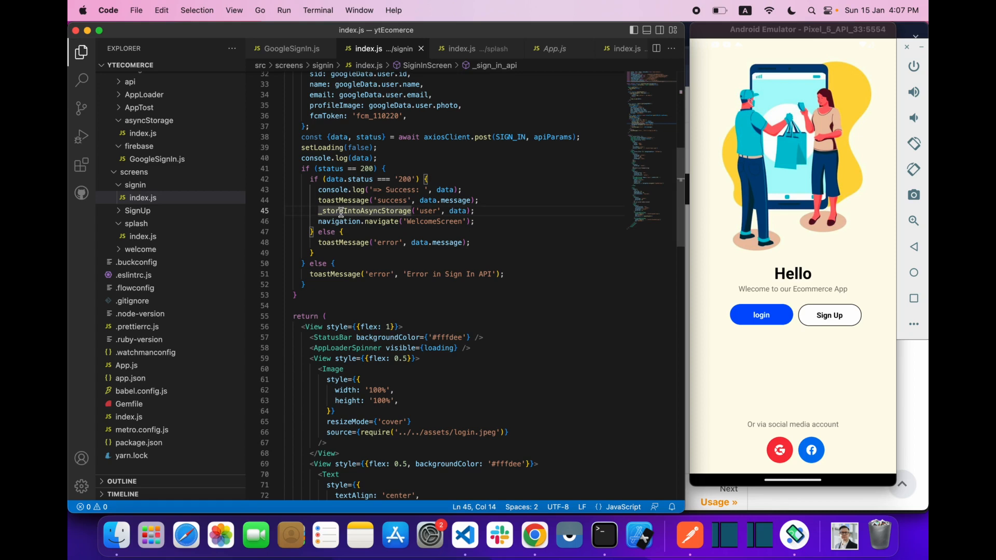
mouse_move(416, 201)
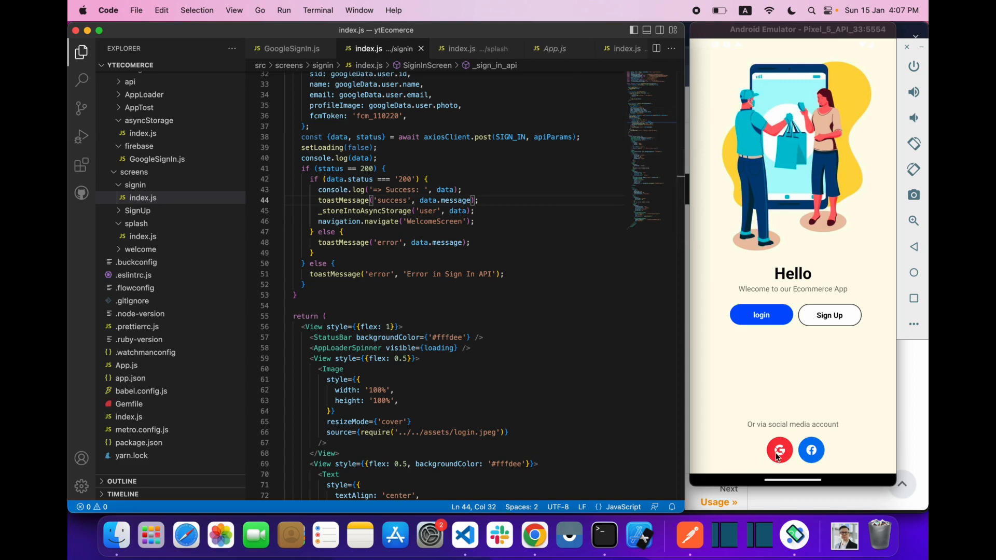
left_click(602, 535)
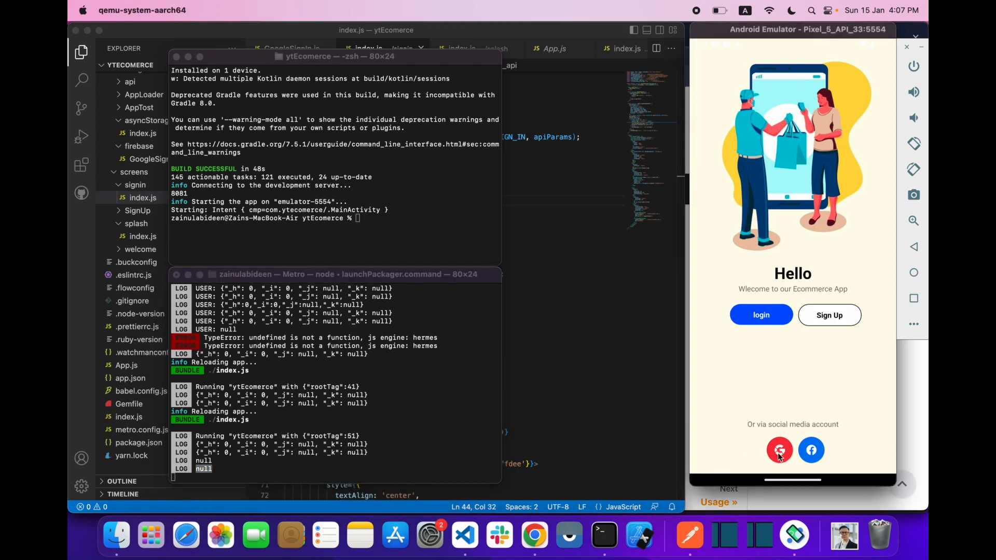
Finish Google sign-in in the emulator and view Metro's warning that the stored value isn't a string
left_click(778, 449)
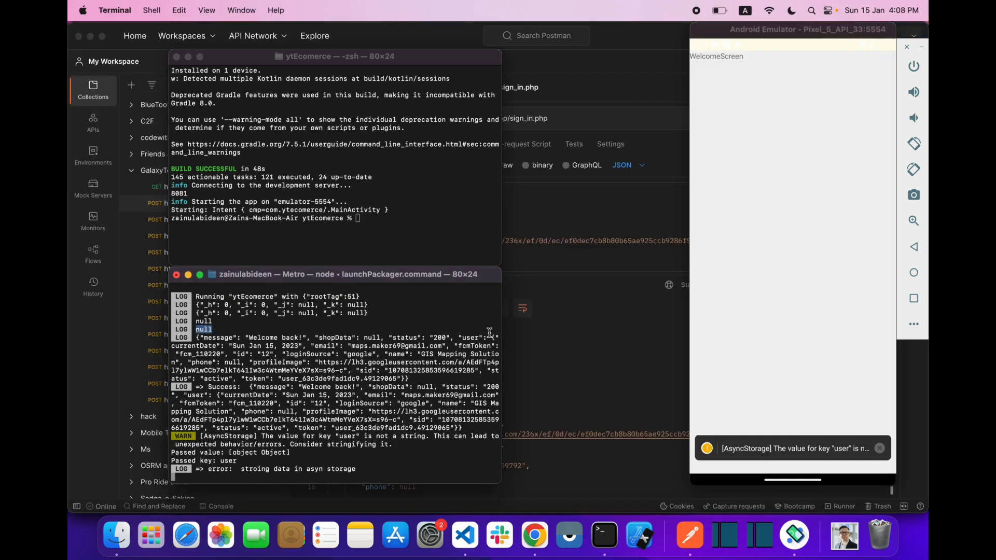
mouse_move(538, 328)
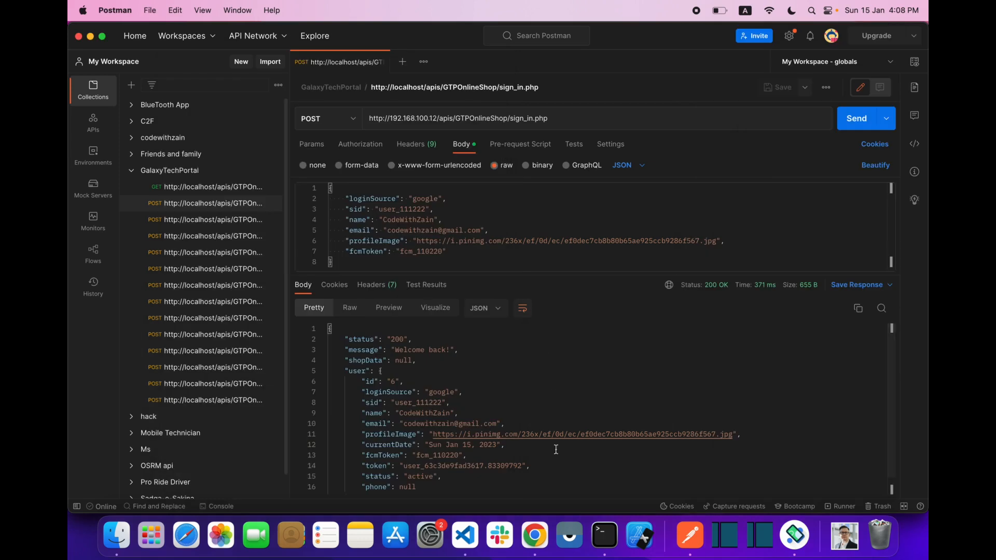
mouse_move(465, 535)
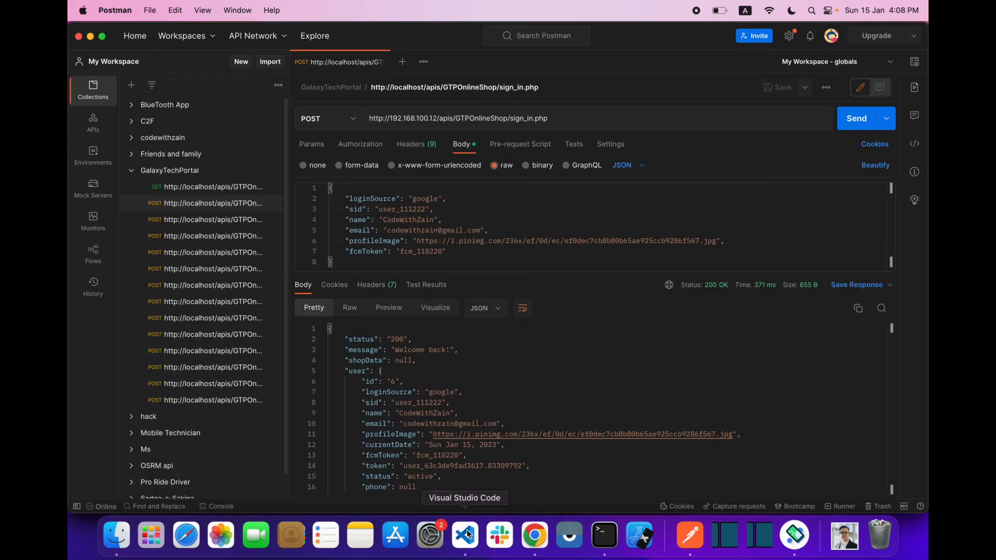
left_click(603, 535)
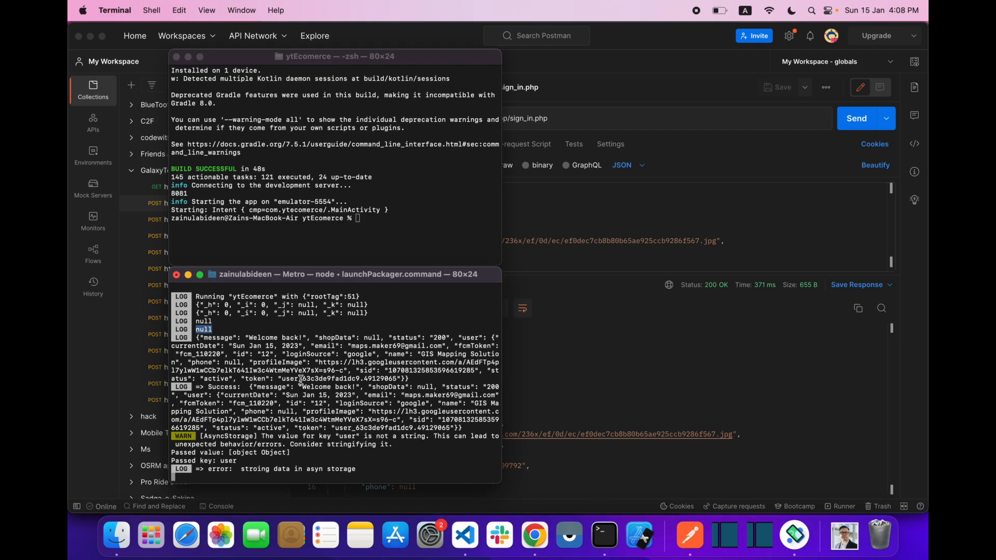
mouse_move(400, 454)
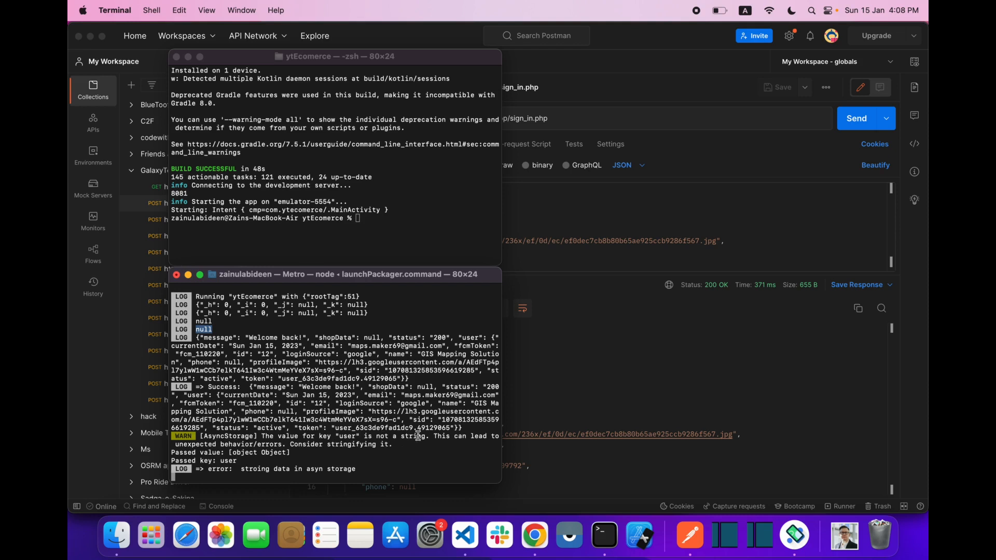
mouse_move(450, 474)
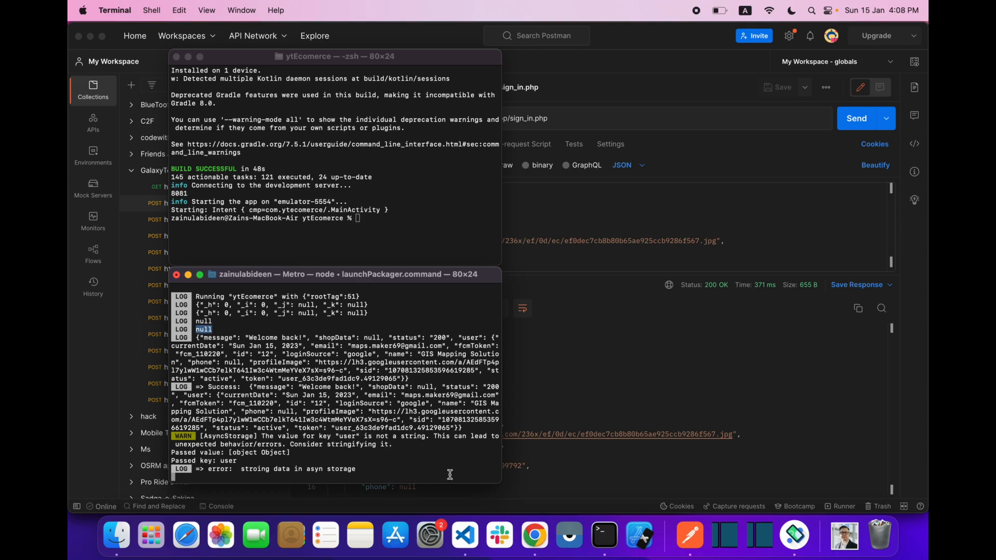
mouse_move(413, 459)
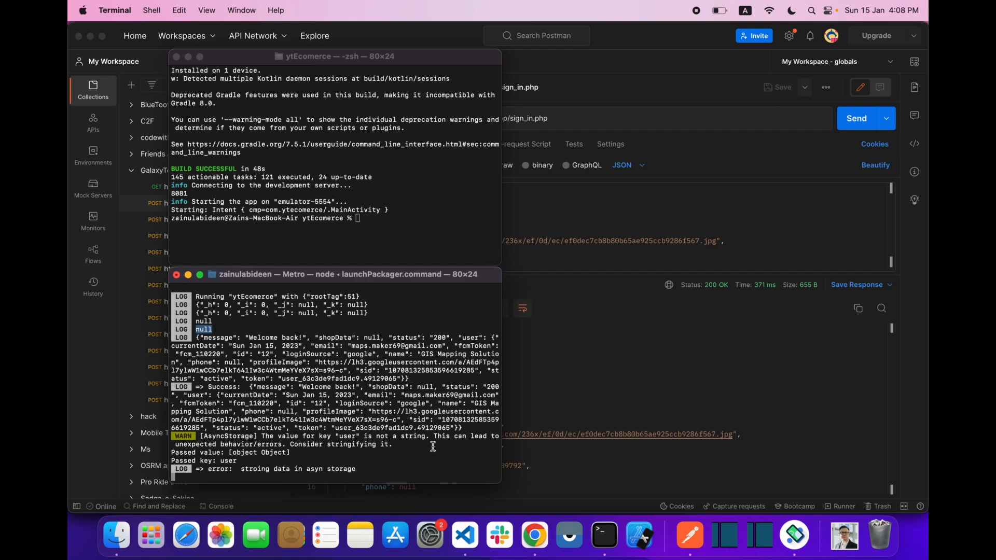
Change _storeIntoAsyncStorage('user', data) to store JSON.stringify(data) in signin/index.js
left_click(464, 535)
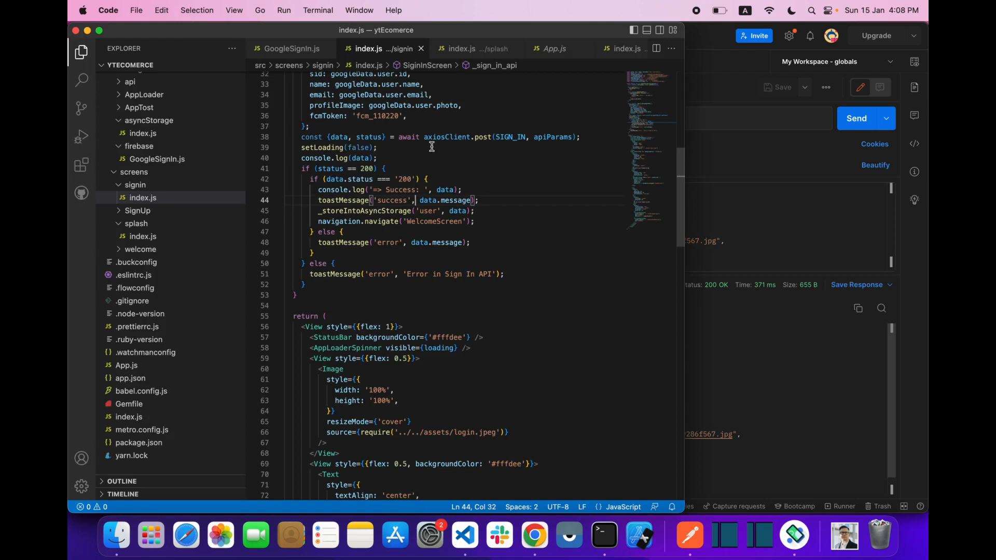
double_click(457, 210)
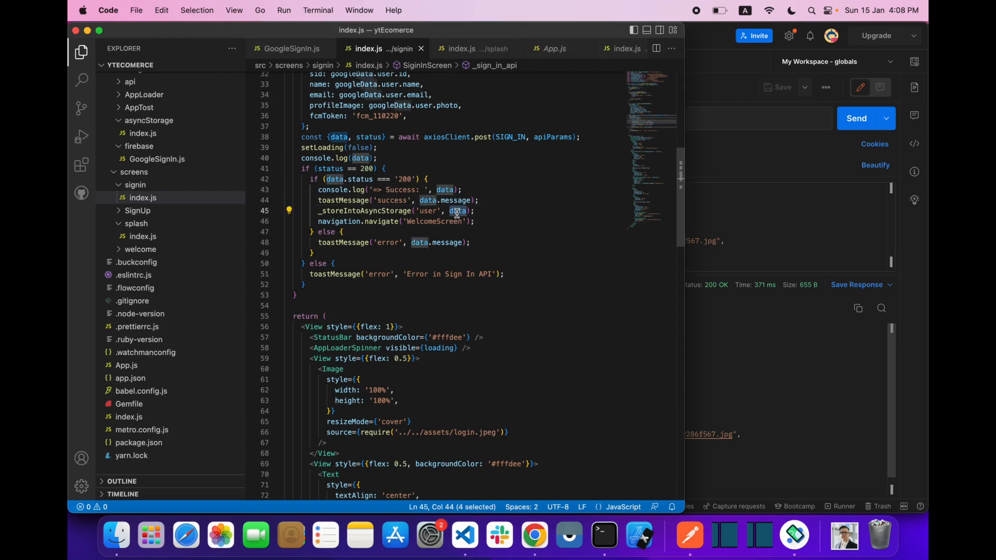
type("J")
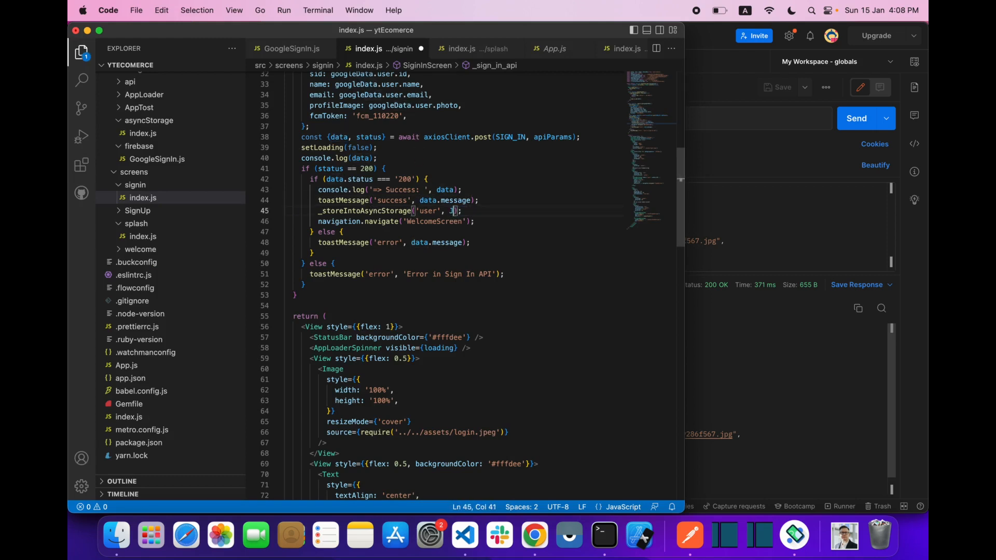
type("SON.stringify")
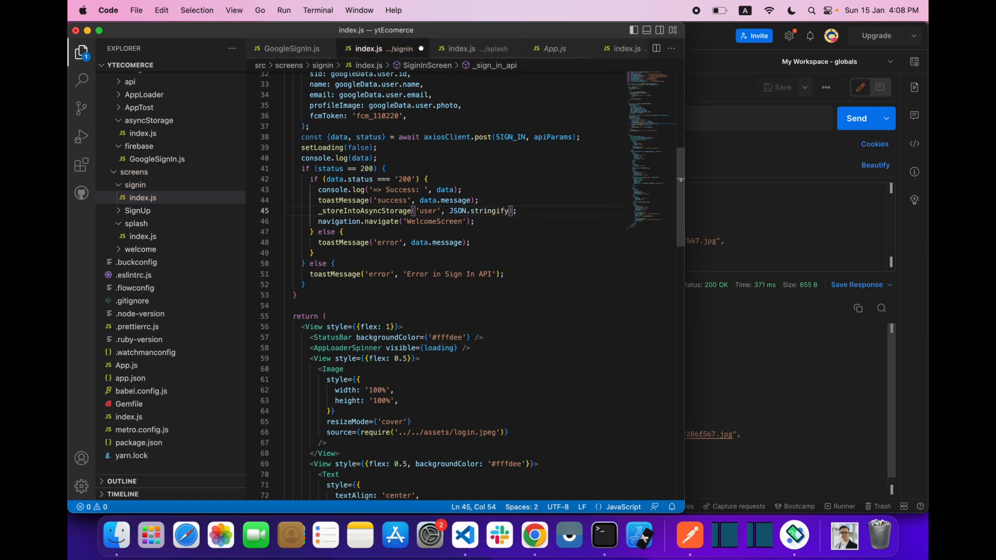
type("data")
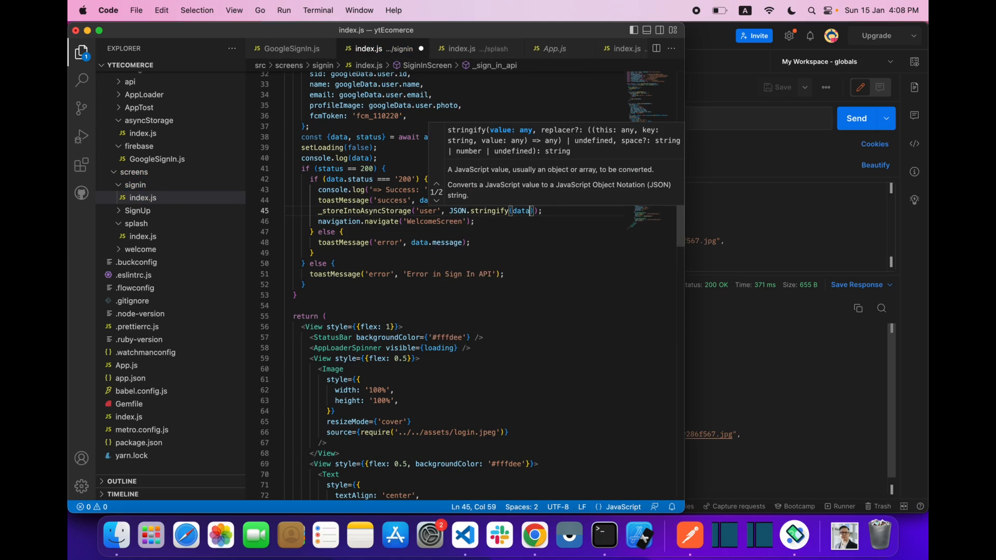
left_click(359, 189)
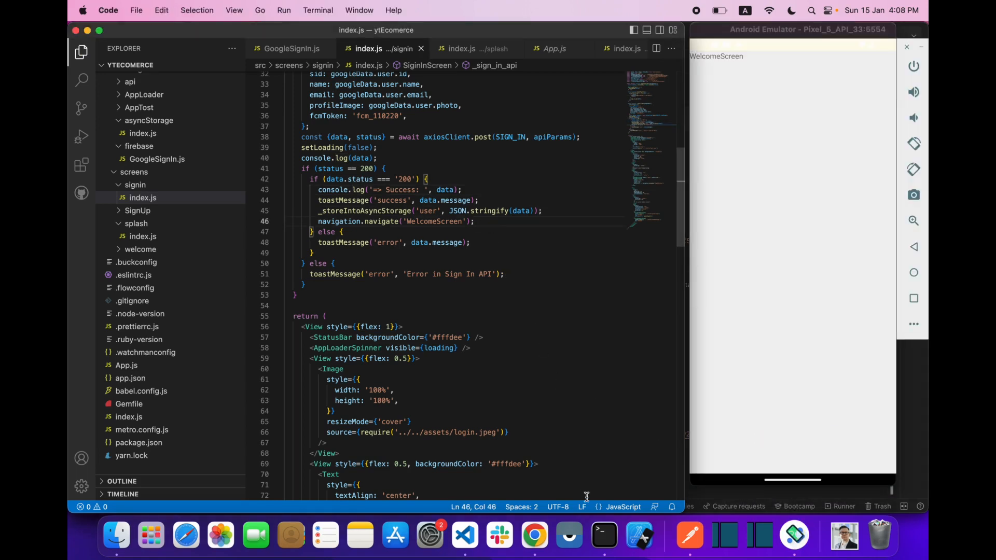
Bring up Metro, sign in with Google on the Hello screen, and return to the editor
left_click(601, 535)
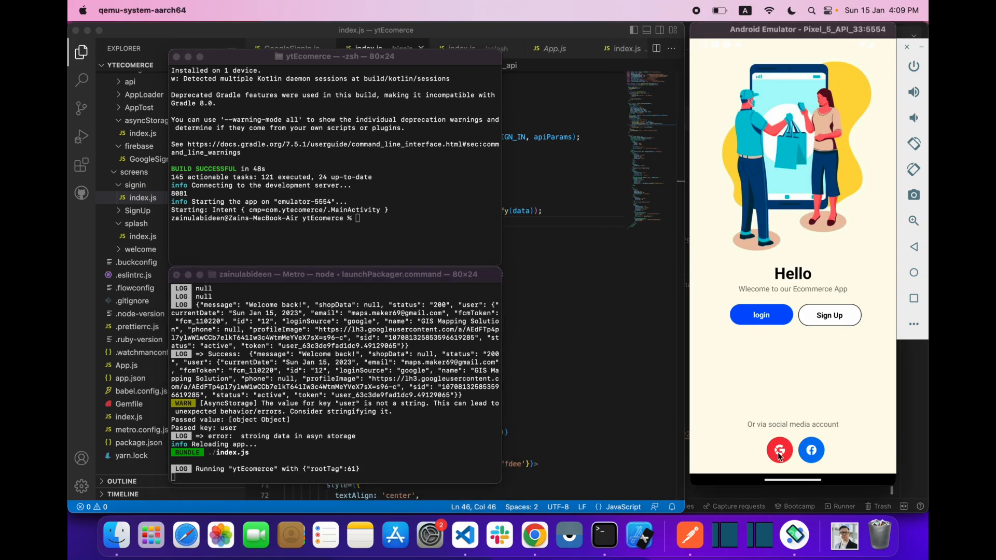
left_click(780, 449)
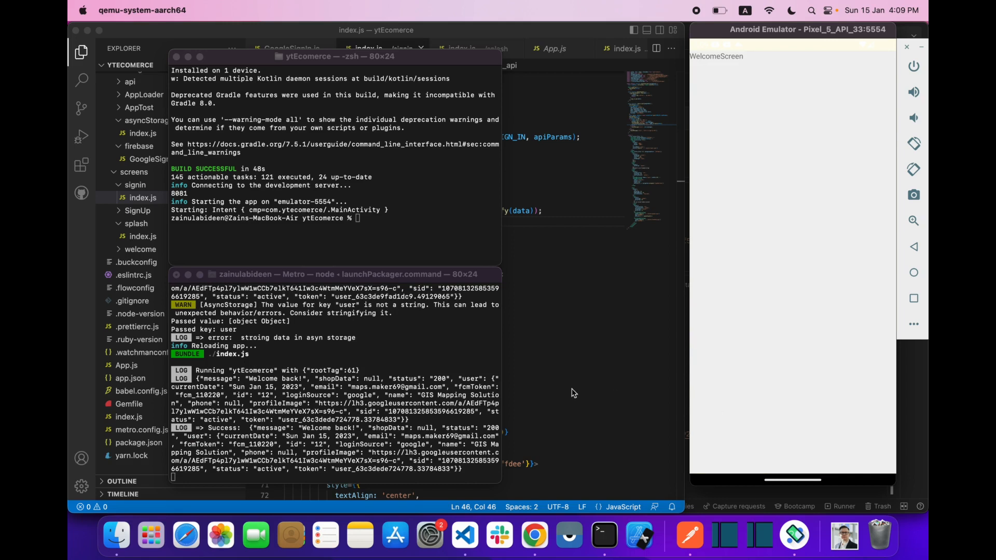
left_click(445, 175)
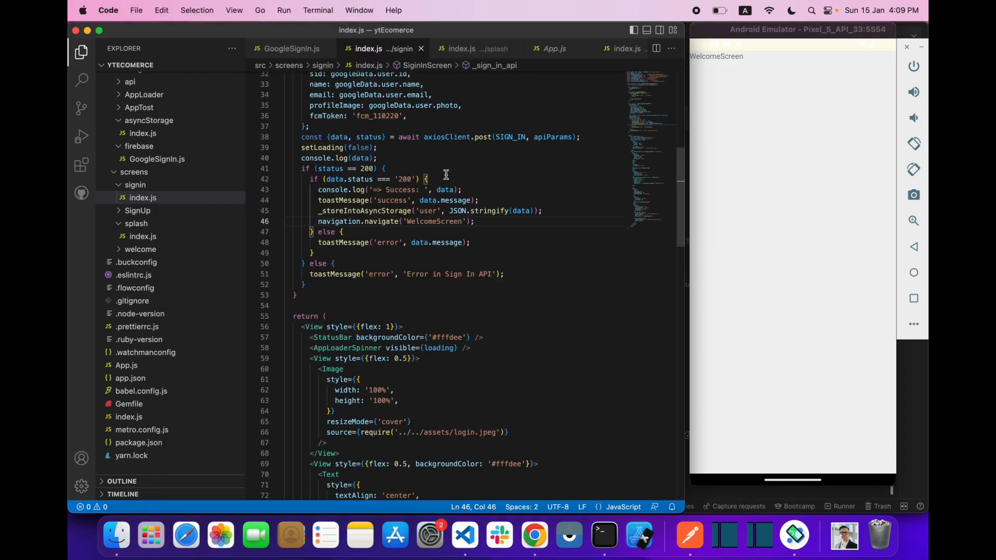
mouse_move(387, 121)
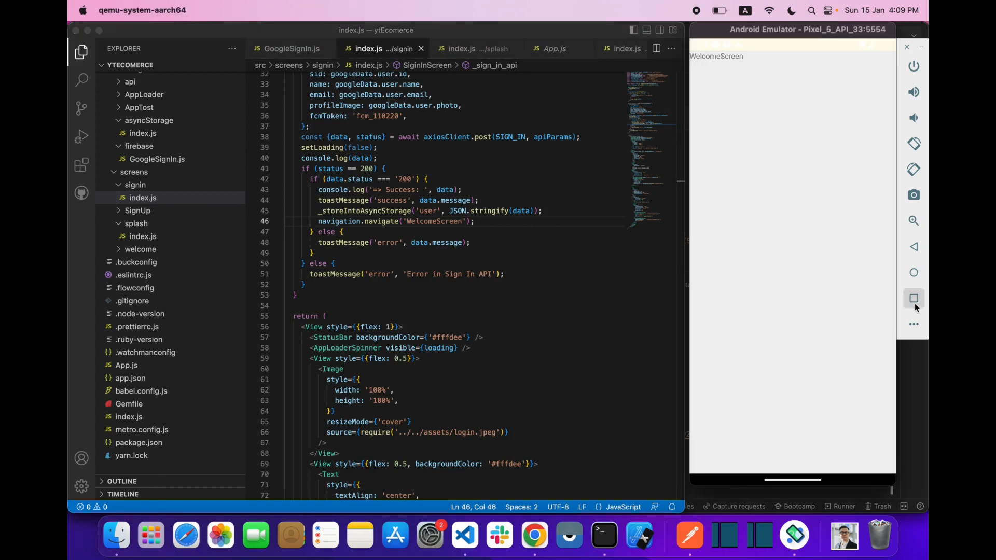
Relaunch ytEcomerce from the emulator's app drawer and open the splash index.js tab
left_click(913, 298)
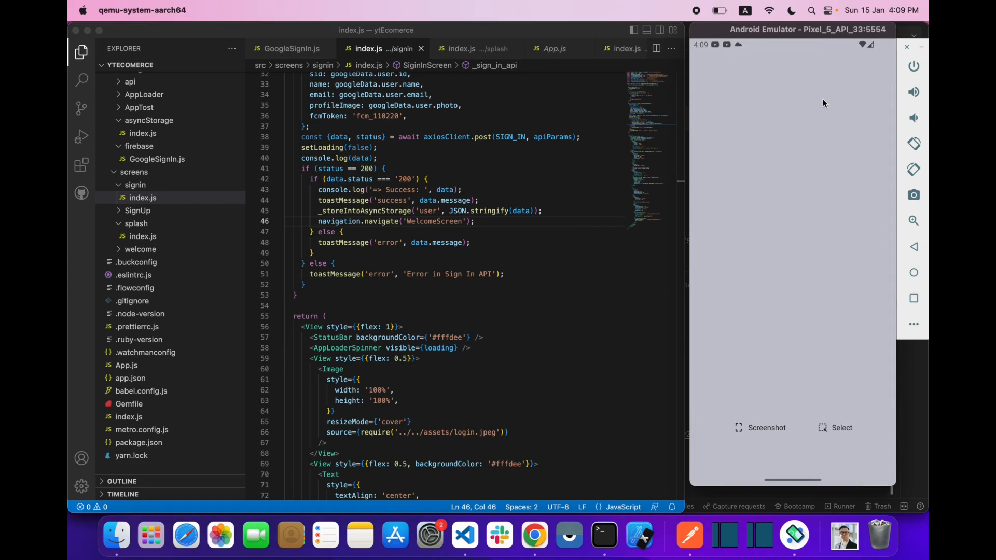
left_click(913, 271)
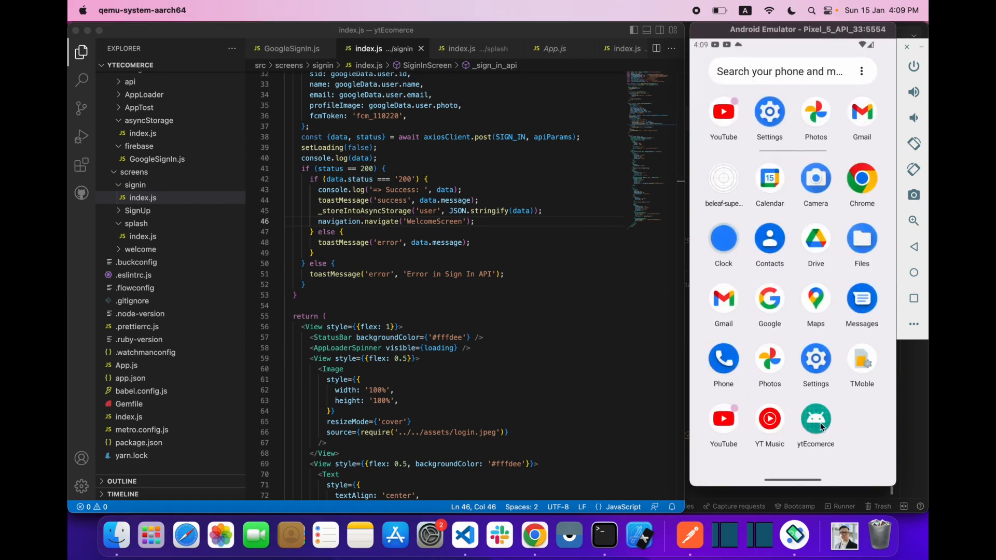
left_click(815, 419)
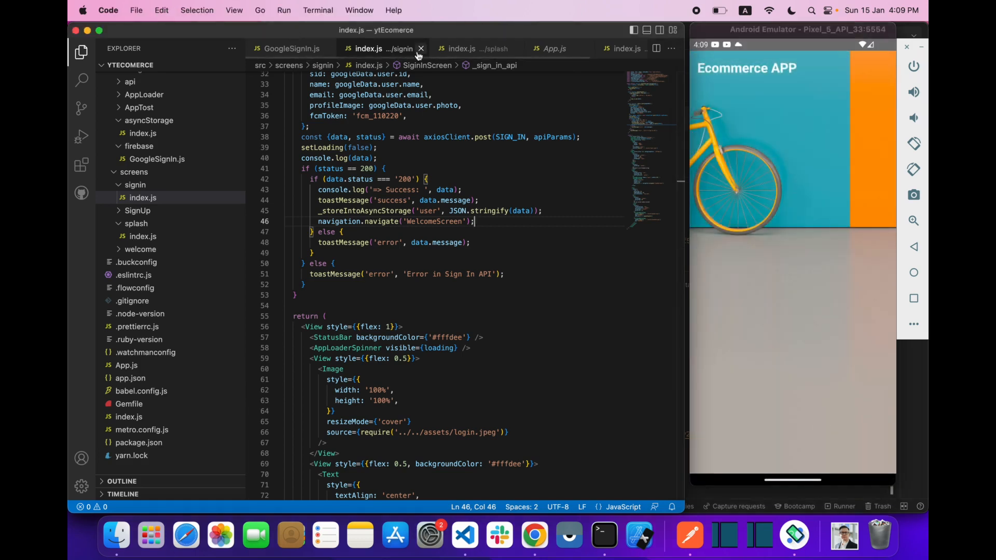
left_click(460, 48)
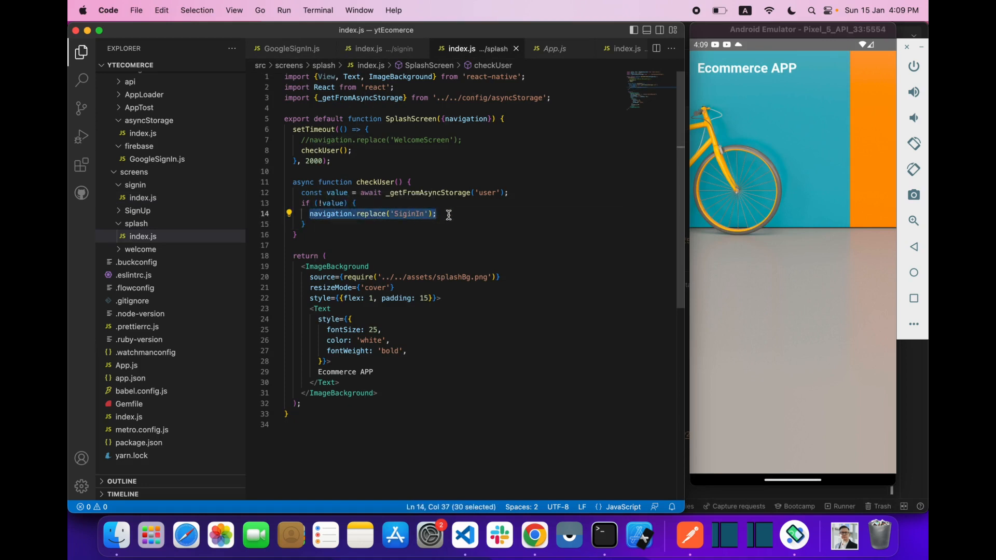
Add an else branch calling navigation.replace('WelcomeScreen') to checkUser, checking screen names in App.js
key("enter")
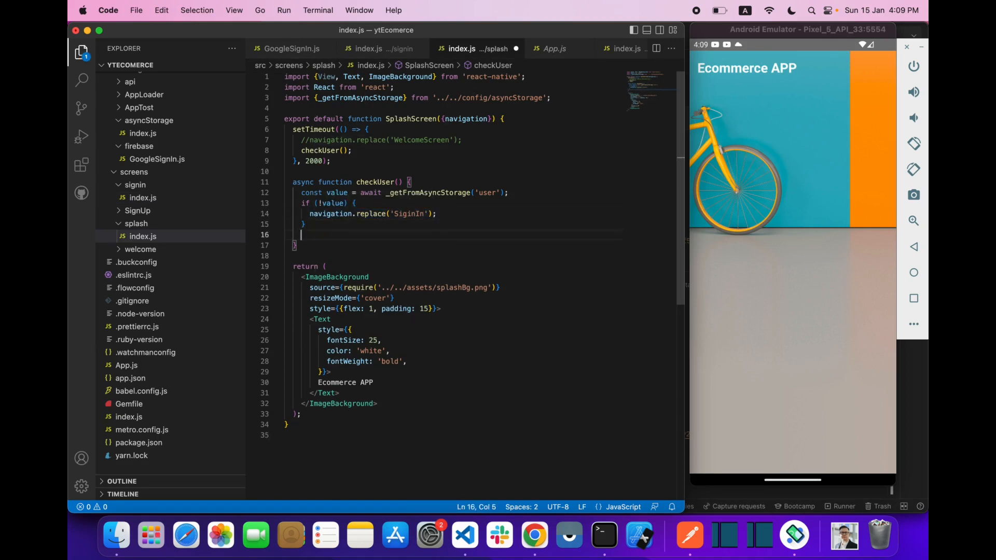
type("navigation.replace('SiginIn');")
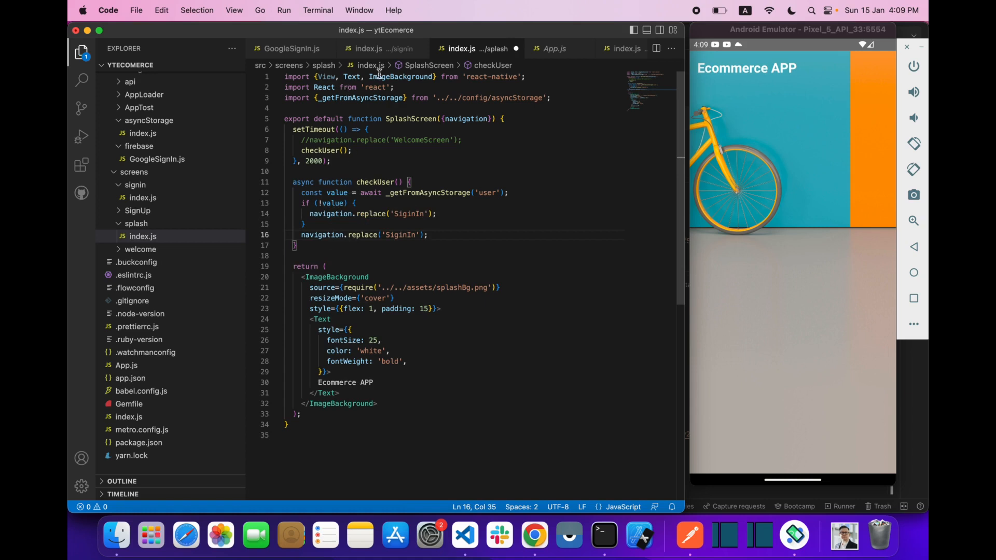
mouse_move(350, 234)
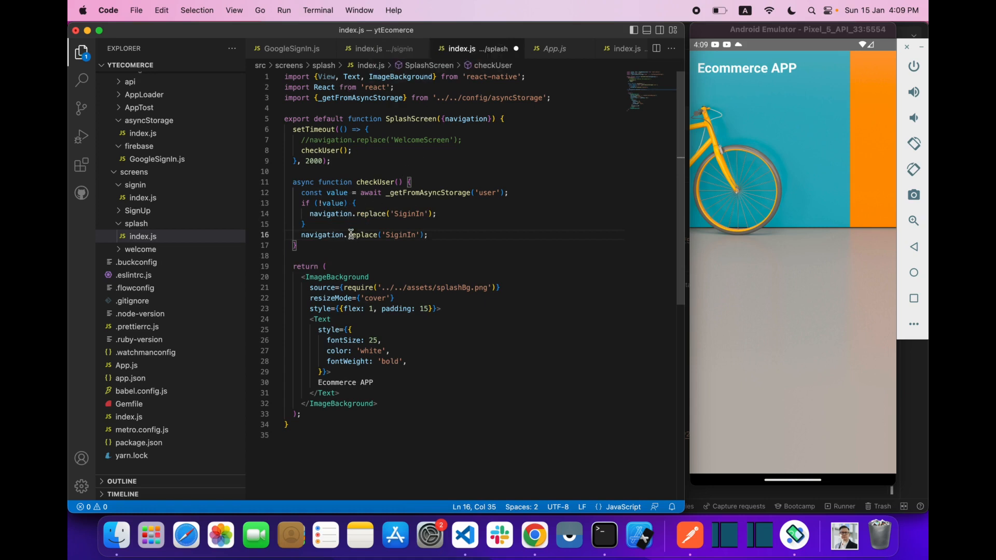
key("Return")
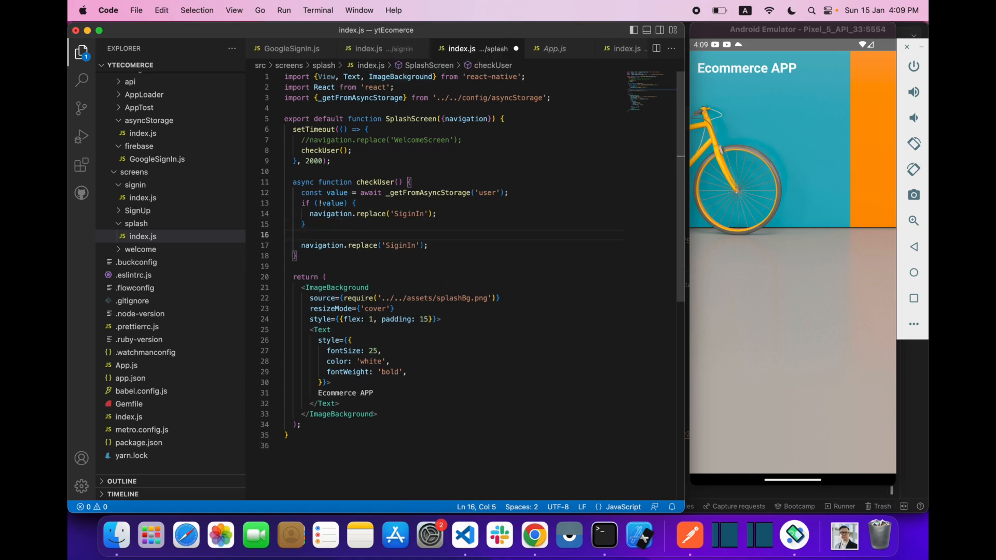
mouse_move(324, 246)
type("else")
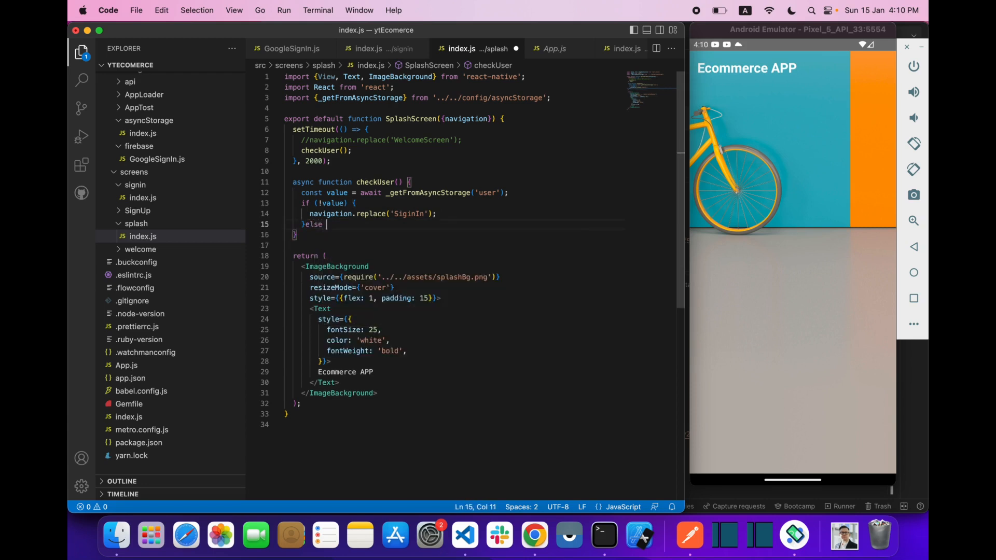
type("navigation.replace('SiginIn');")
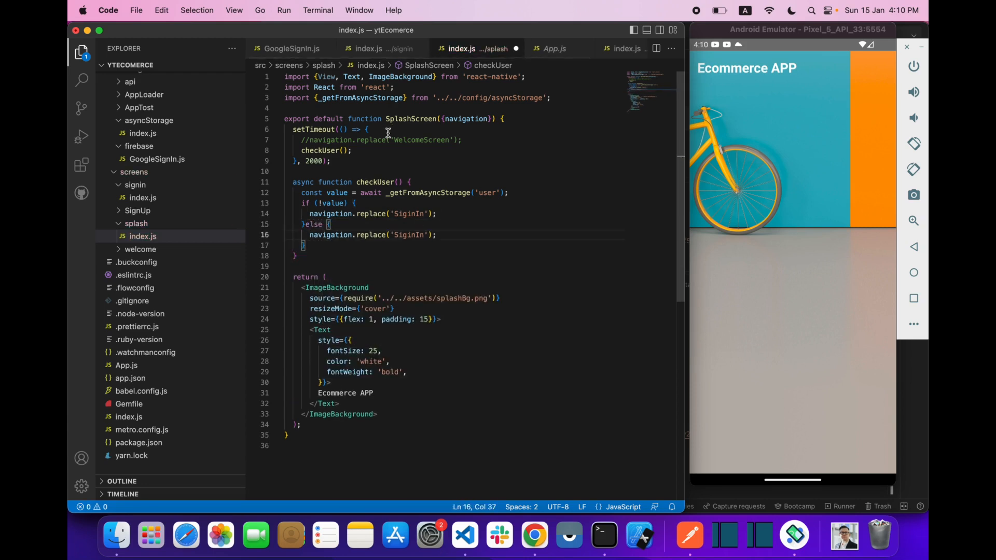
left_click(554, 48)
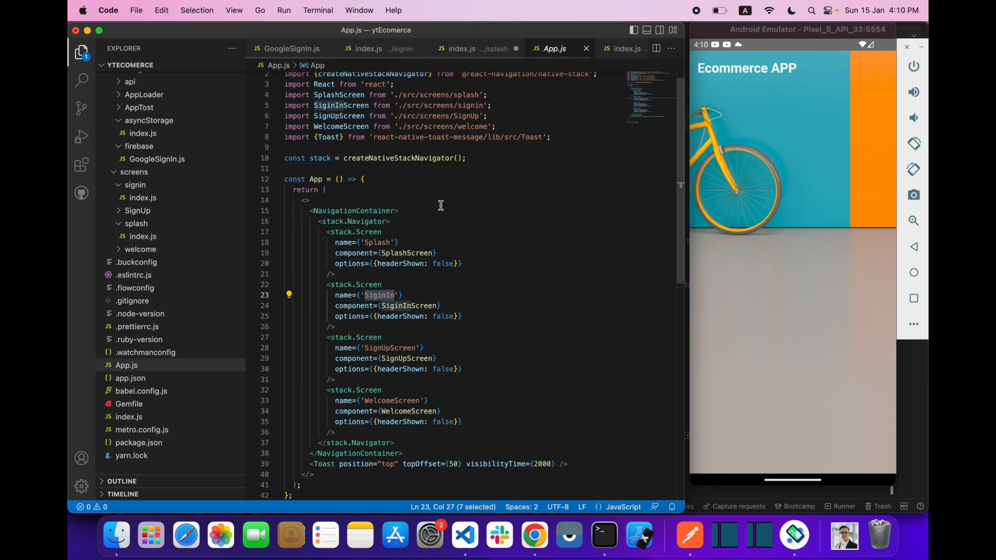
double_click(390, 400)
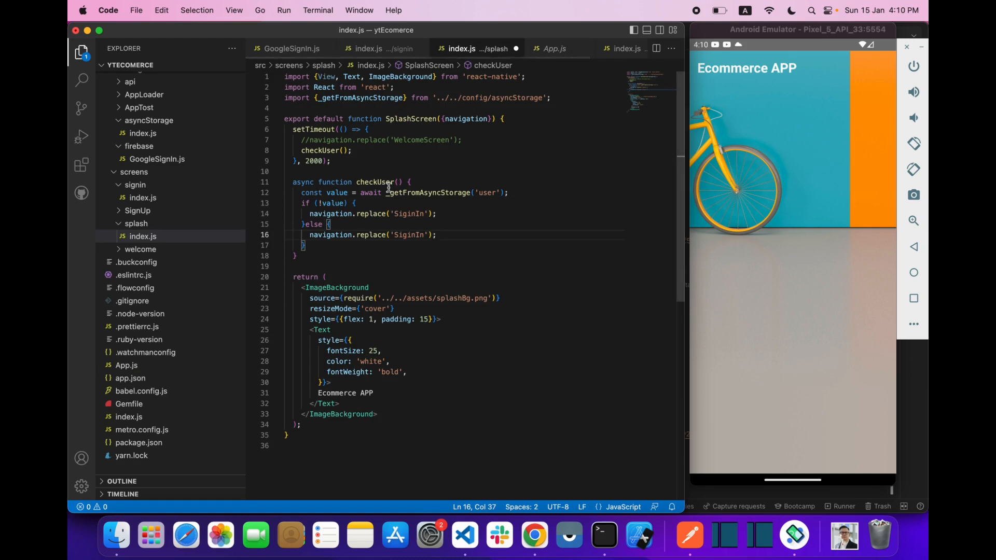
type("WelcomeScreen")
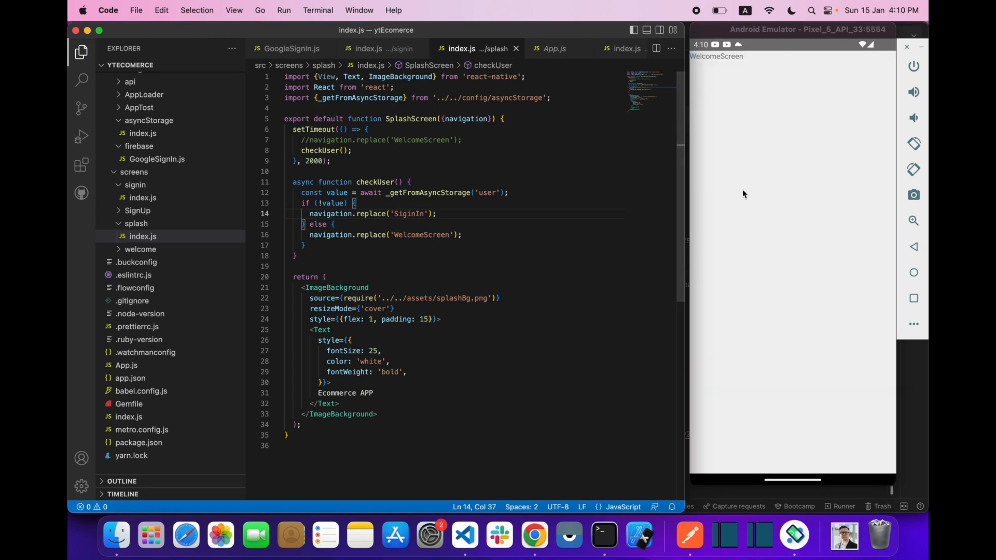
mouse_move(908, 300)
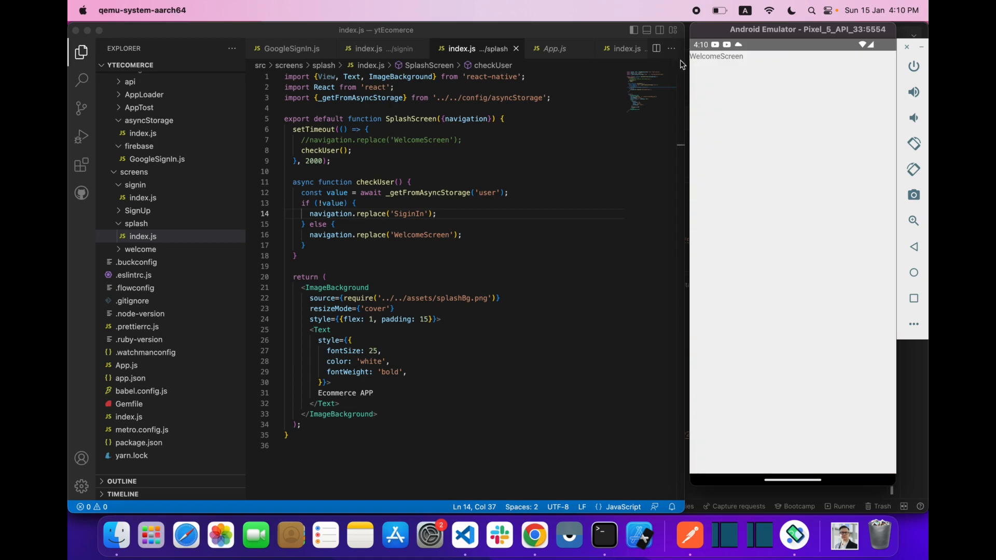
mouse_move(552, 190)
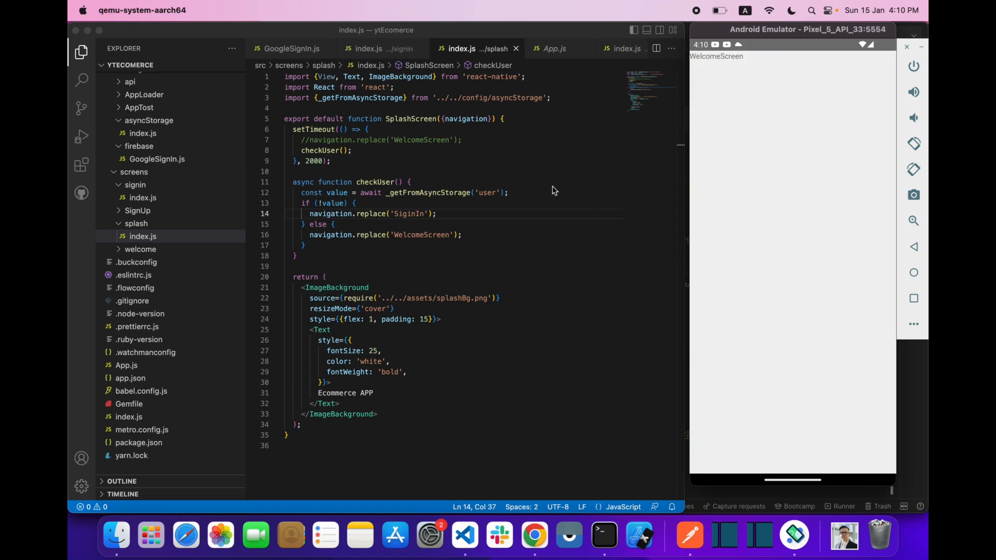